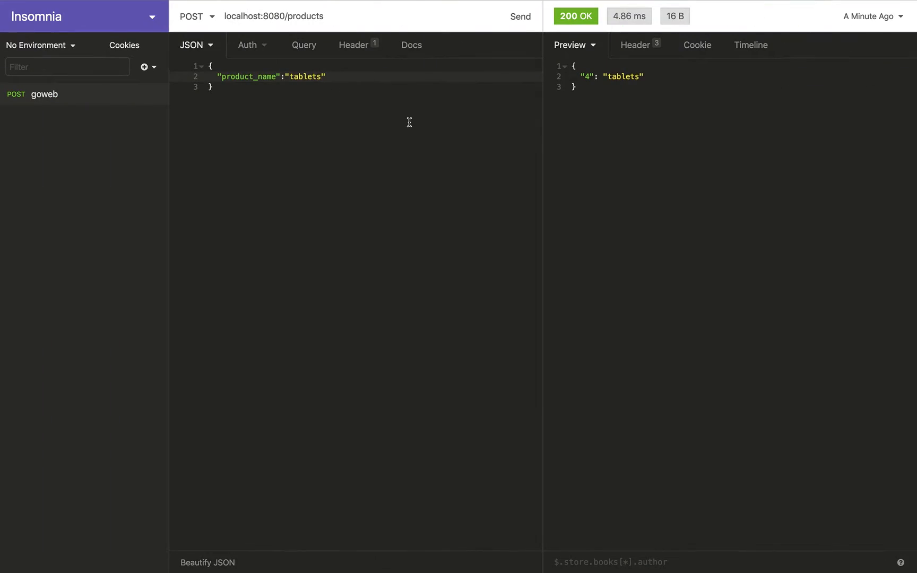
pyautogui.moveTo(244, 37)
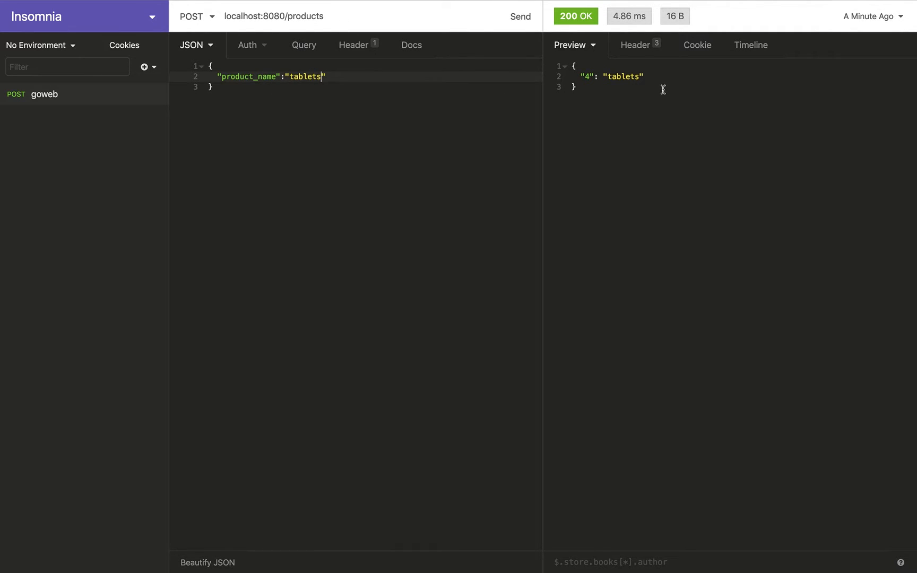
pyautogui.moveTo(604, 88)
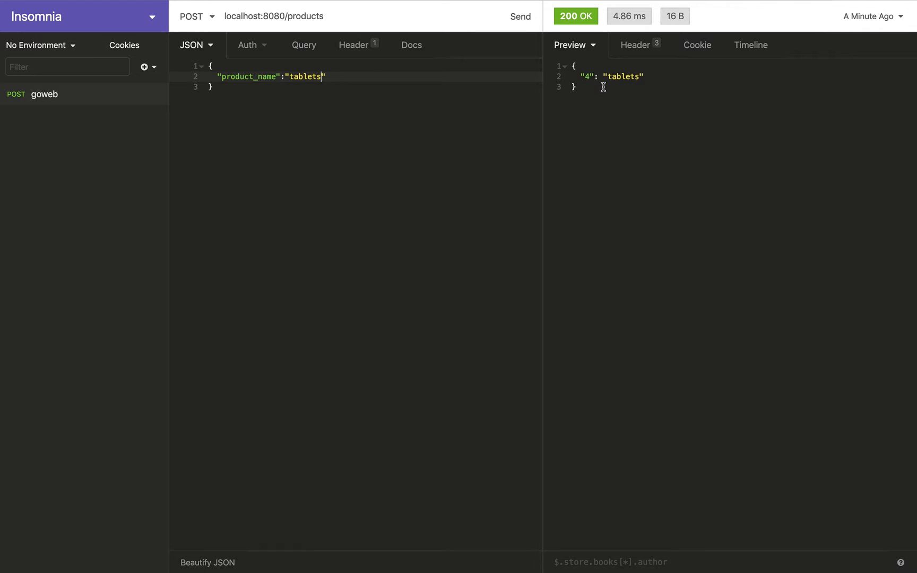
pyautogui.moveTo(311, 30)
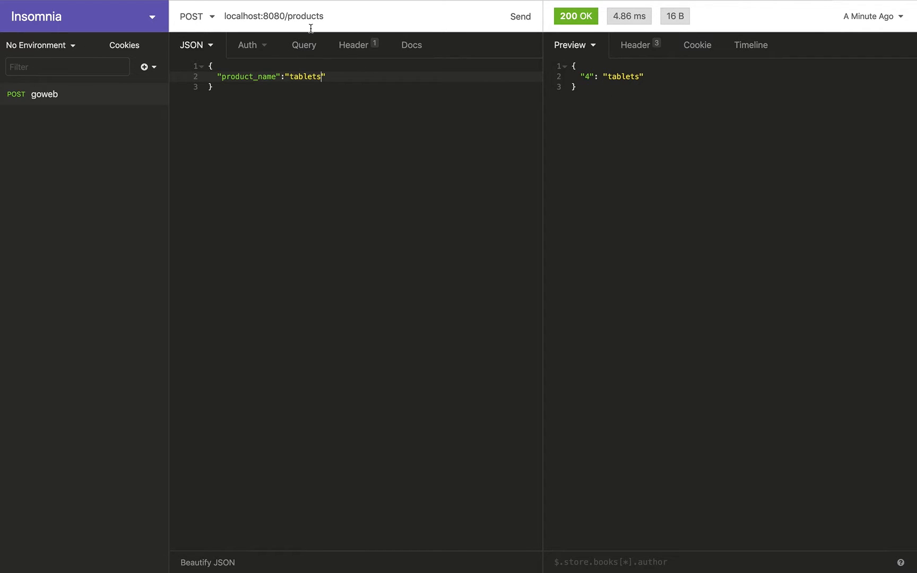
# Fetch the full product list with a GET to localhost:8080/products
pyautogui.click(196, 16)
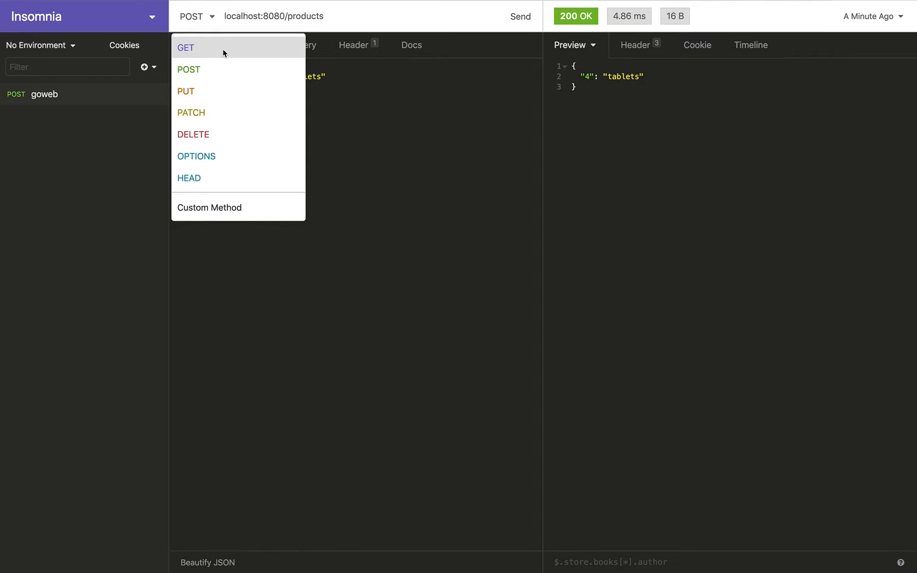
pyautogui.click(186, 48)
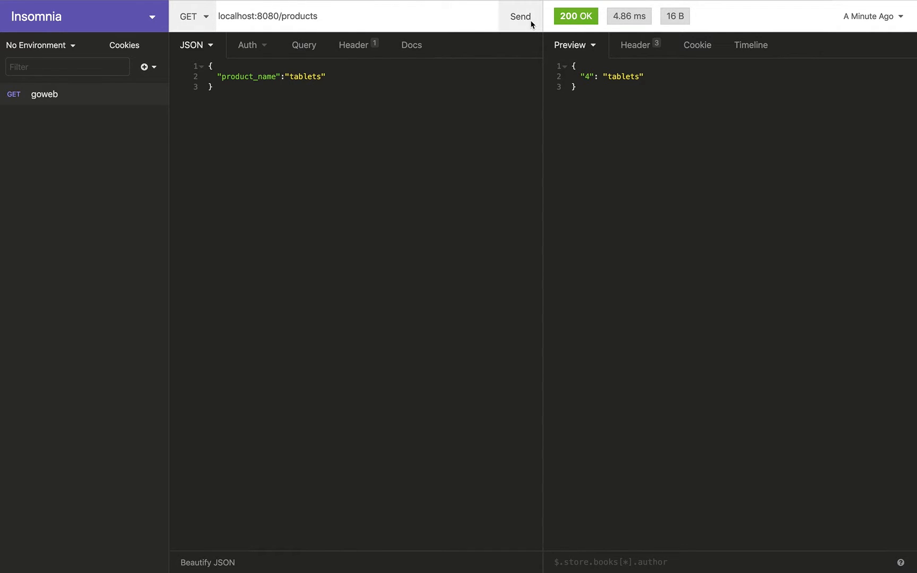
pyautogui.click(519, 16)
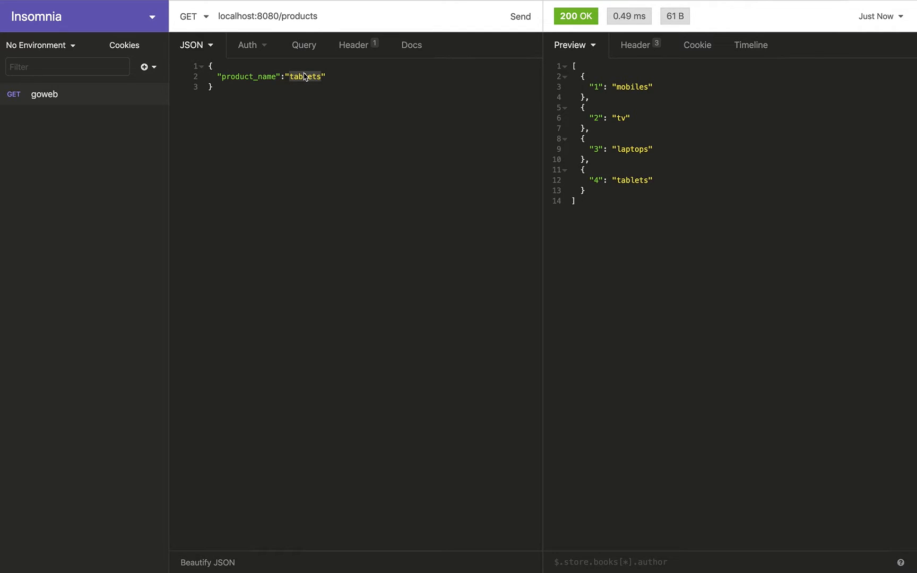
# POST a "speakers" product, which the server returns under id 5
pyautogui.write('speakers')
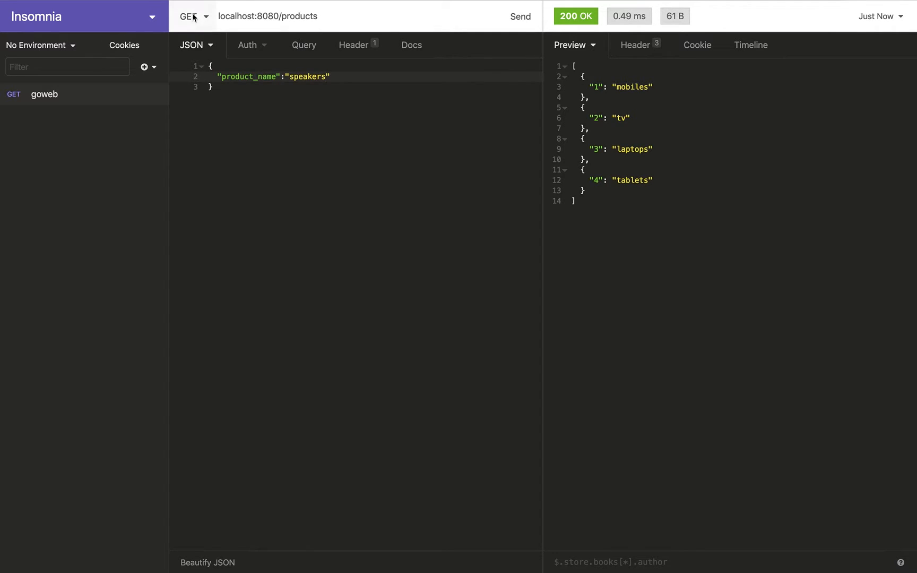
pyautogui.click(196, 16)
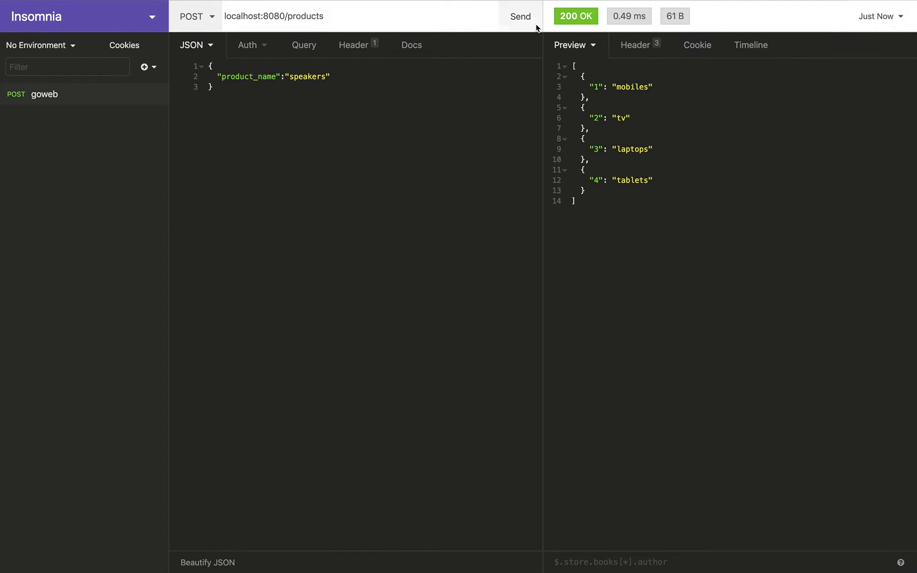
pyautogui.click(519, 16)
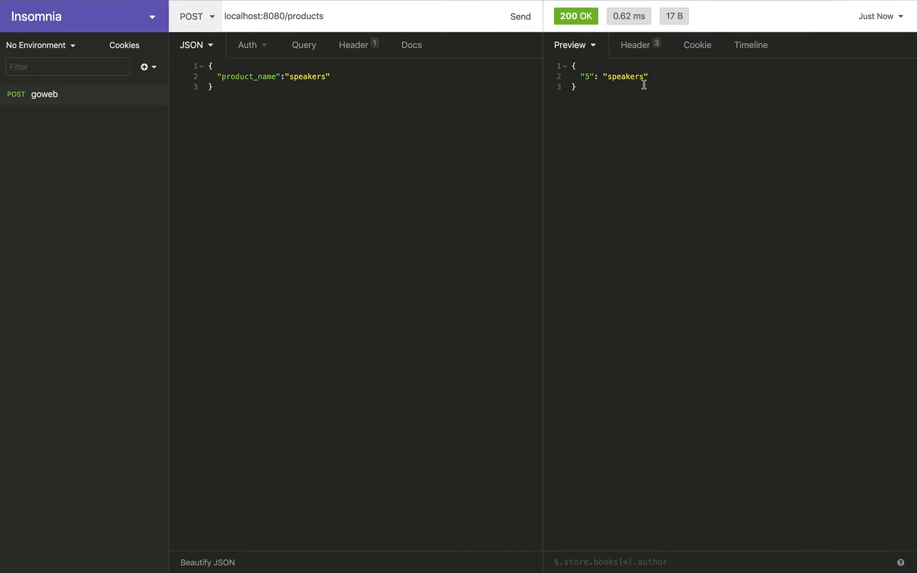
pyautogui.moveTo(512, 104)
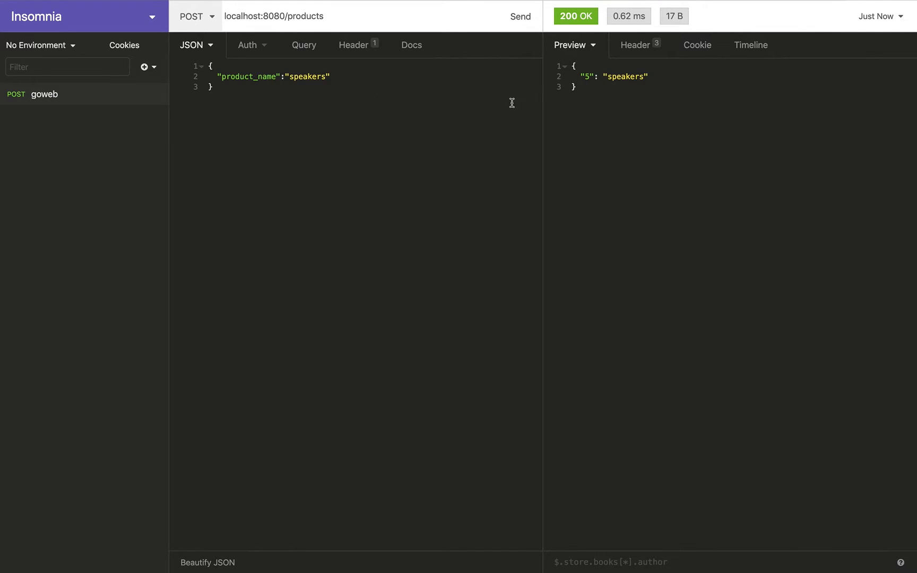
pyautogui.moveTo(335, 80)
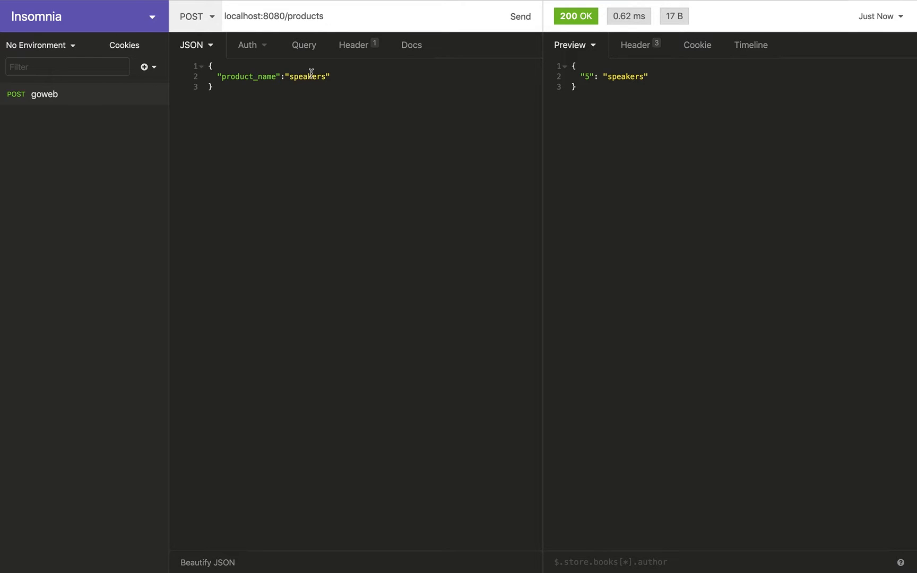
pyautogui.moveTo(272, 77)
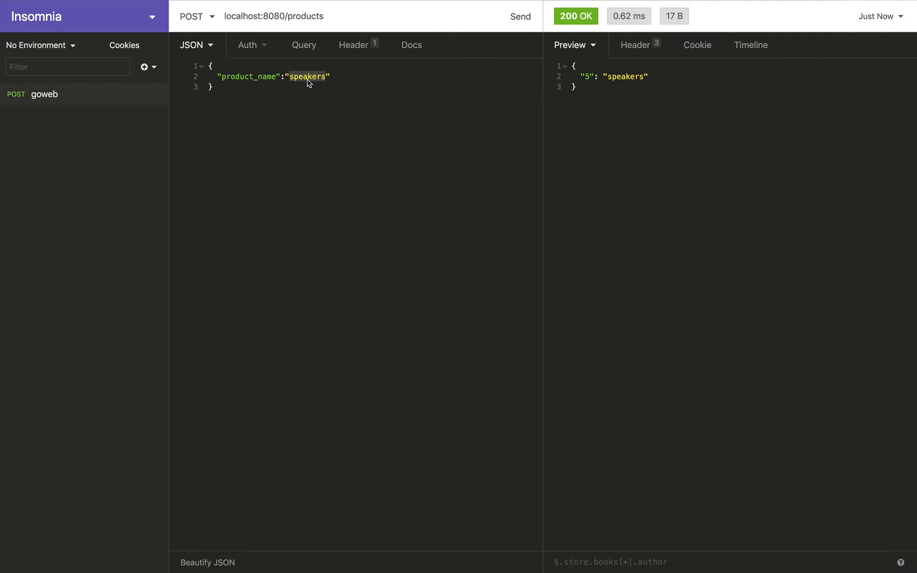
pyautogui.moveTo(322, 83)
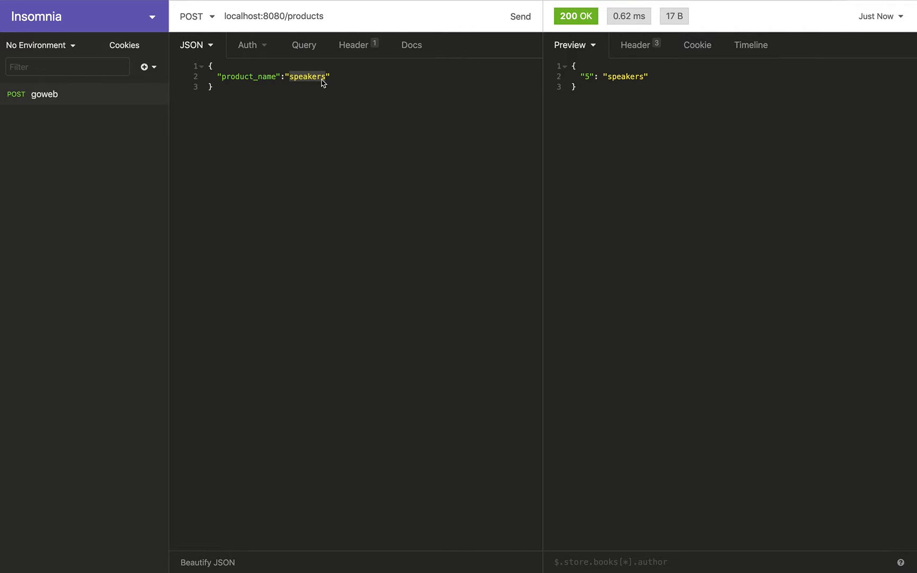
pyautogui.moveTo(329, 84)
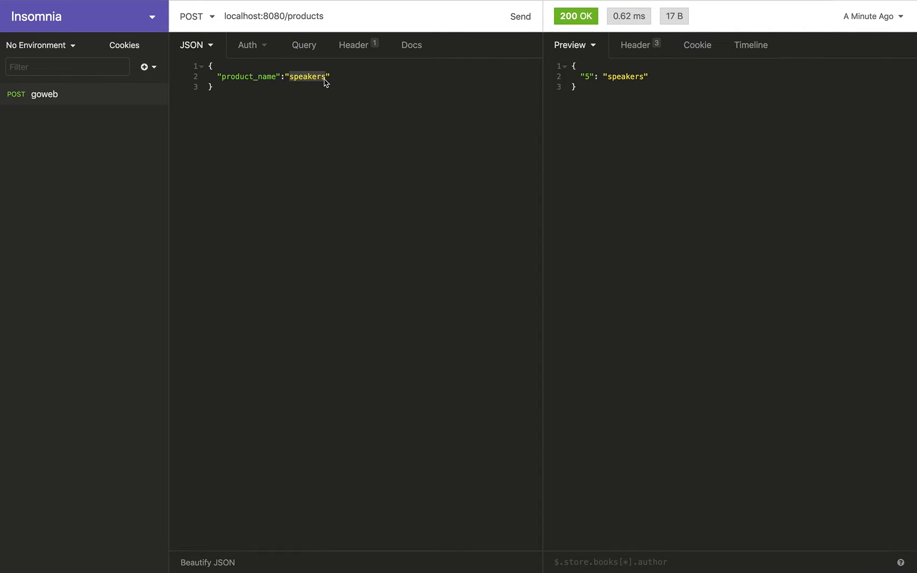
pyautogui.moveTo(247, 82)
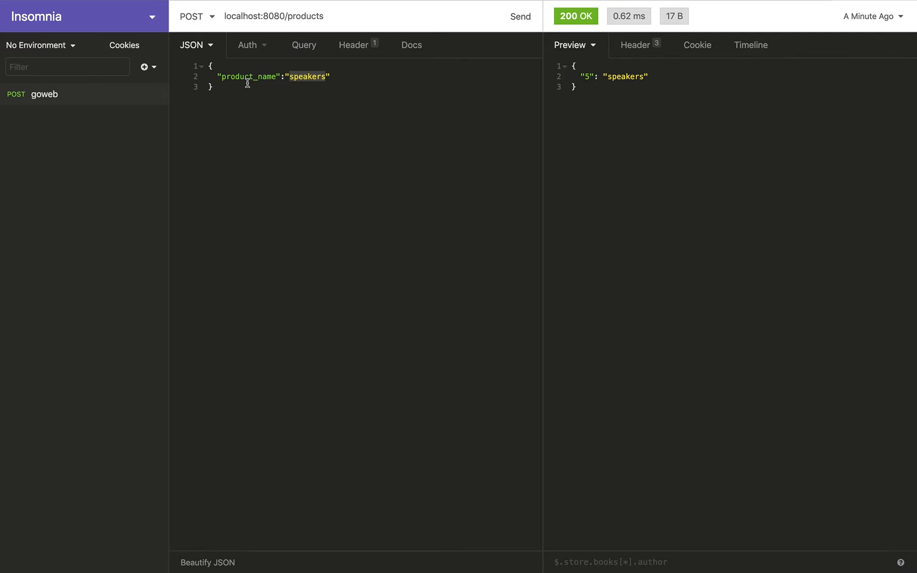
pyautogui.moveTo(260, 81)
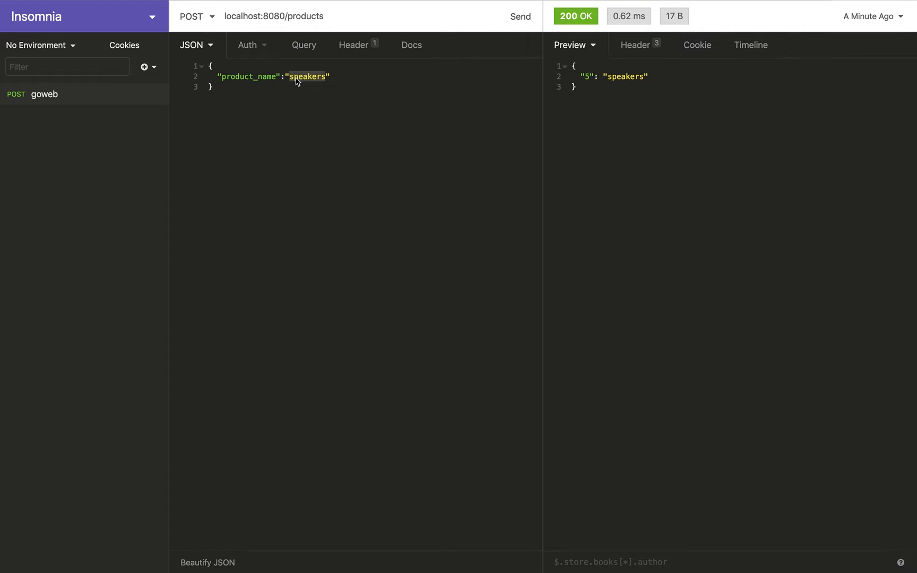
pyautogui.moveTo(259, 76)
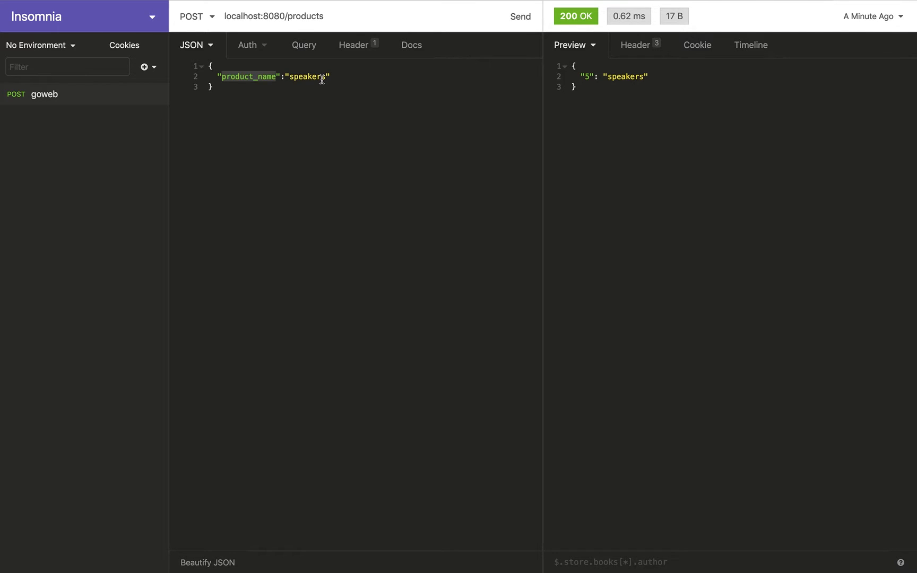
pyautogui.moveTo(362, 79)
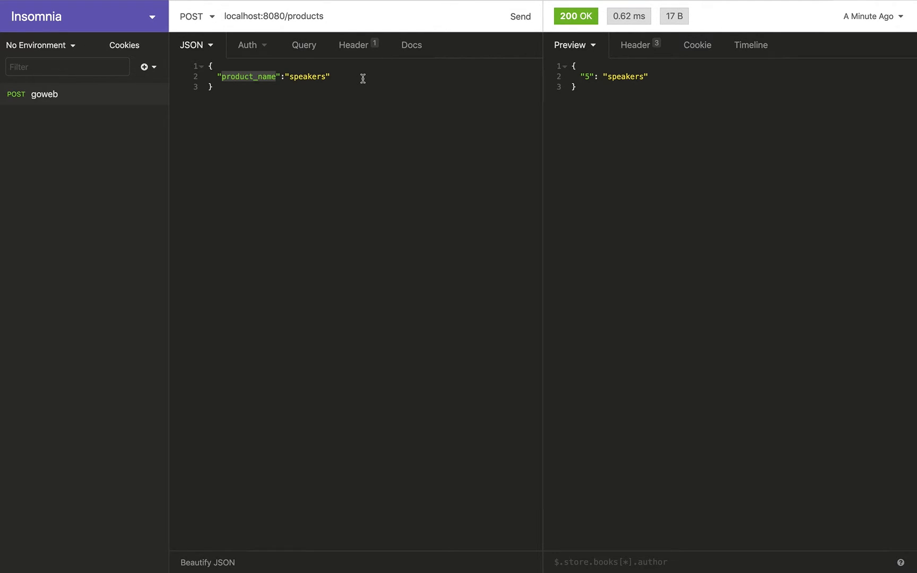
pyautogui.moveTo(364, 80)
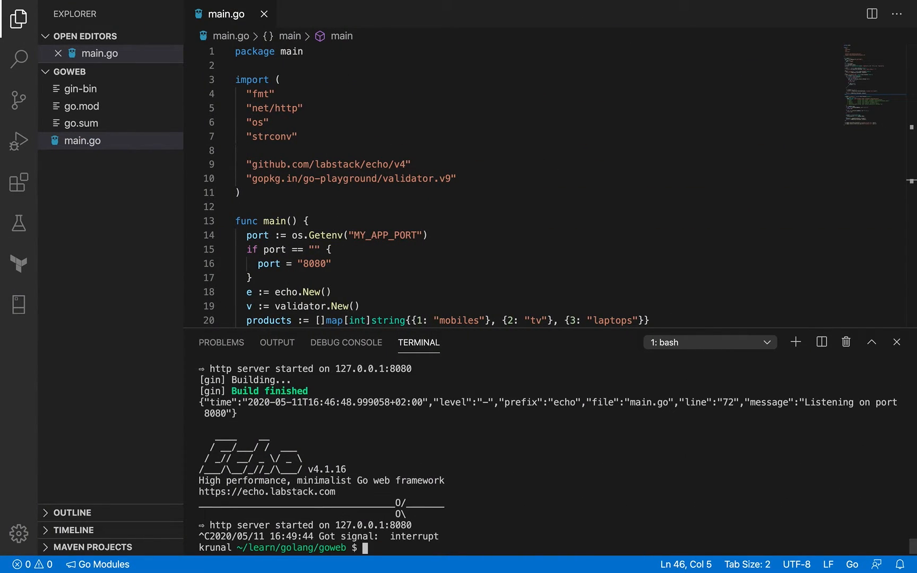
# Clear the terminal, leave a go get for go-playground/validator.v9 typed, and open go.mod
pyautogui.write('clear')
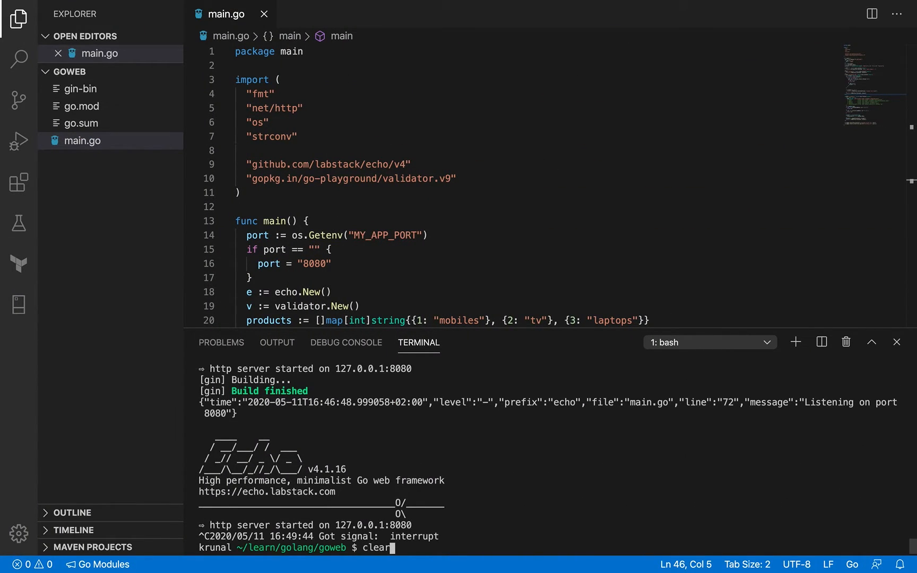
pyautogui.press('Return')
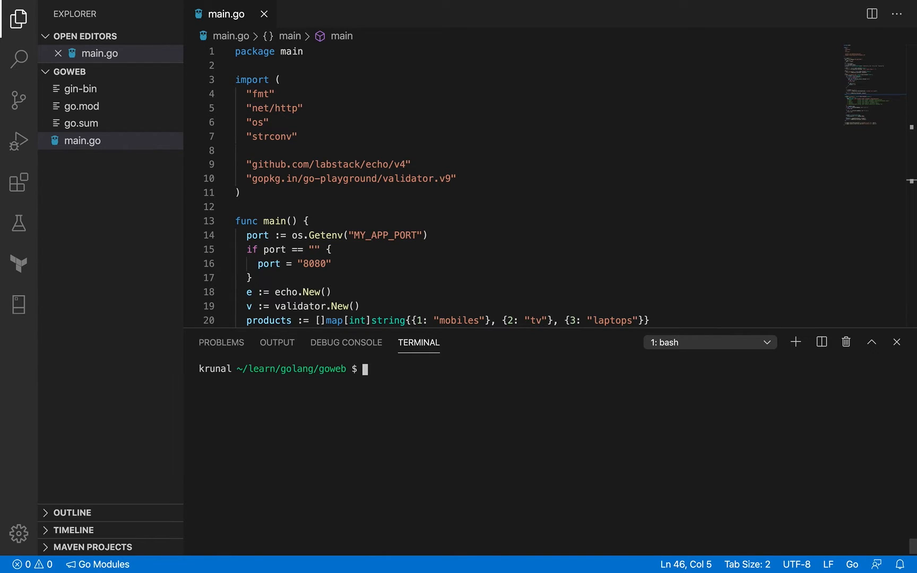
pyautogui.write('gin --all -i run main.go')
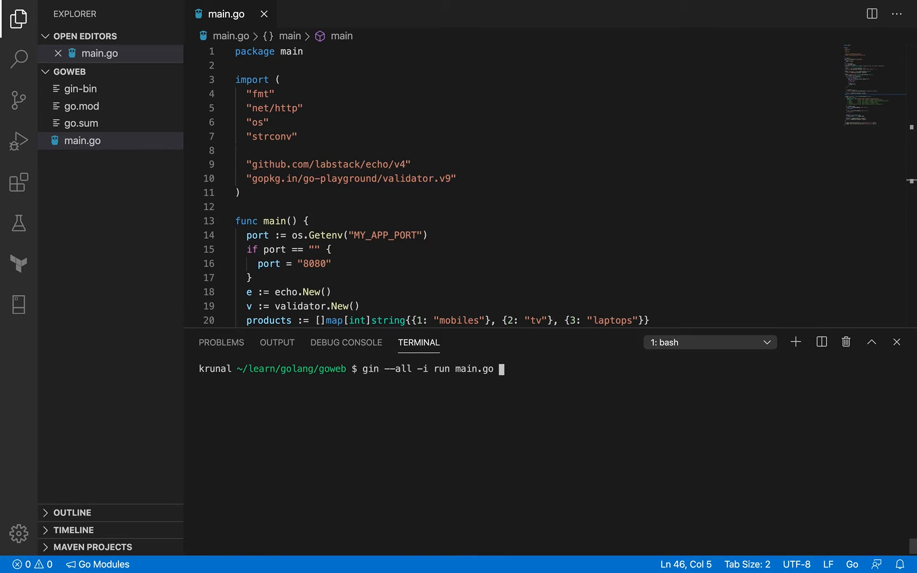
pyautogui.write('go get gopkg.in/go-playground/validator.v9')
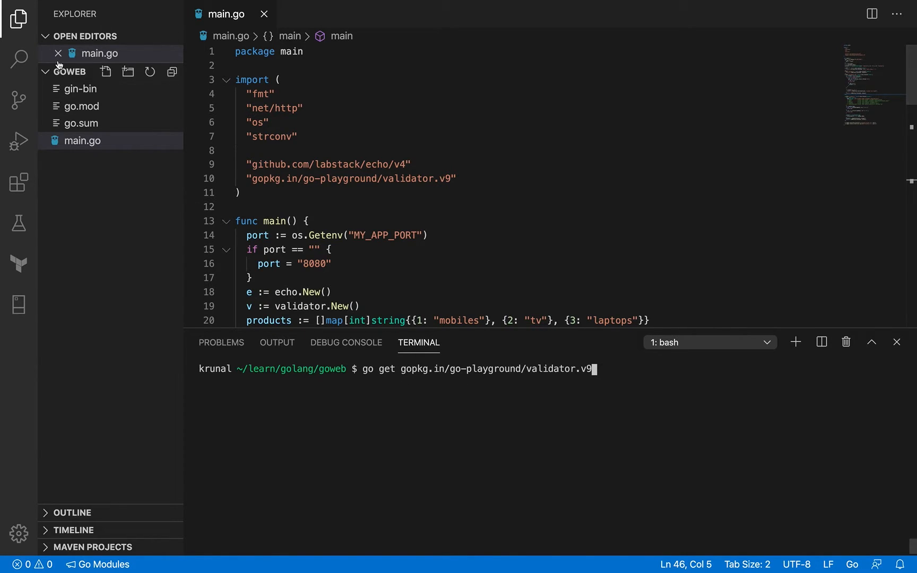
pyautogui.click(78, 123)
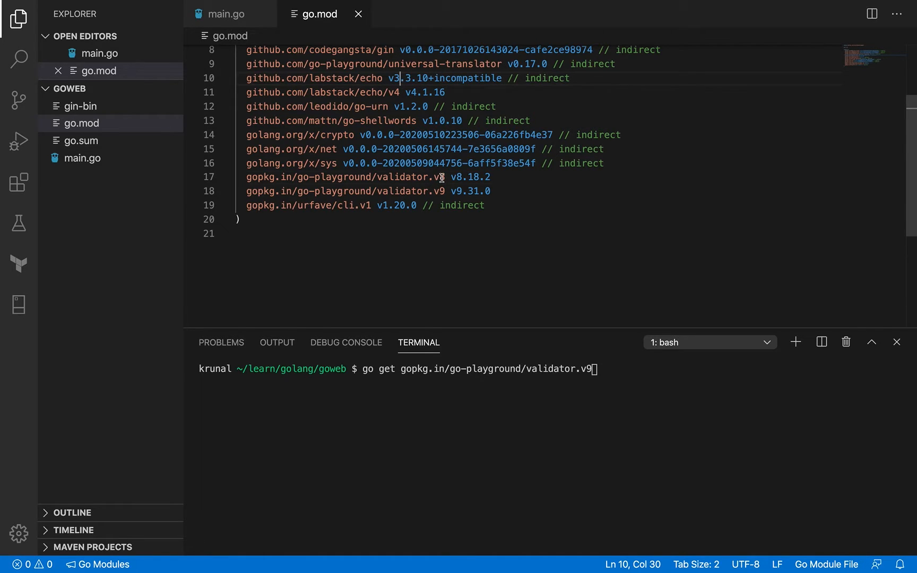
pyautogui.doubleClick(438, 176)
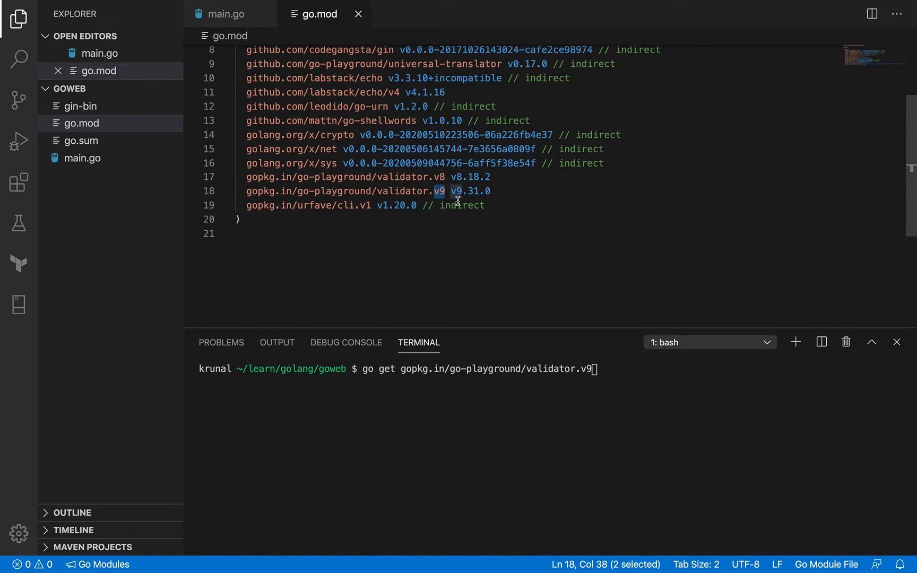
pyautogui.moveTo(362, 33)
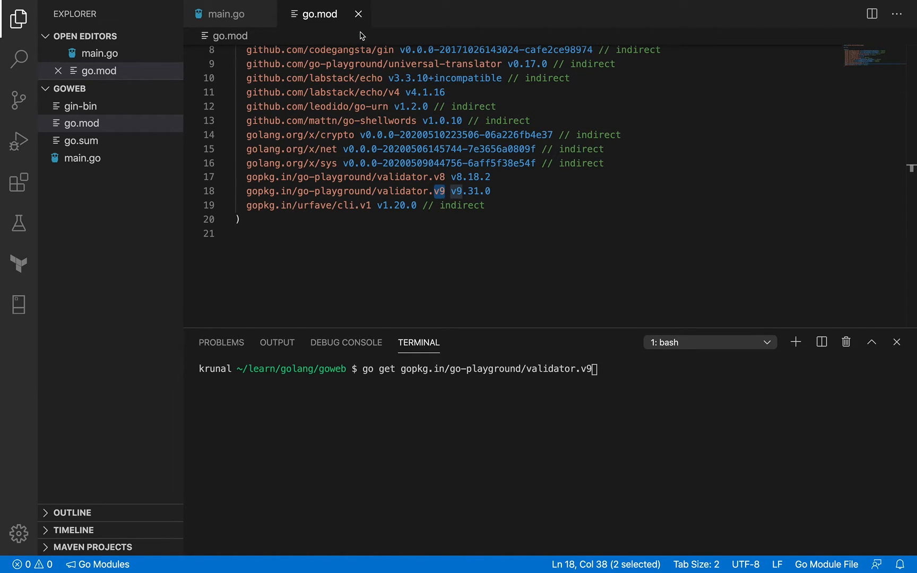
pyautogui.moveTo(442, 141)
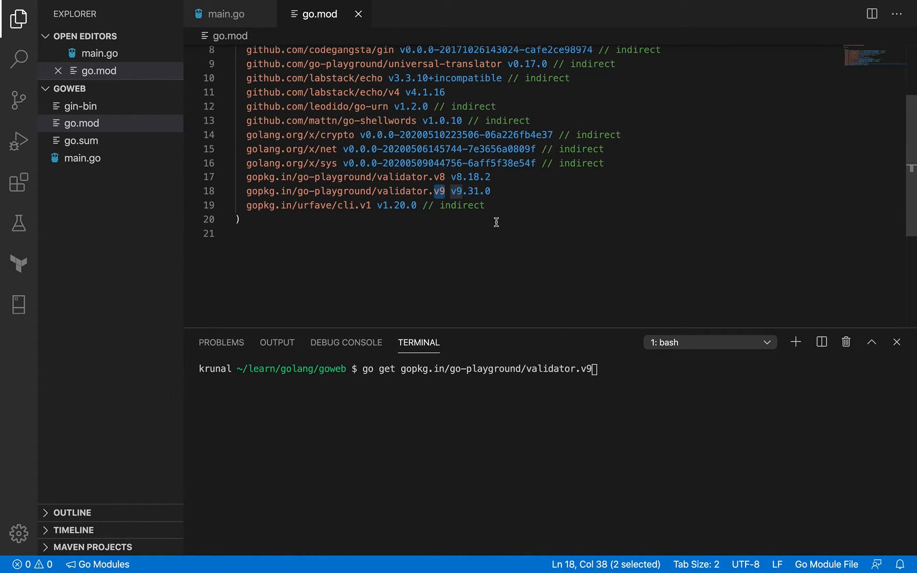
pyautogui.moveTo(433, 176)
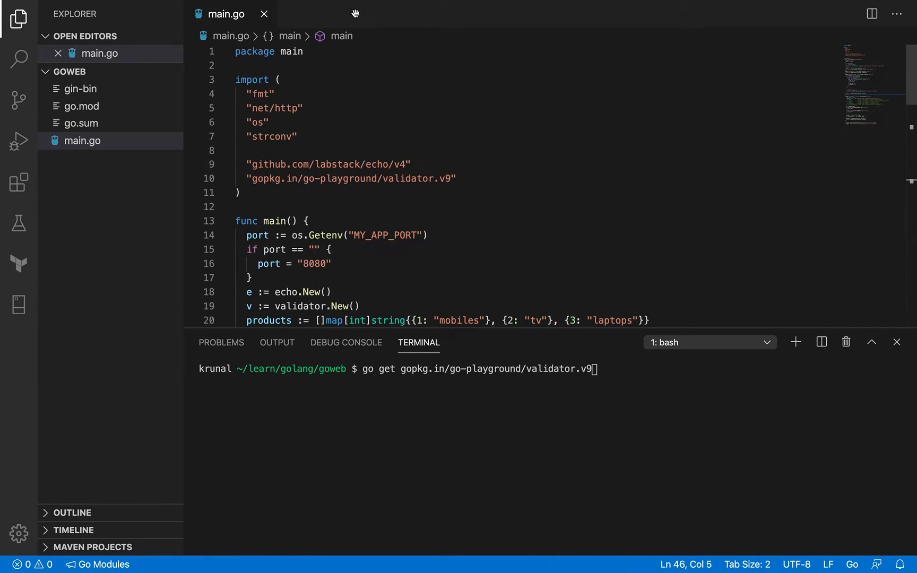
pyautogui.moveTo(523, 246)
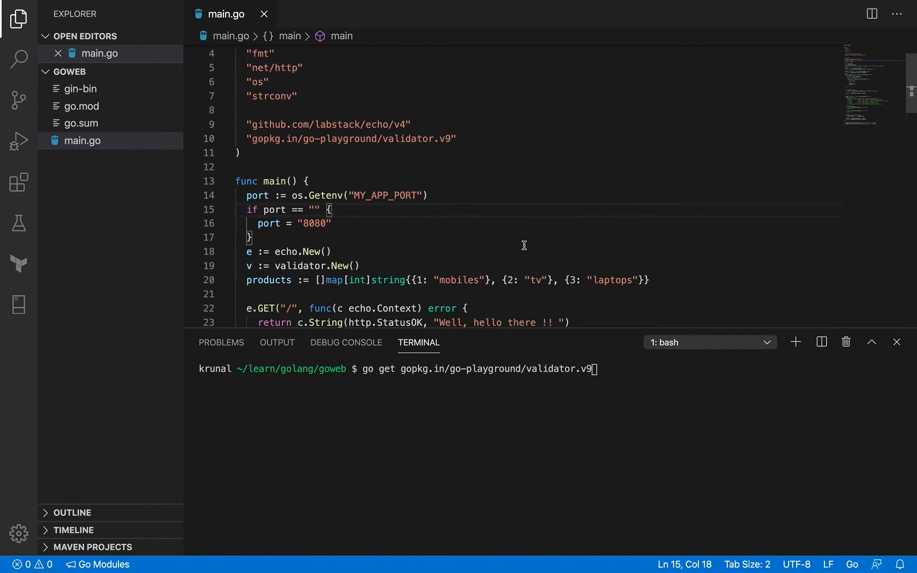
pyautogui.scroll(3)
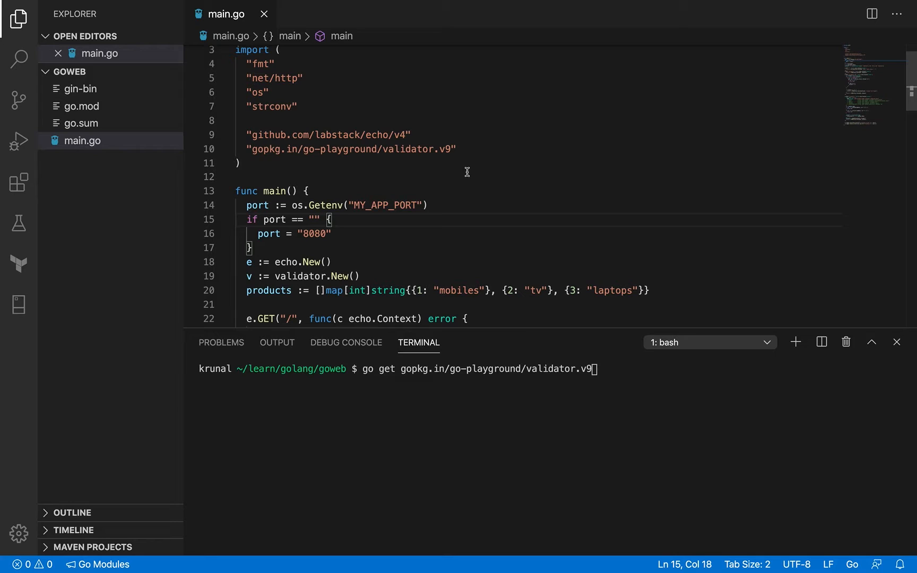
pyautogui.moveTo(424, 134)
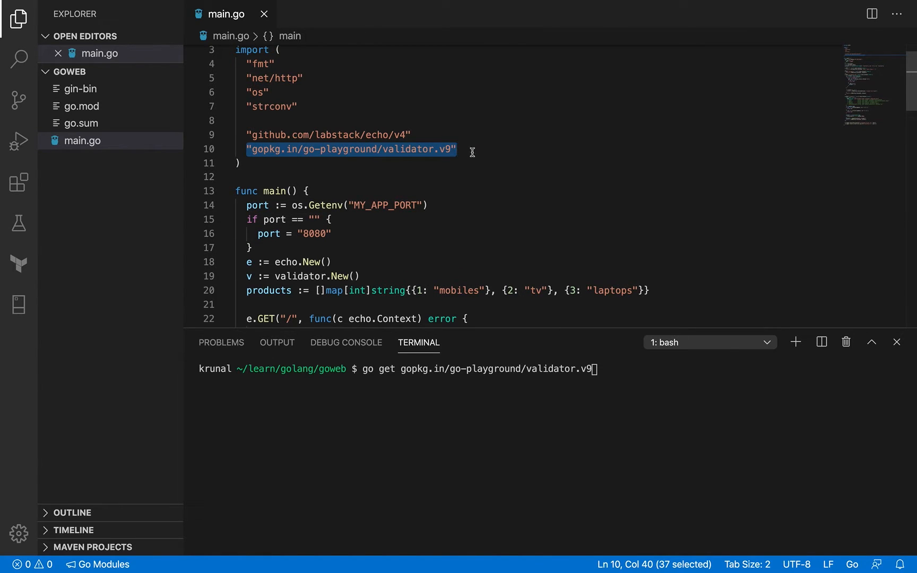
pyautogui.scroll(-3)
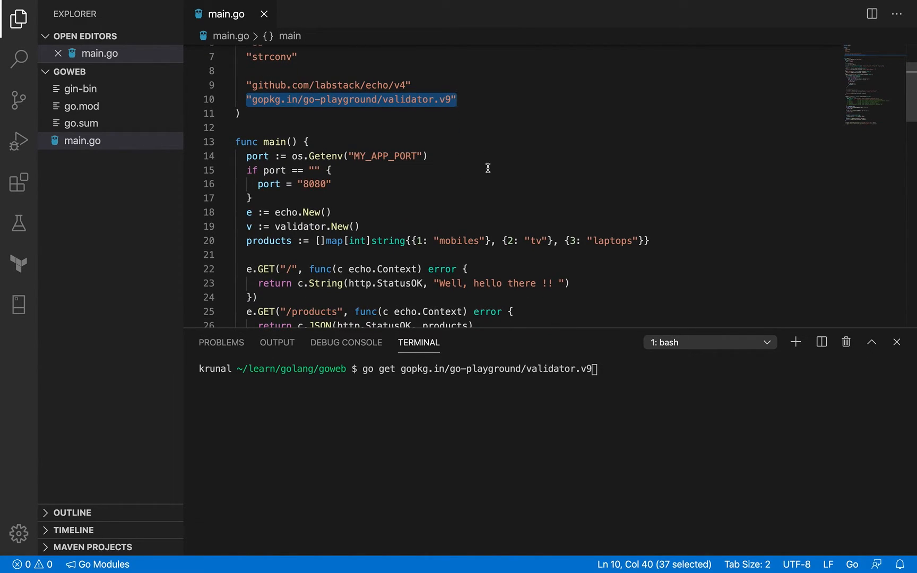
pyautogui.moveTo(258, 227)
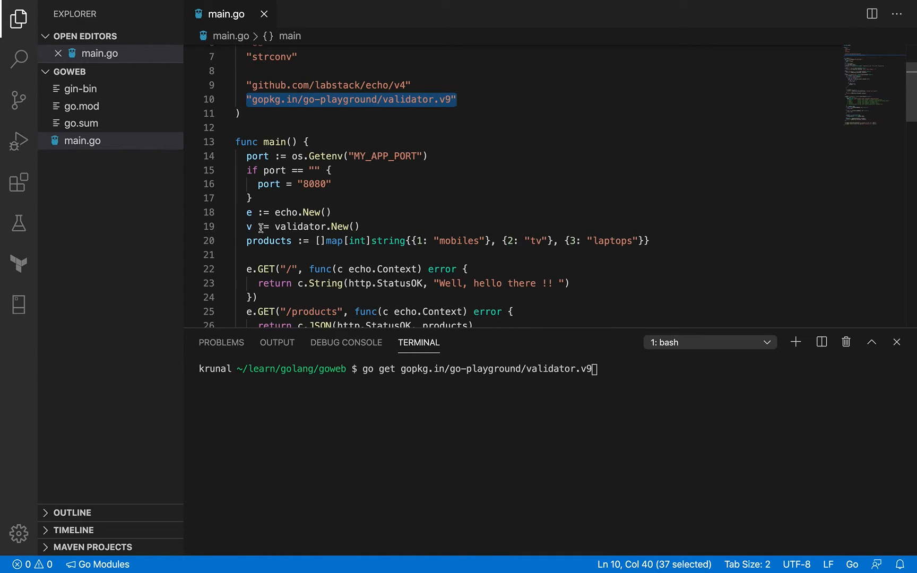
pyautogui.click(248, 227)
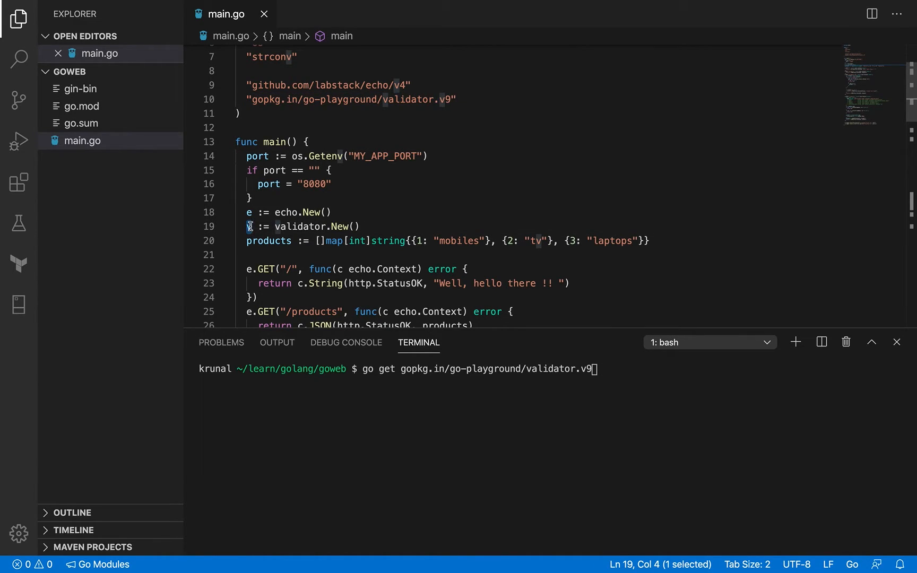
pyautogui.moveTo(305, 226)
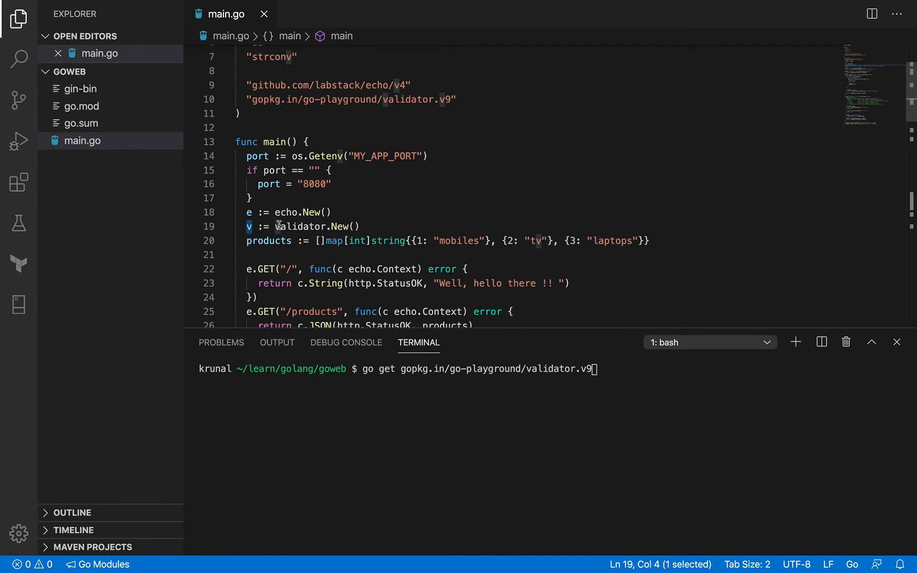
pyautogui.moveTo(337, 226)
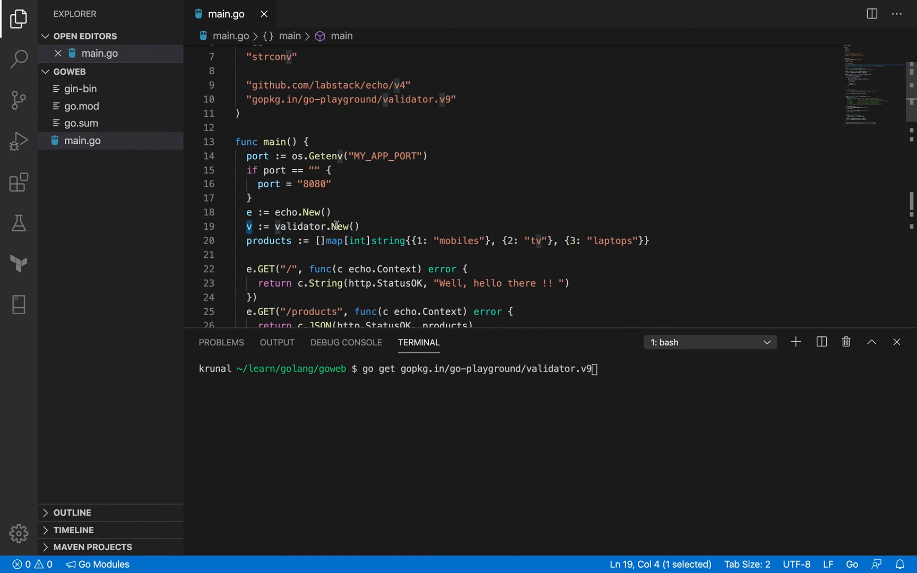
pyautogui.moveTo(342, 227)
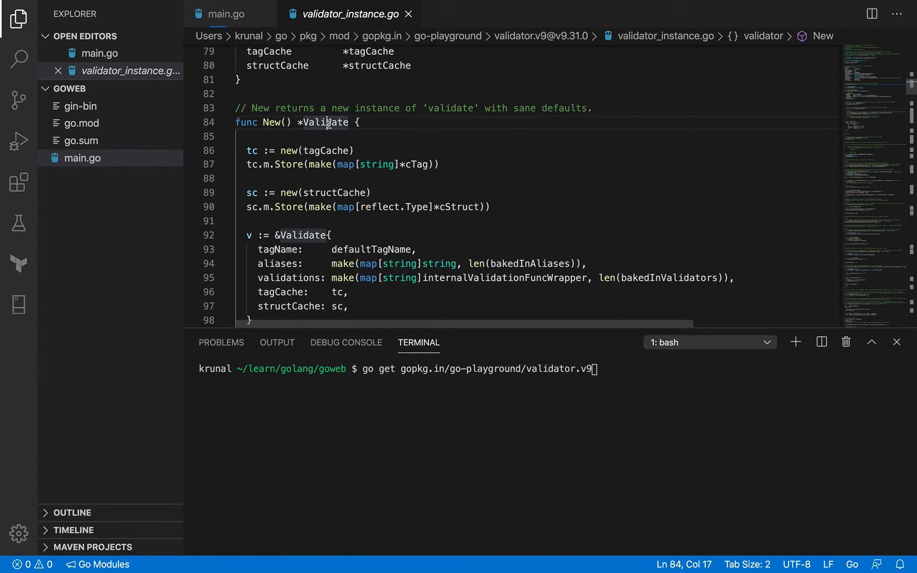
pyautogui.scroll(3)
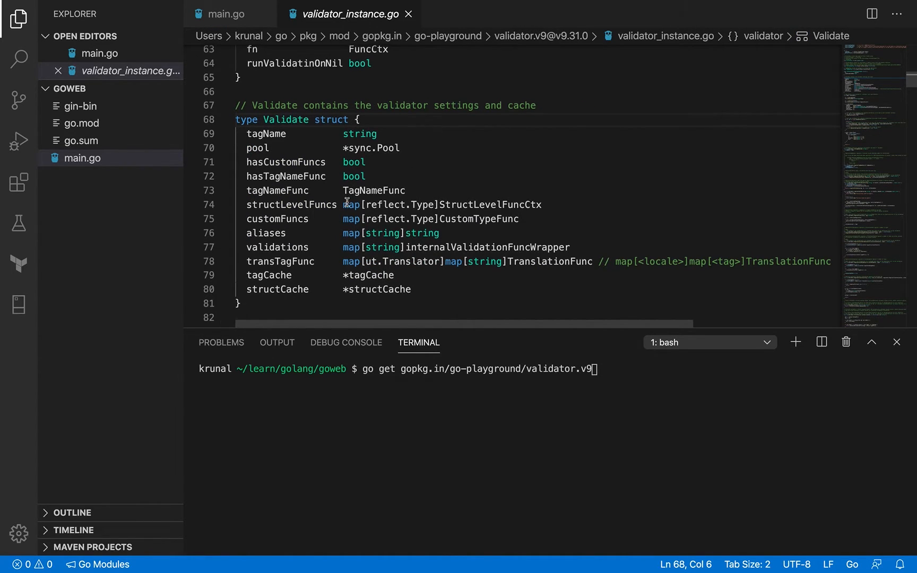
pyautogui.scroll(-3)
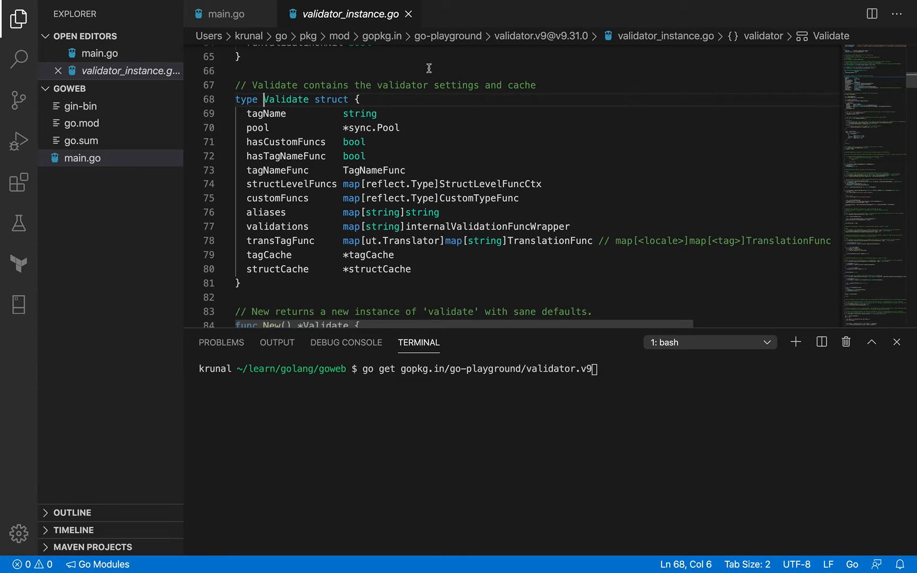
pyautogui.moveTo(410, 14)
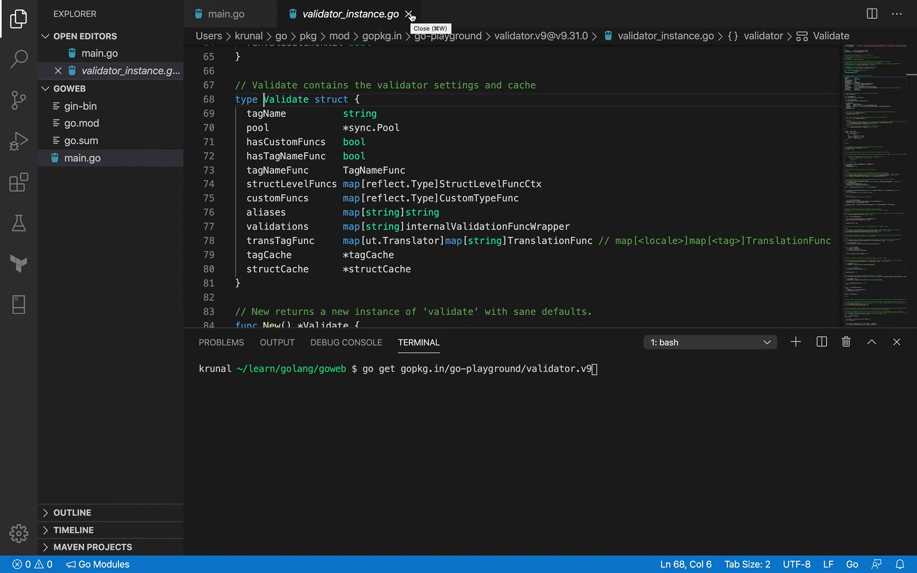
pyautogui.click(411, 14)
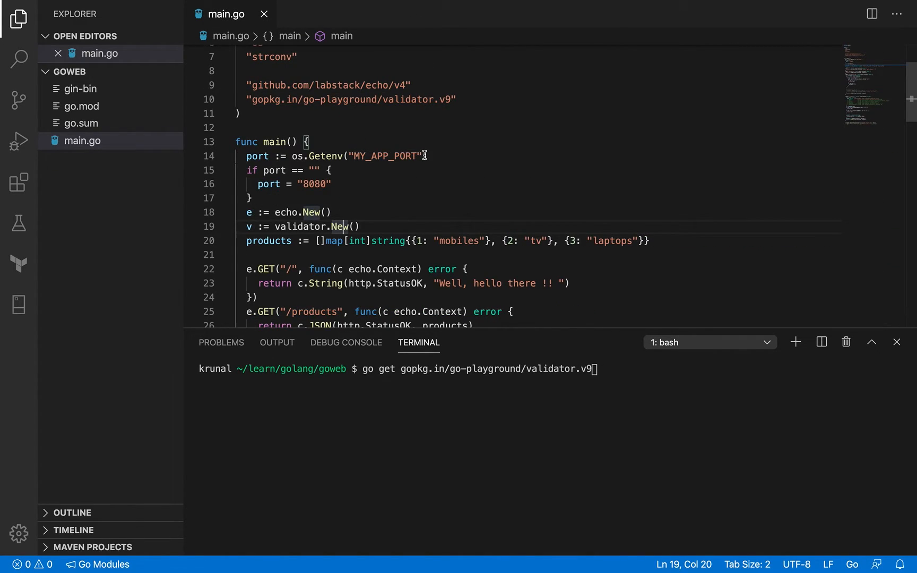
pyautogui.moveTo(310, 227)
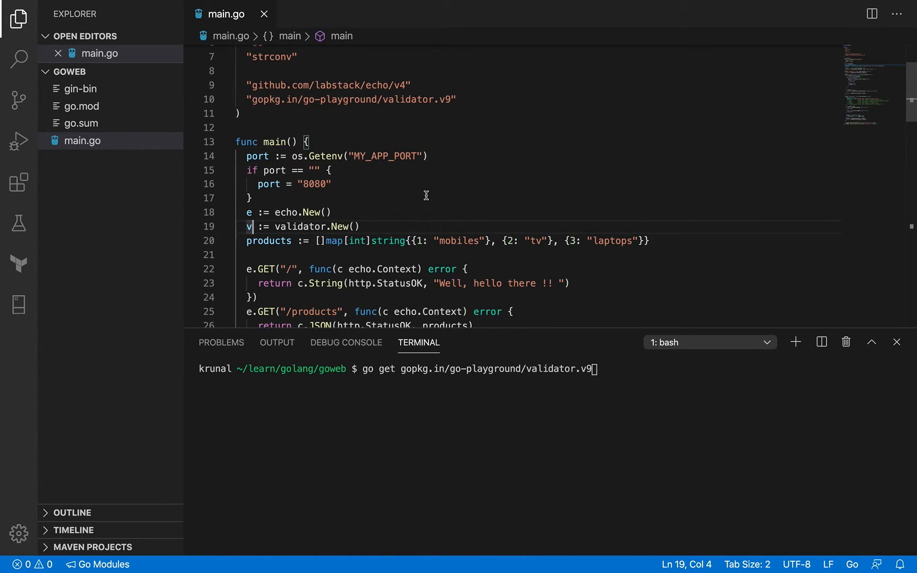
pyautogui.moveTo(295, 146)
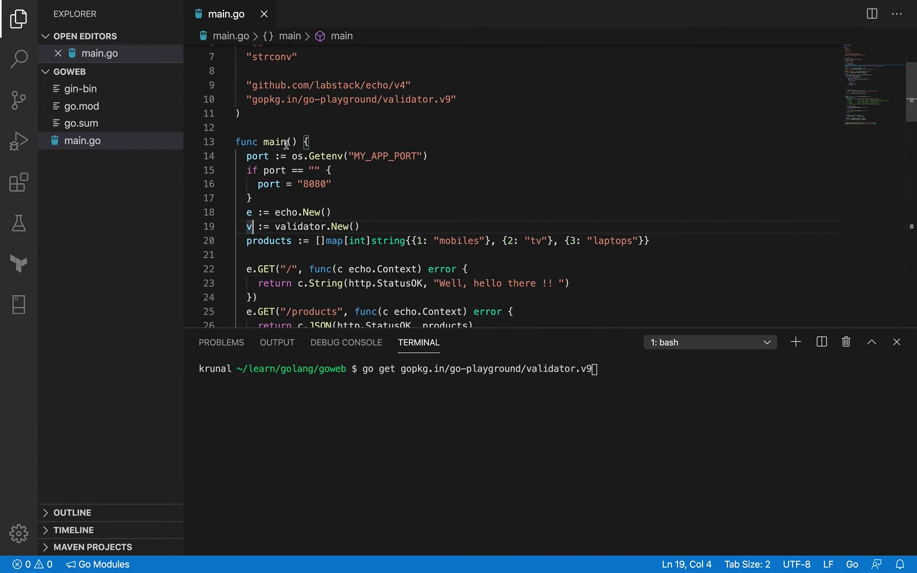
pyautogui.moveTo(272, 240)
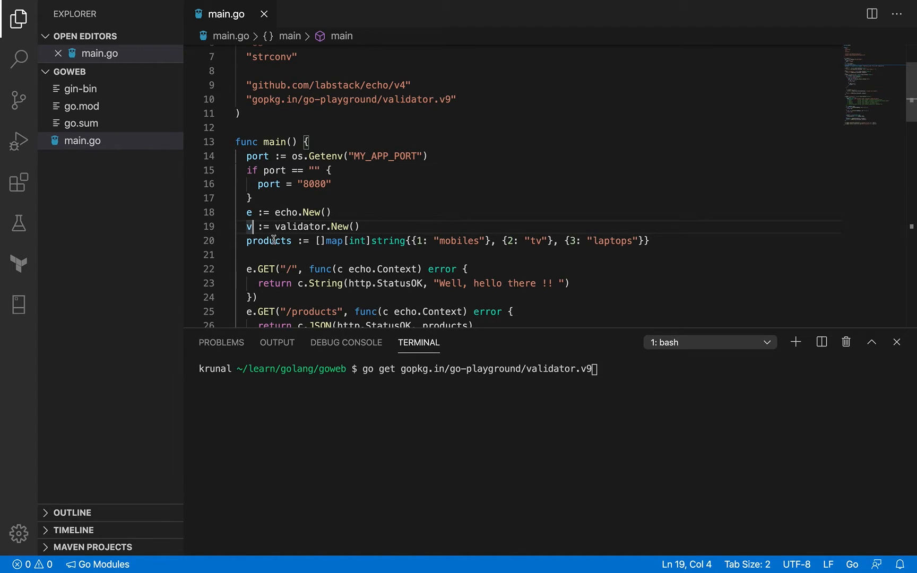
pyautogui.moveTo(295, 141)
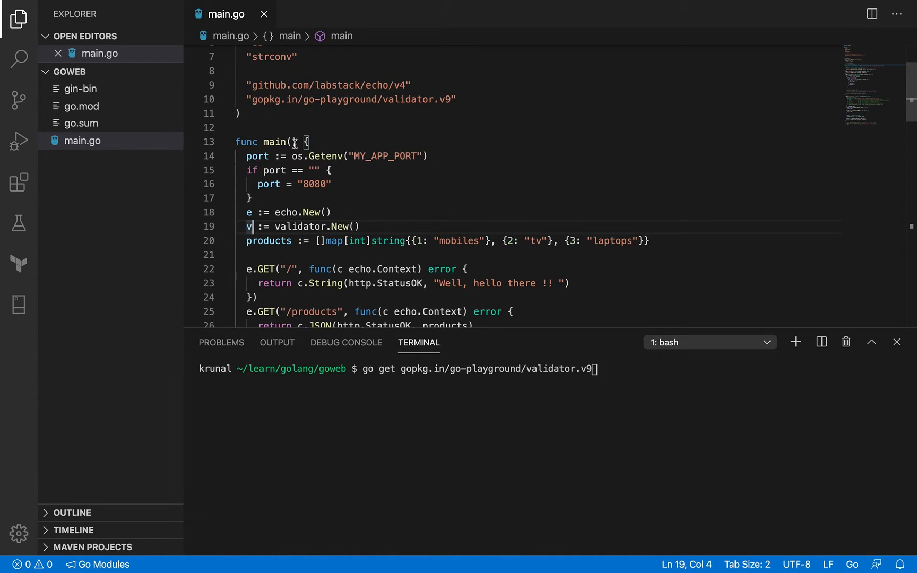
pyautogui.moveTo(354, 259)
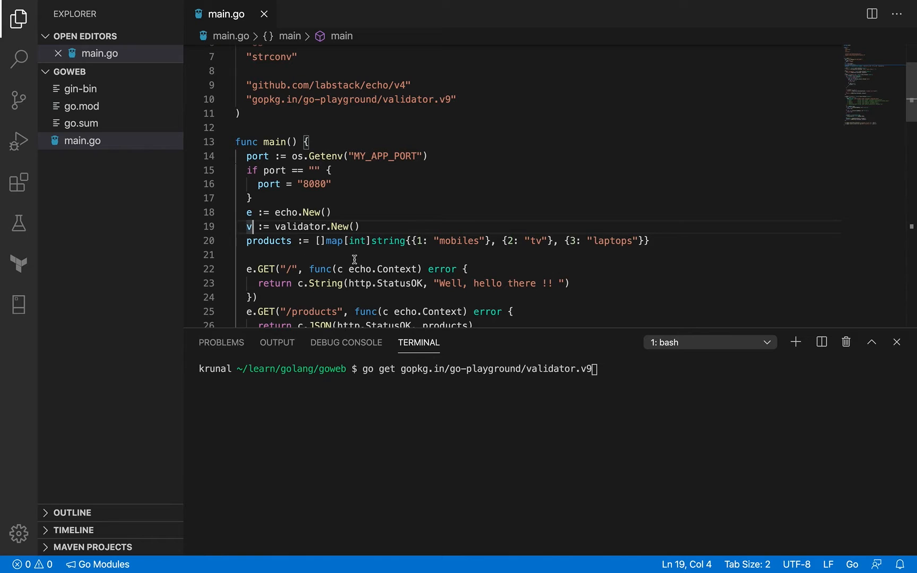
pyautogui.scroll(-3)
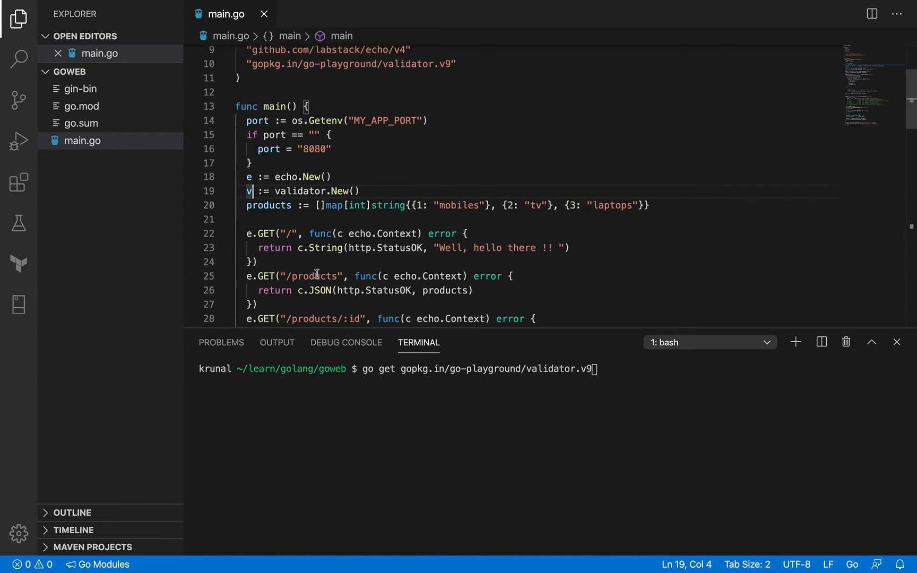
pyautogui.scroll(-3)
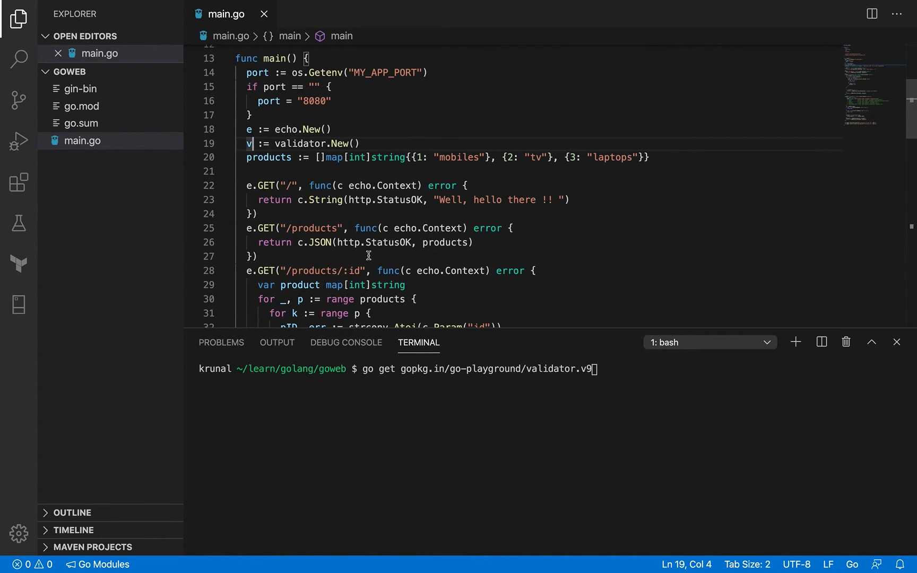
pyautogui.scroll(-3)
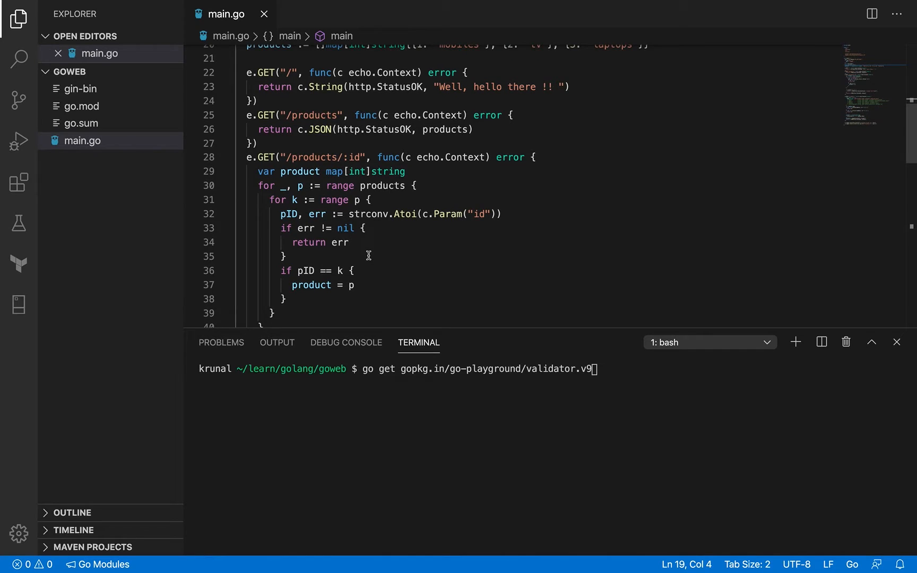
pyautogui.scroll(3)
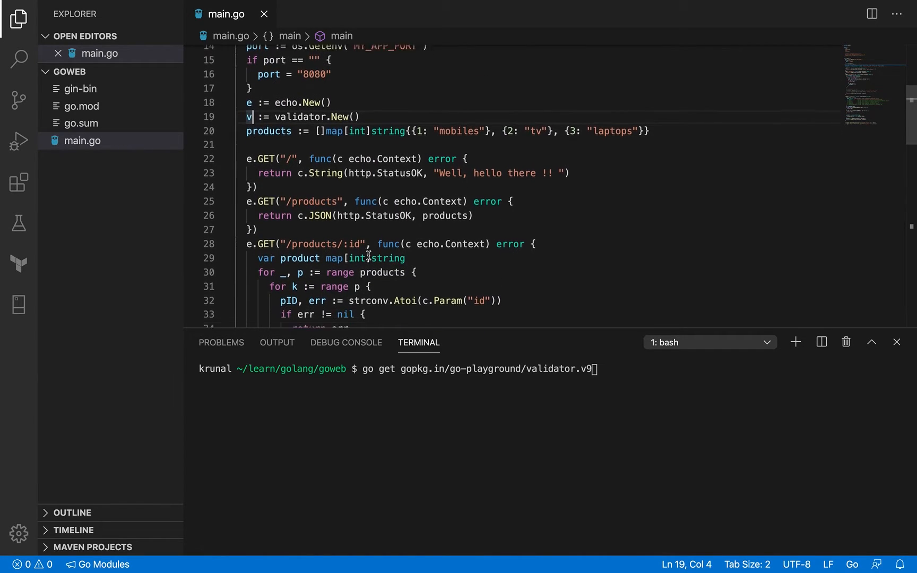
pyautogui.scroll(-3)
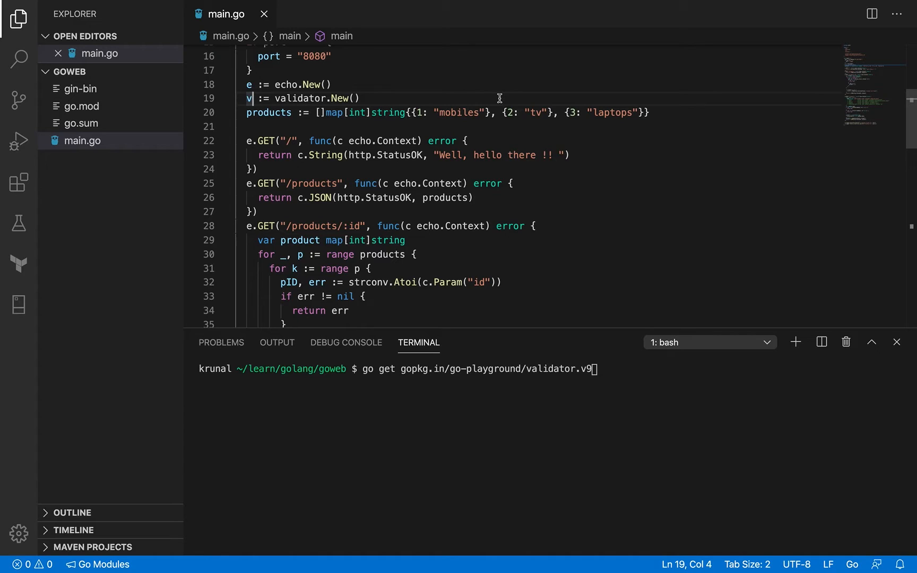
pyautogui.moveTo(526, 144)
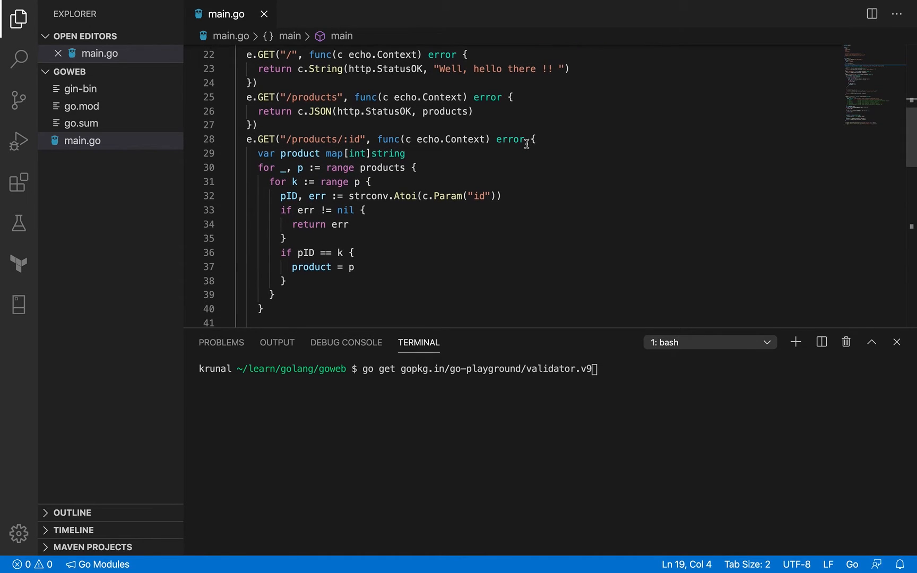
pyautogui.scroll(-3)
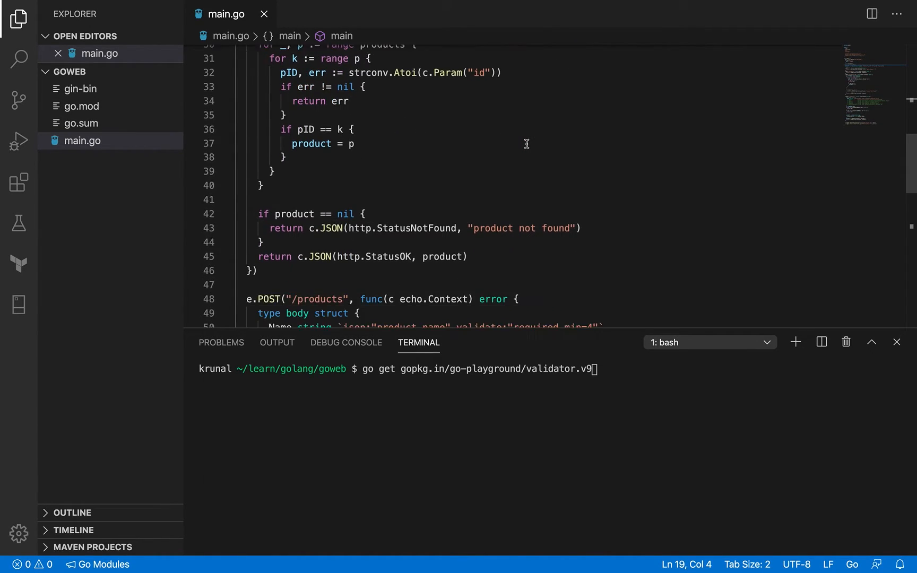
pyautogui.scroll(-3)
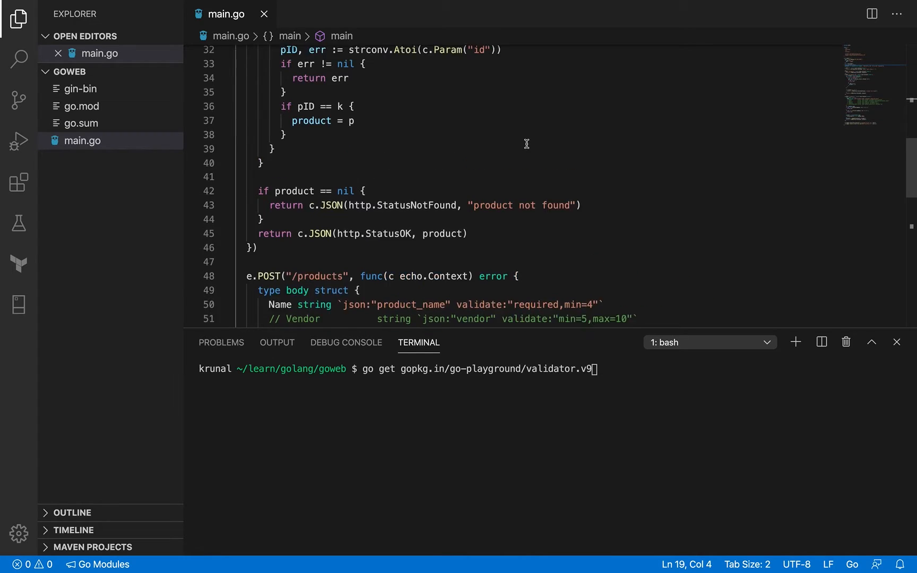
pyautogui.scroll(3)
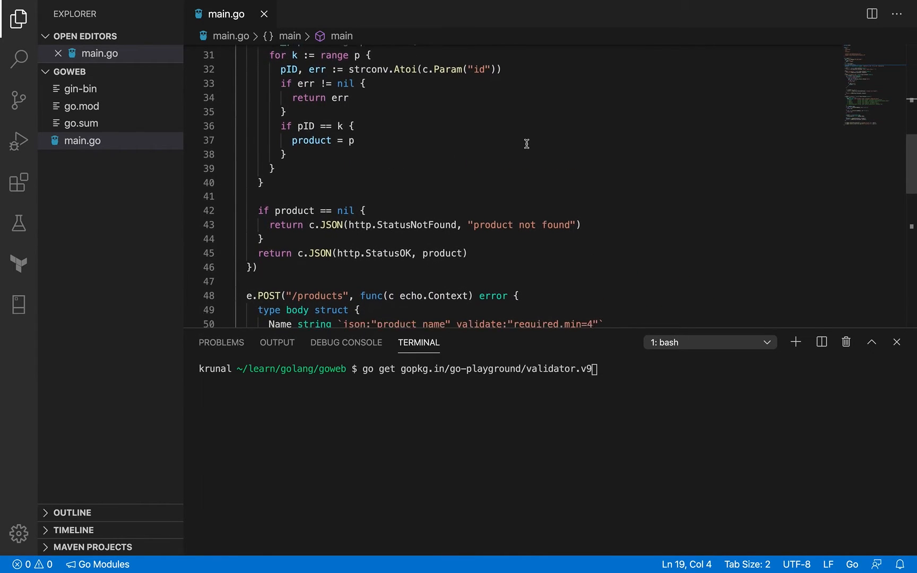
pyautogui.scroll(-3)
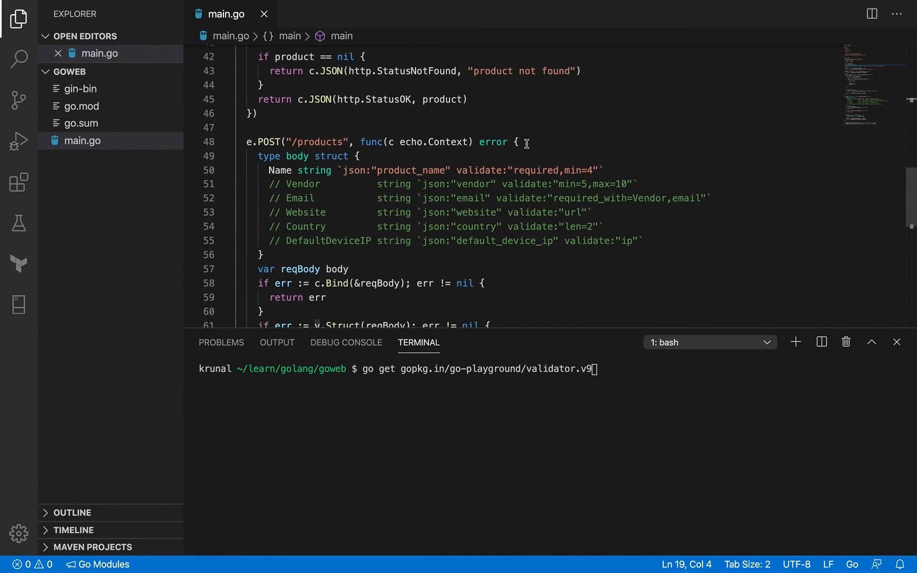
pyautogui.scroll(-3)
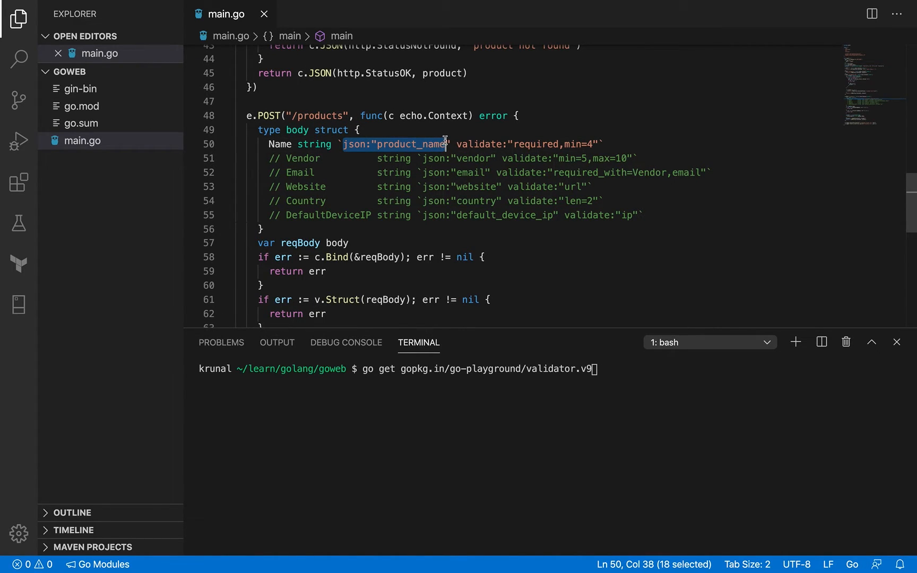
pyautogui.moveTo(302, 143)
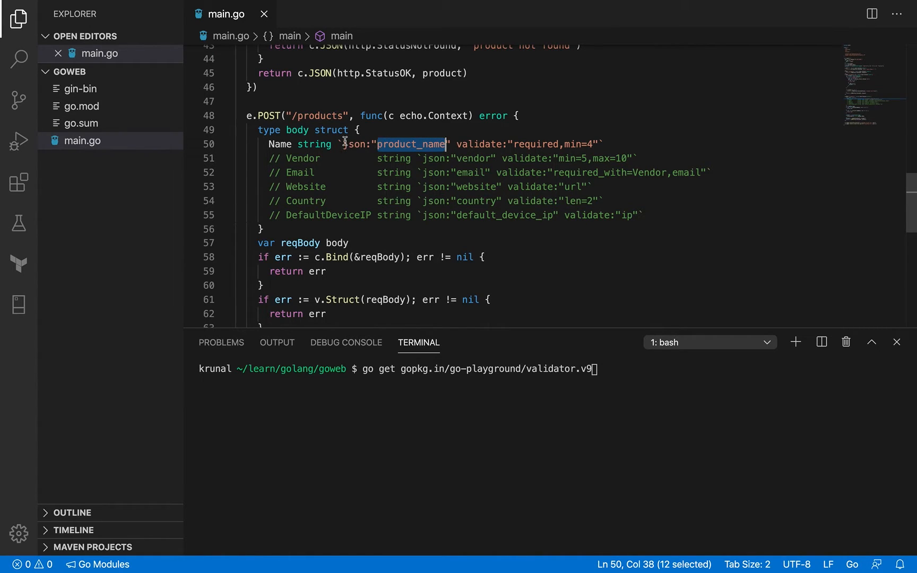
pyautogui.moveTo(500, 136)
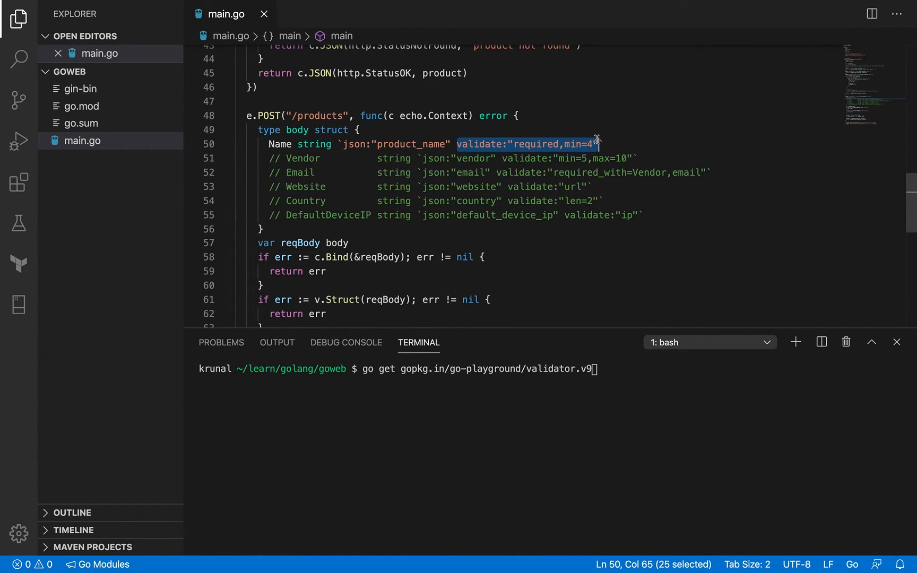
pyautogui.moveTo(480, 144)
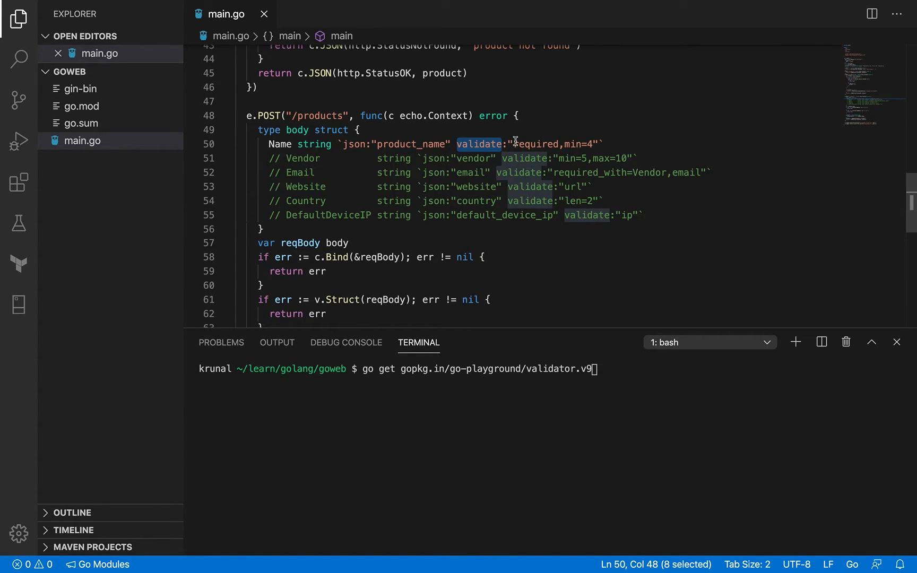
pyautogui.click(532, 145)
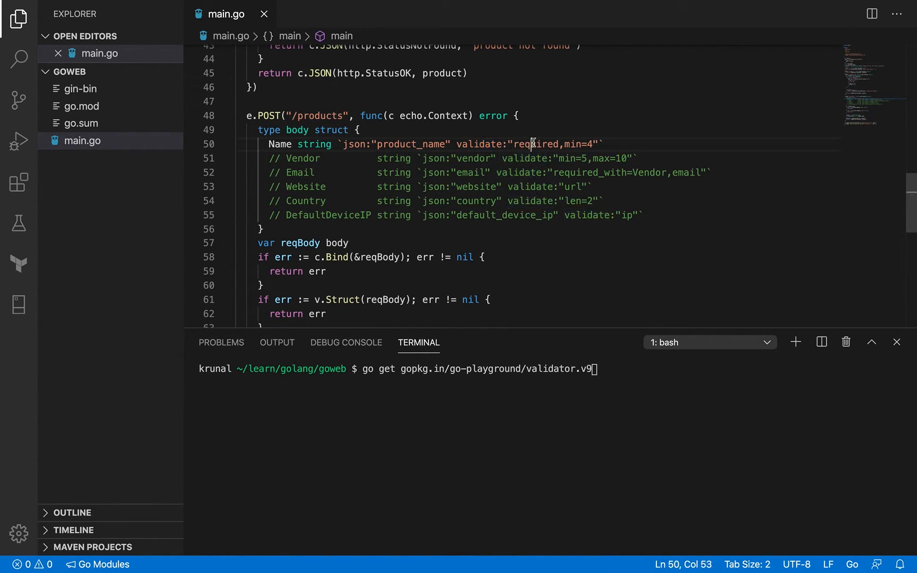
pyautogui.doubleClick(535, 144)
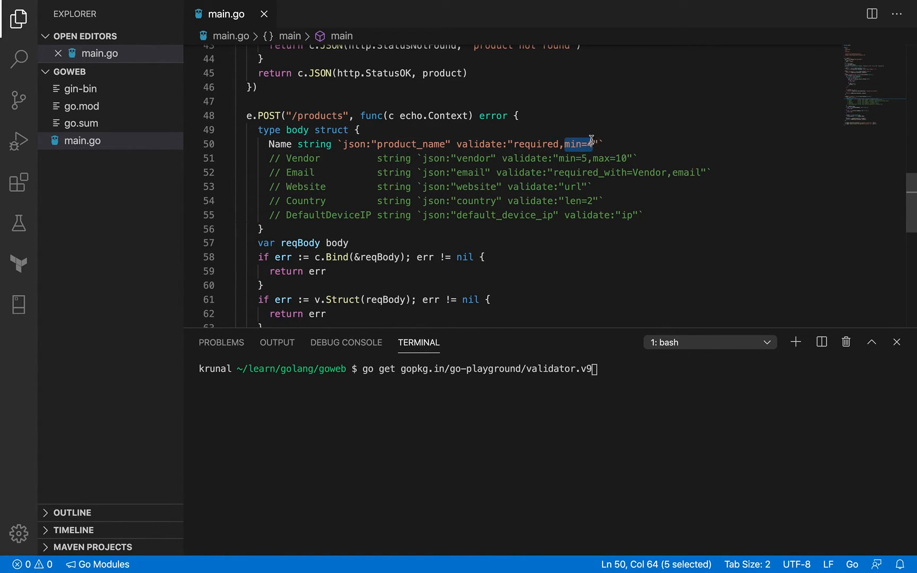
pyautogui.moveTo(532, 141)
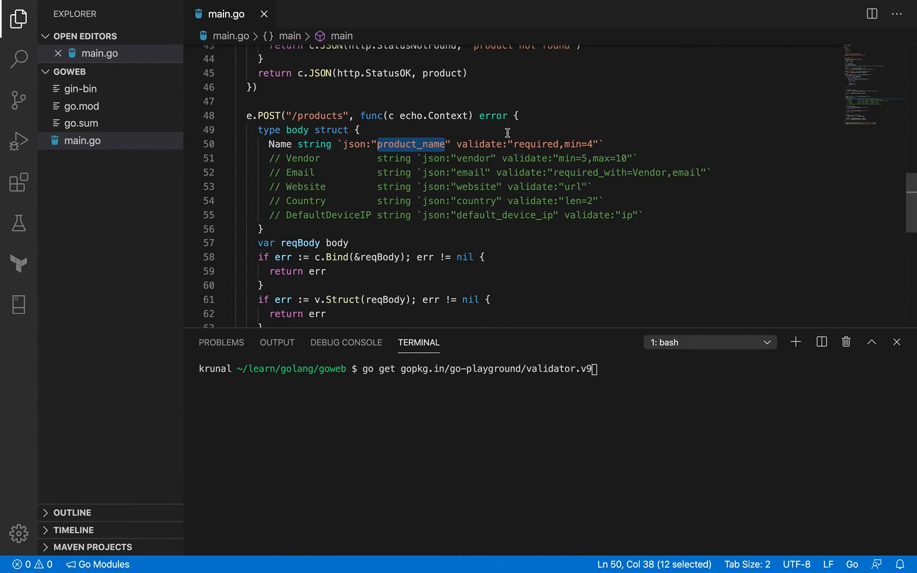
pyautogui.moveTo(531, 139)
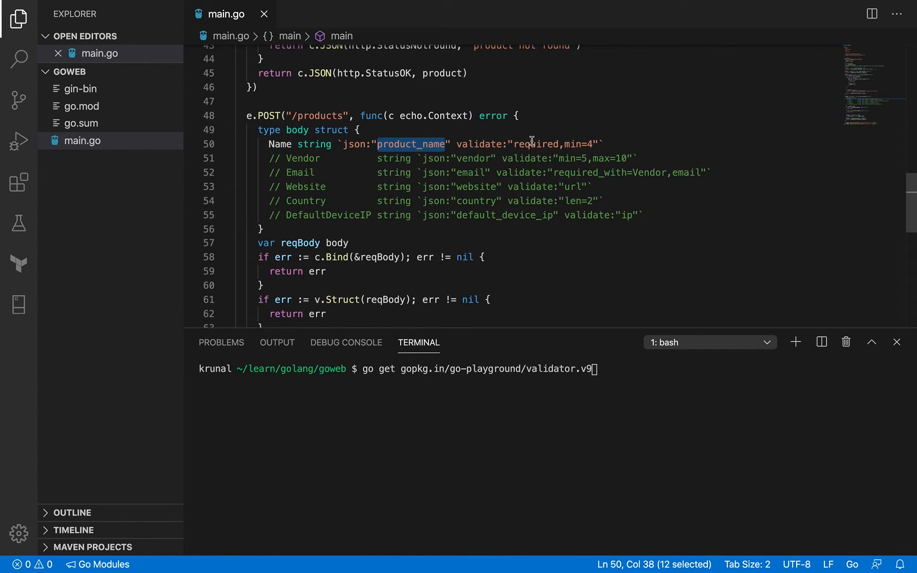
pyautogui.moveTo(550, 129)
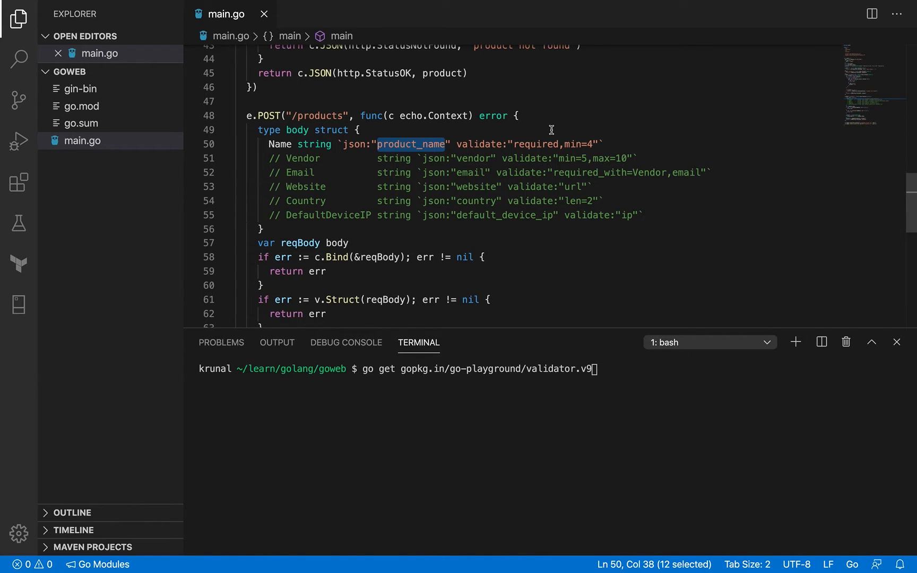
pyautogui.moveTo(566, 144)
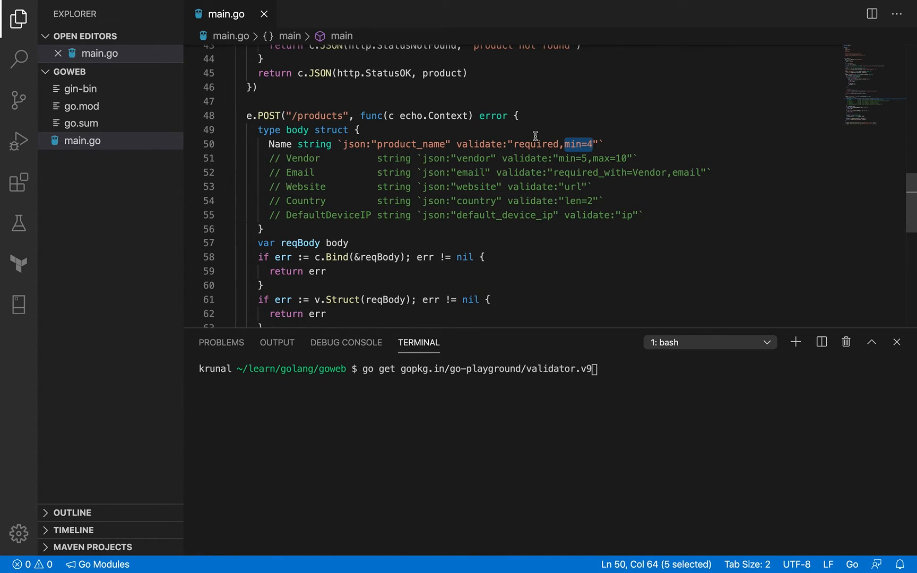
pyautogui.moveTo(541, 137)
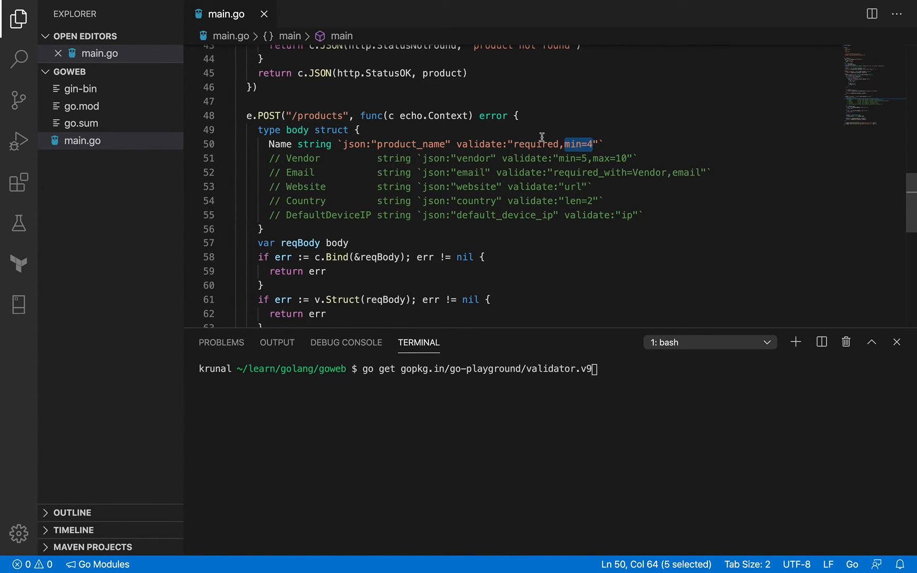
pyautogui.moveTo(344, 144)
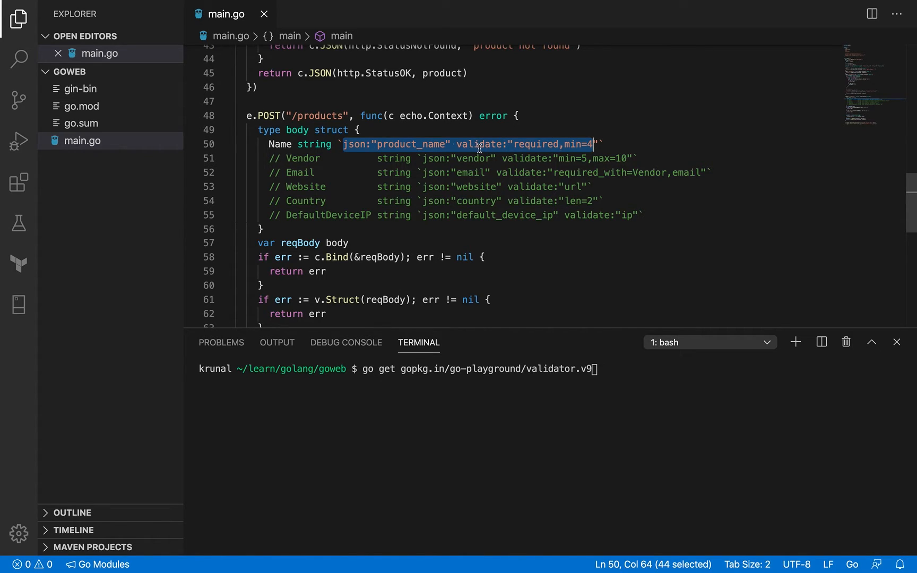
pyautogui.doubleClick(480, 144)
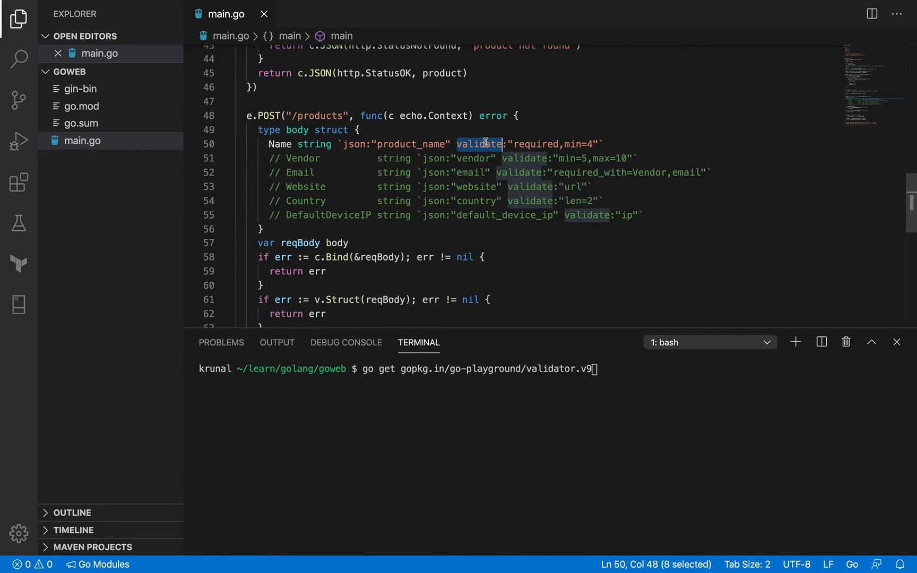
pyautogui.moveTo(571, 130)
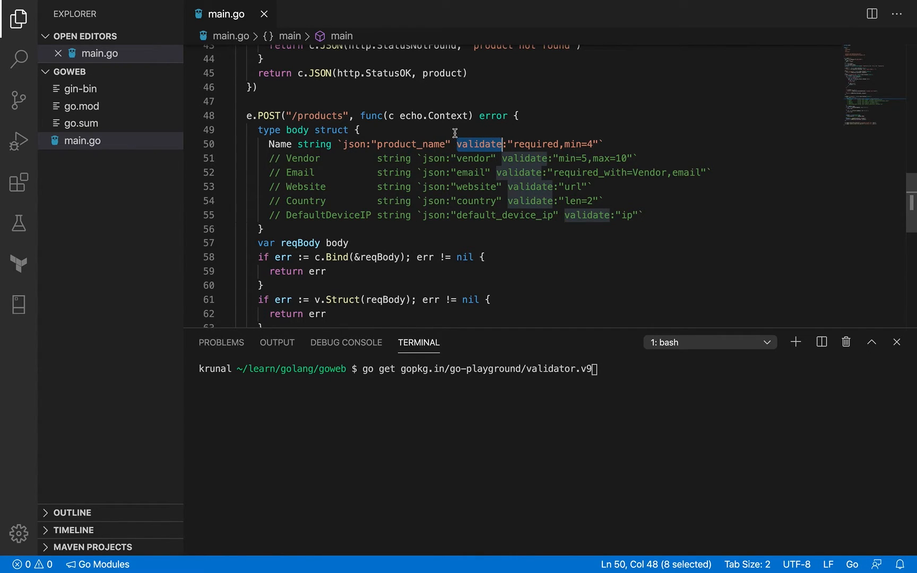
pyautogui.moveTo(484, 131)
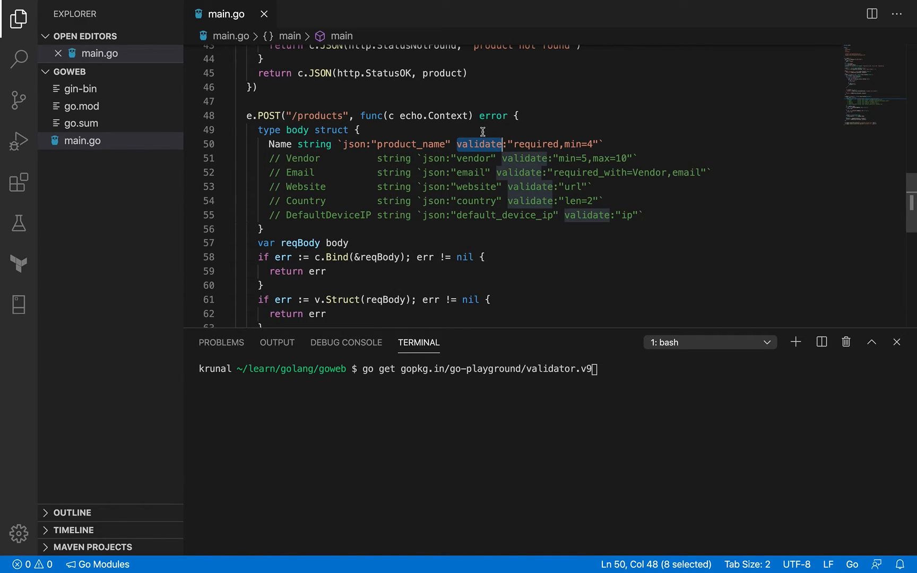
pyautogui.moveTo(354, 142)
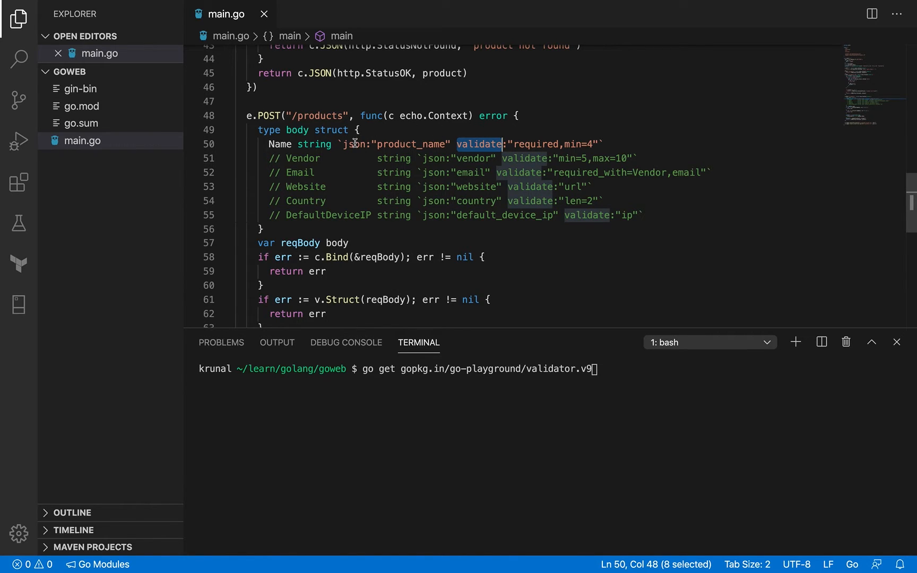
pyautogui.moveTo(368, 273)
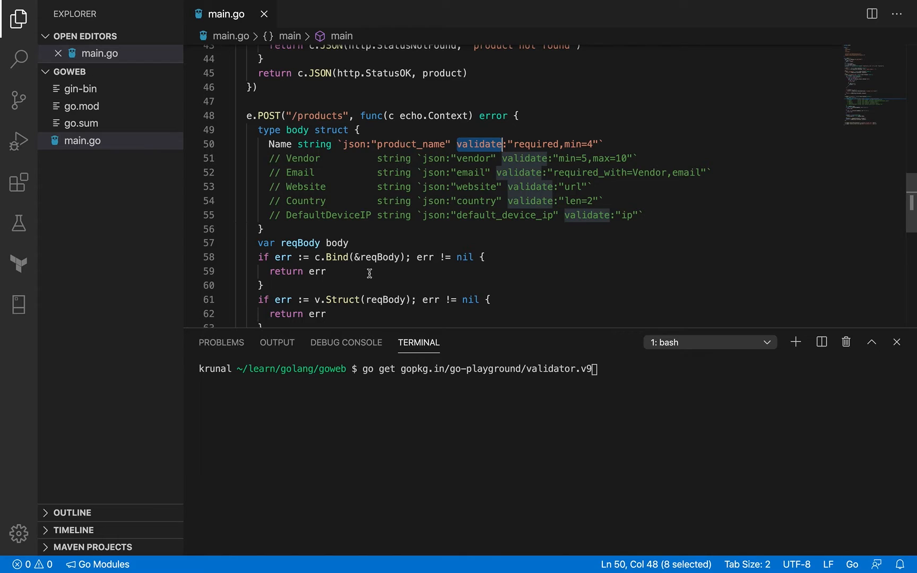
pyautogui.moveTo(435, 116)
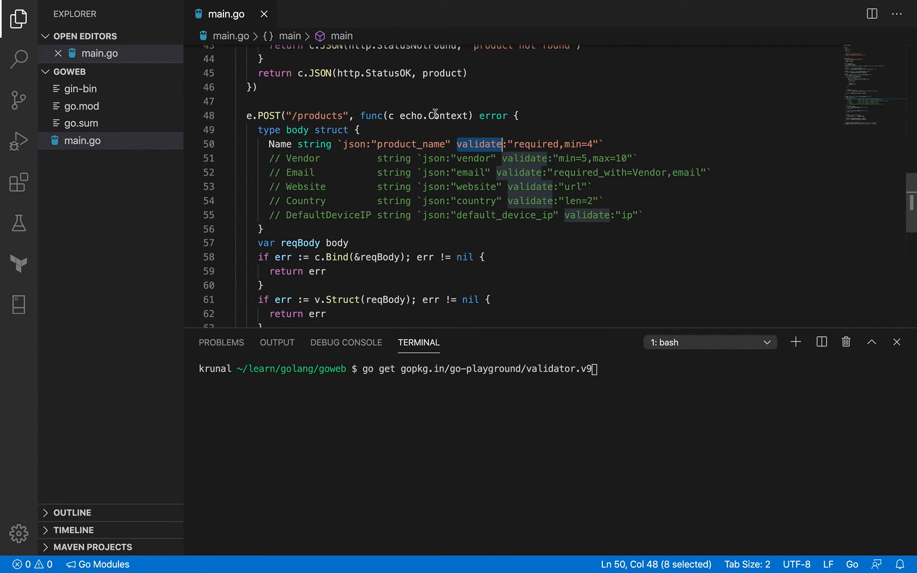
pyautogui.moveTo(362, 236)
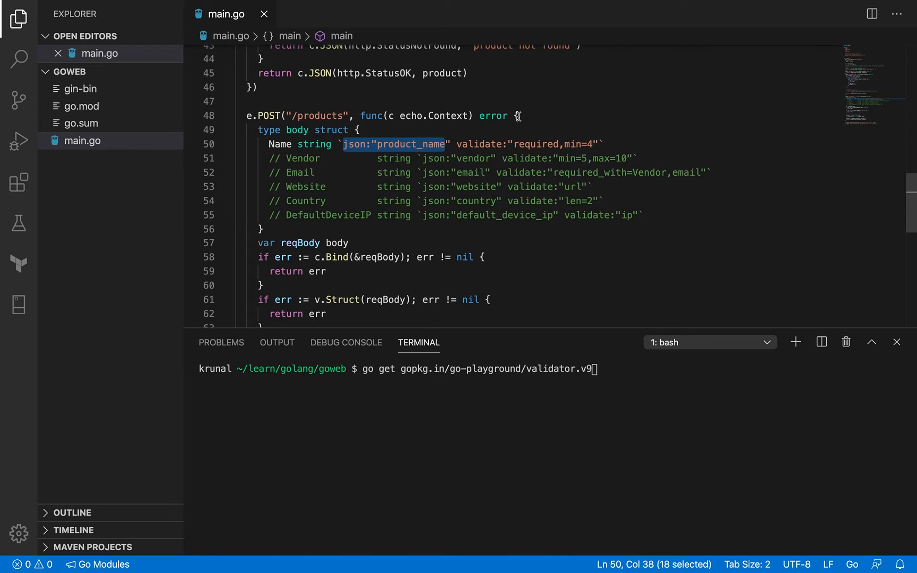
pyautogui.moveTo(517, 145)
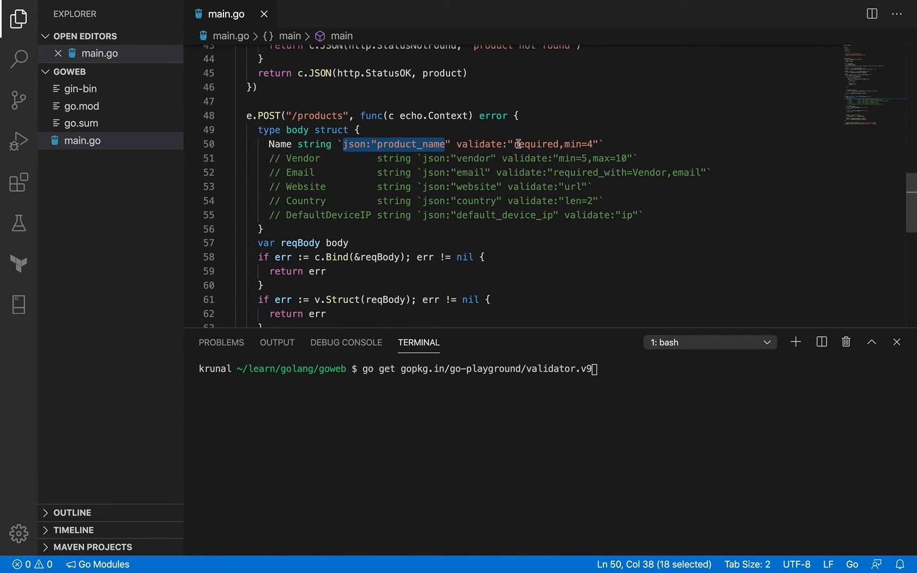
pyautogui.scroll(3)
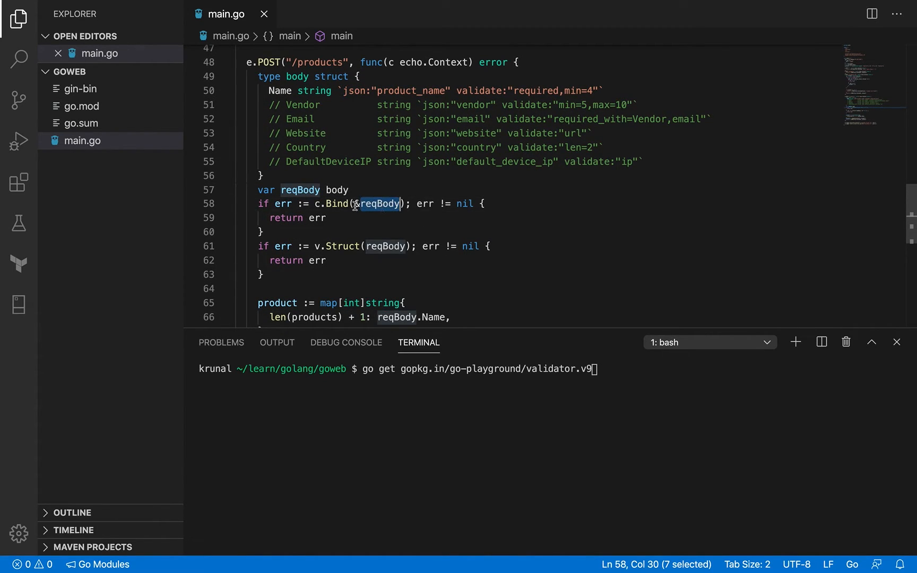
pyautogui.moveTo(340, 204)
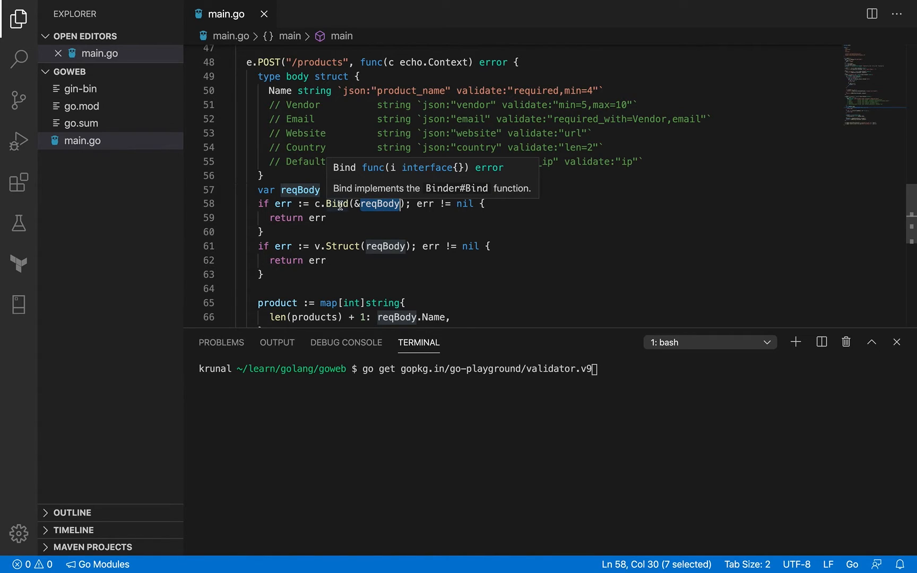
pyautogui.moveTo(346, 214)
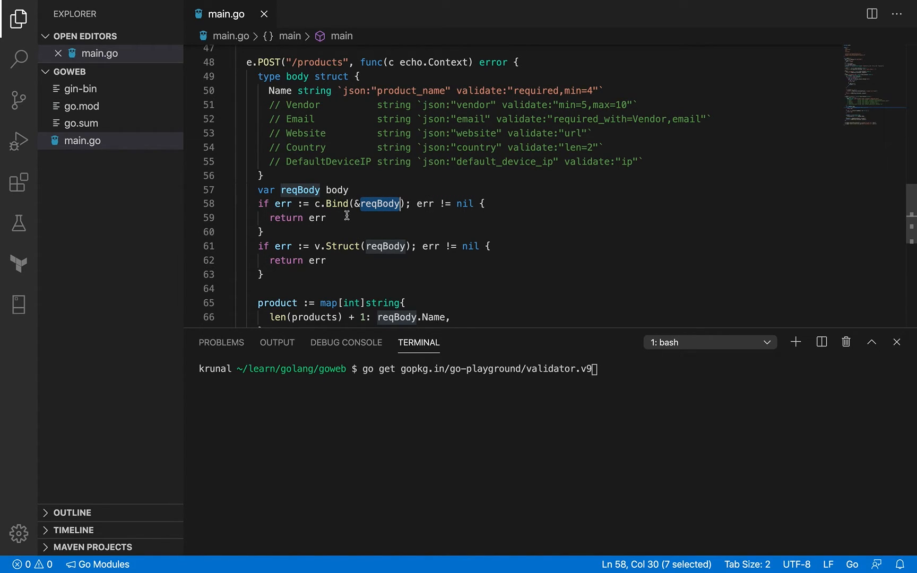
pyautogui.moveTo(313, 190)
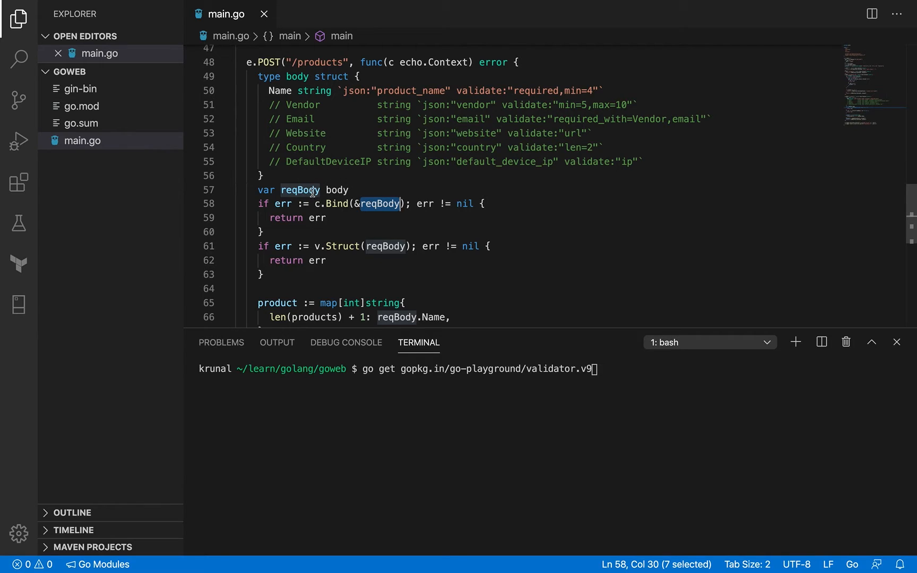
pyautogui.moveTo(301, 190)
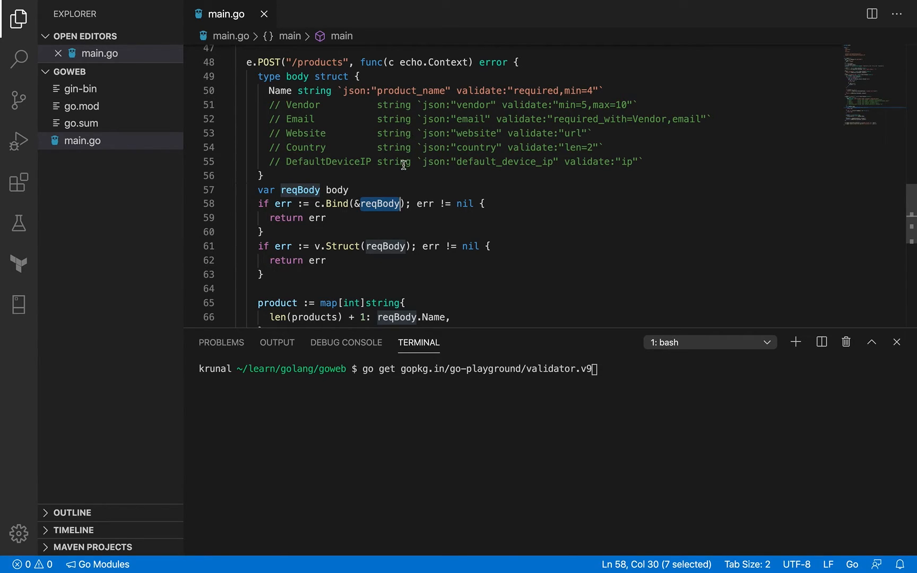
pyautogui.moveTo(325, 192)
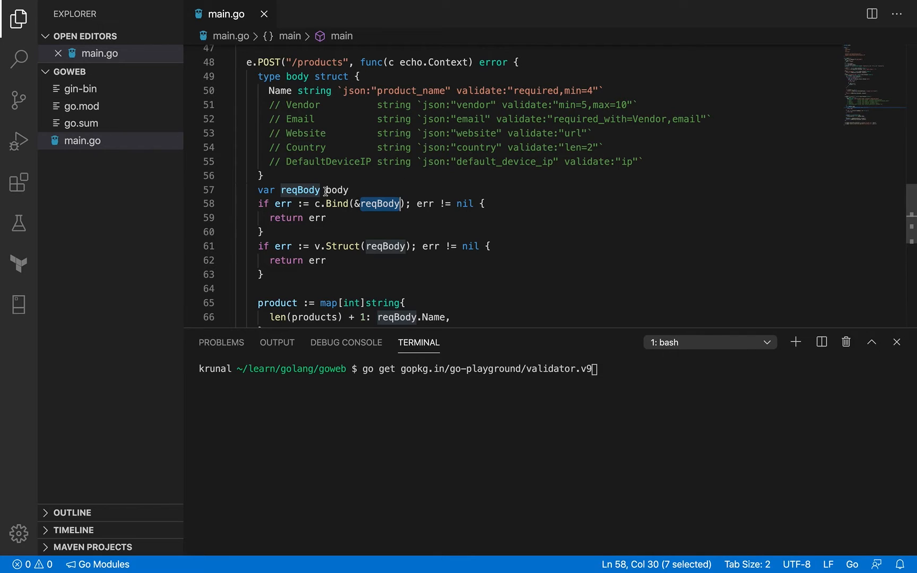
pyautogui.moveTo(314, 245)
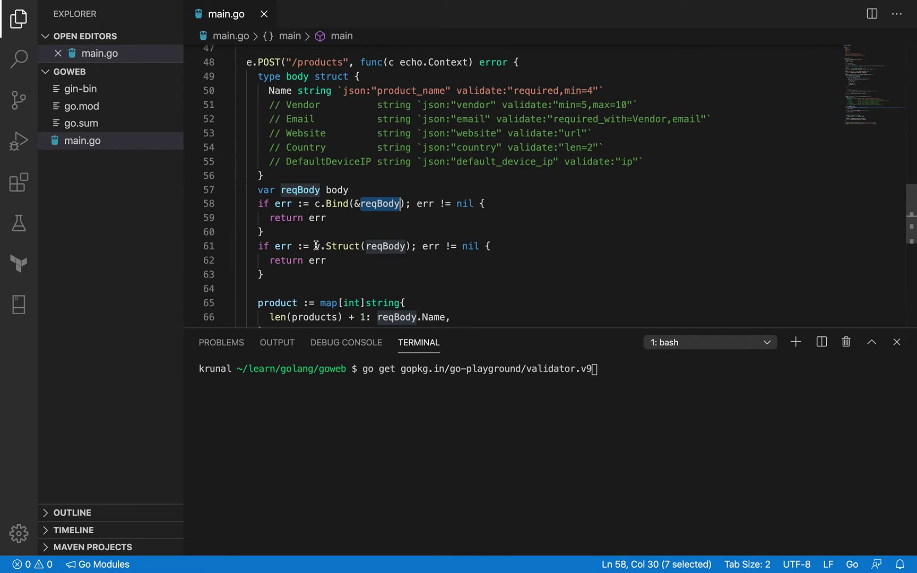
pyautogui.click(317, 245)
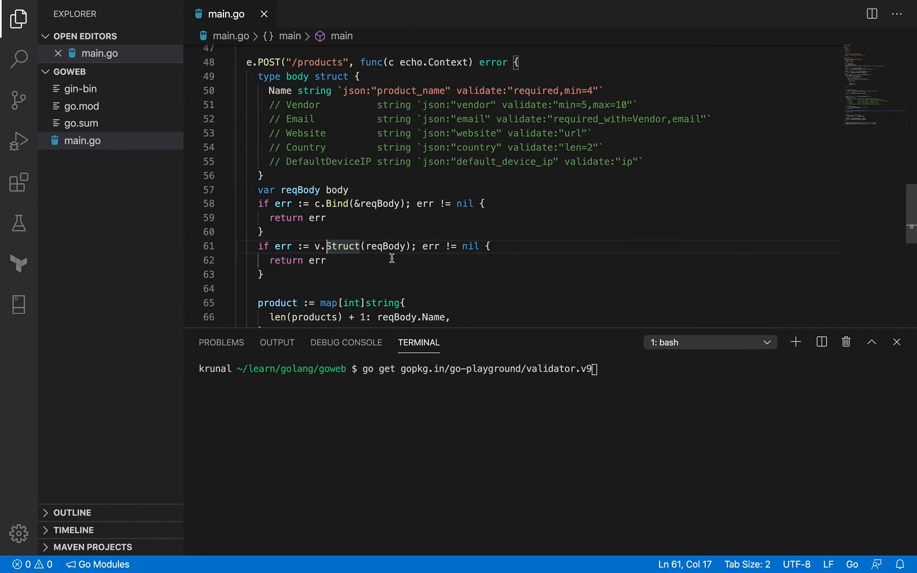
pyautogui.doubleClick(385, 246)
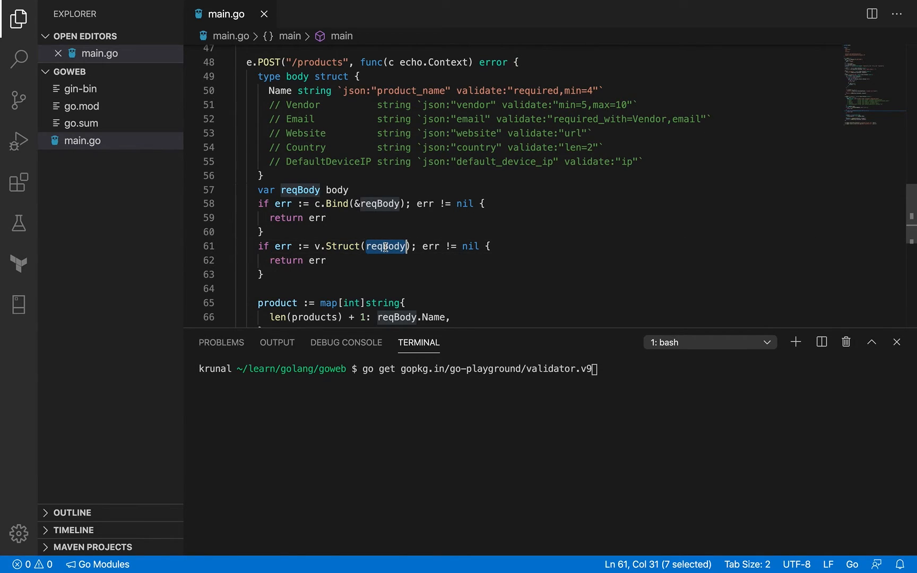
pyautogui.moveTo(357, 237)
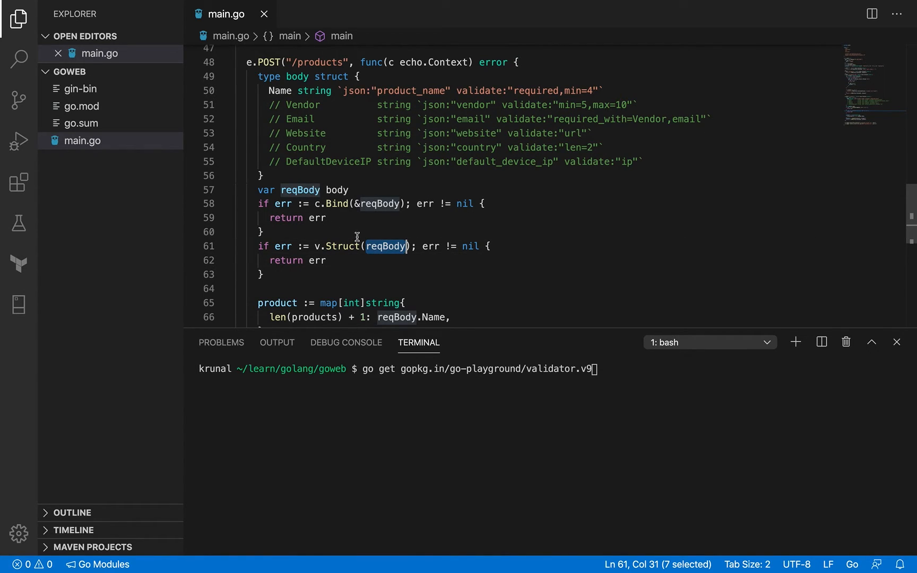
pyautogui.moveTo(303, 244)
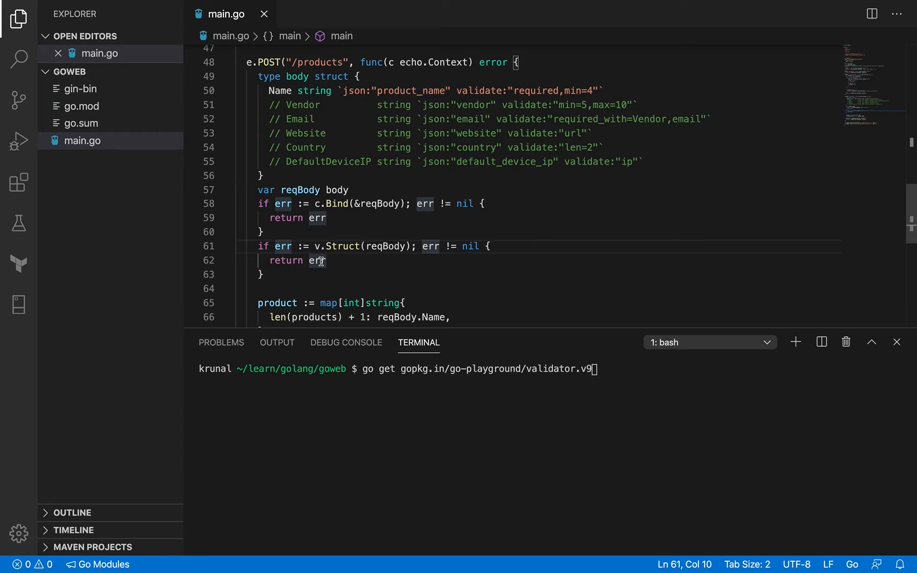
pyautogui.doubleClick(317, 260)
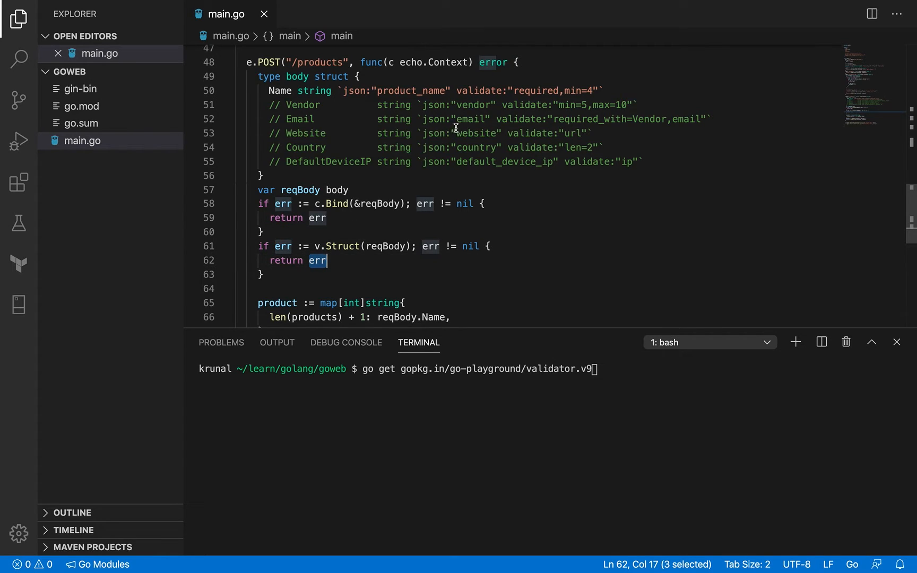
pyautogui.moveTo(512, 168)
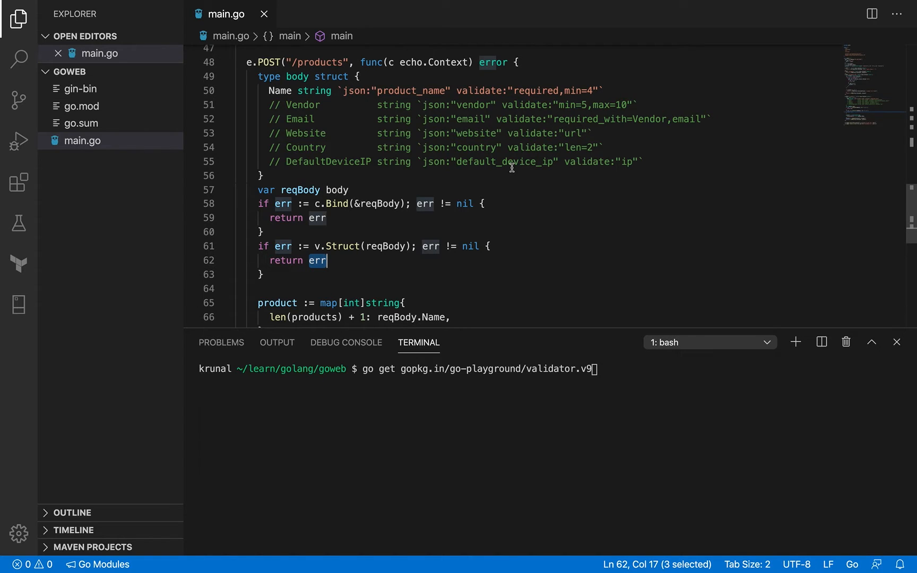
pyautogui.scroll(-3)
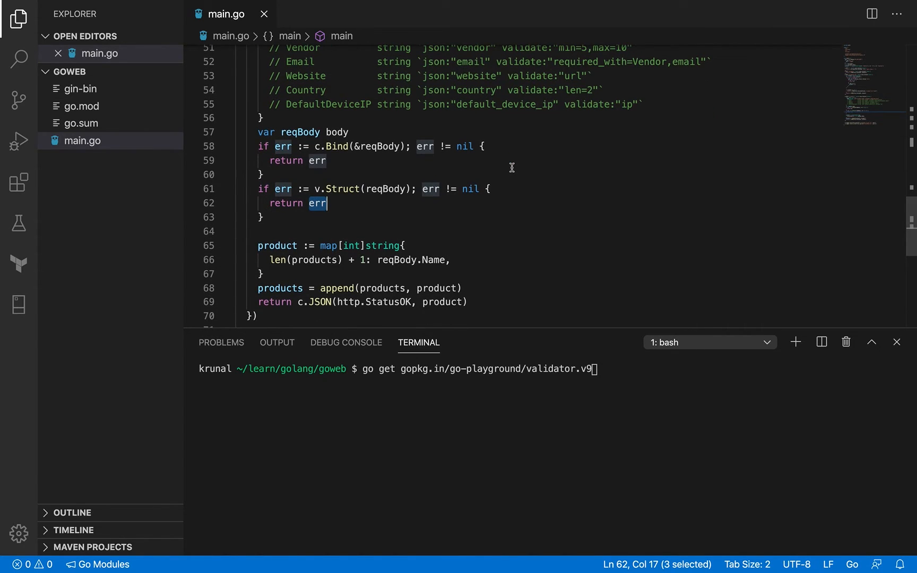
pyautogui.scroll(3)
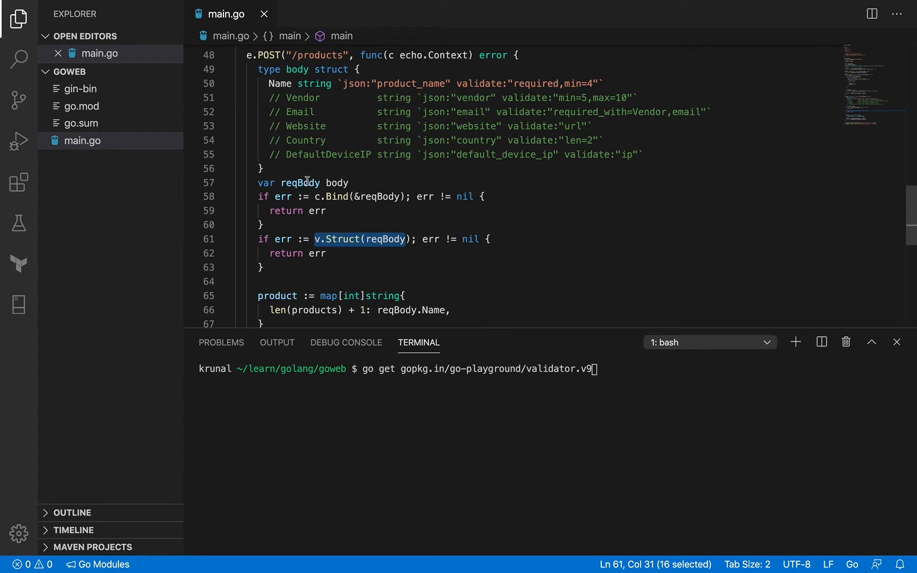
pyautogui.doubleClick(300, 183)
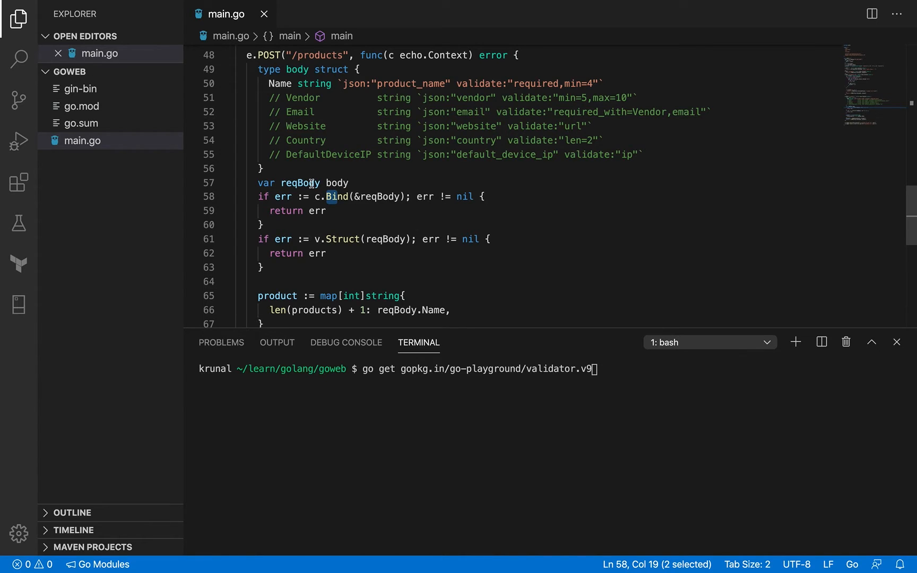
pyautogui.doubleClick(300, 183)
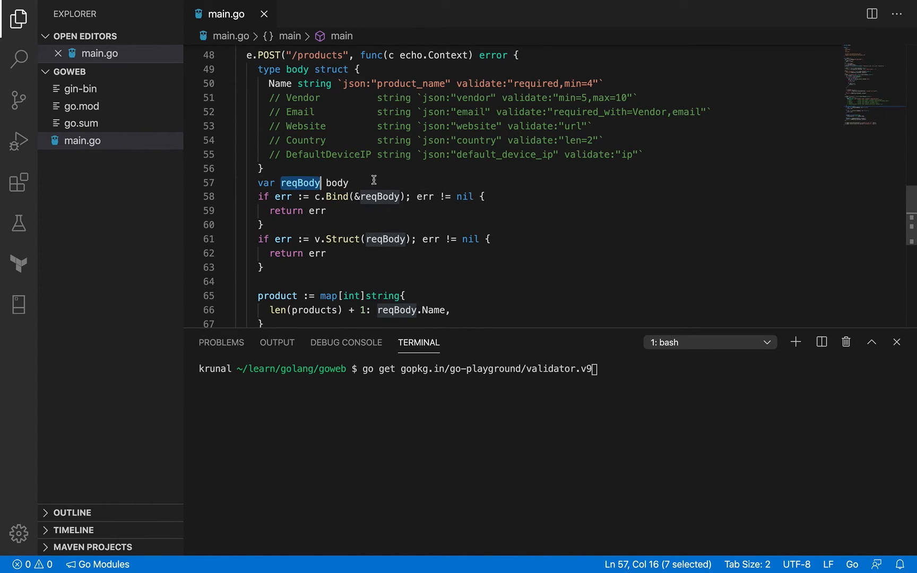
pyautogui.moveTo(405, 175)
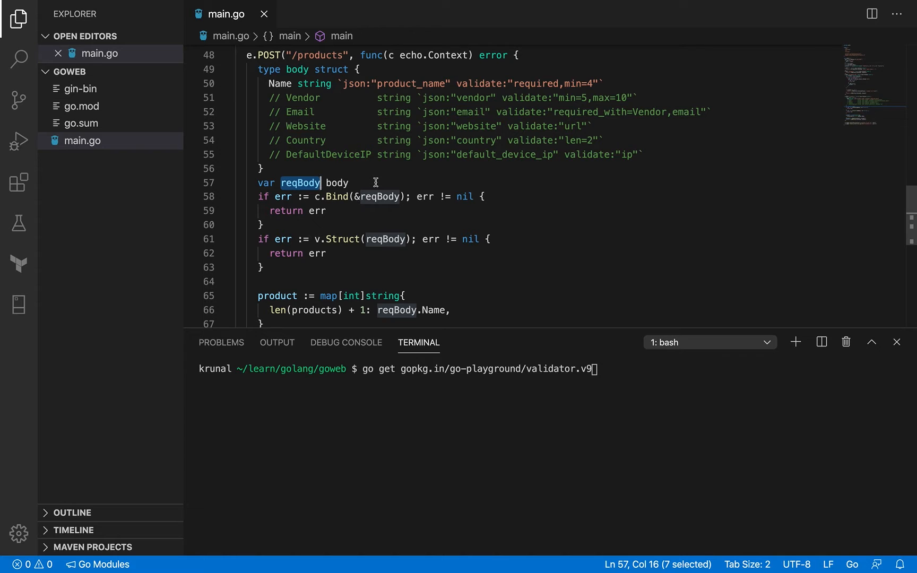
pyautogui.scroll(-3)
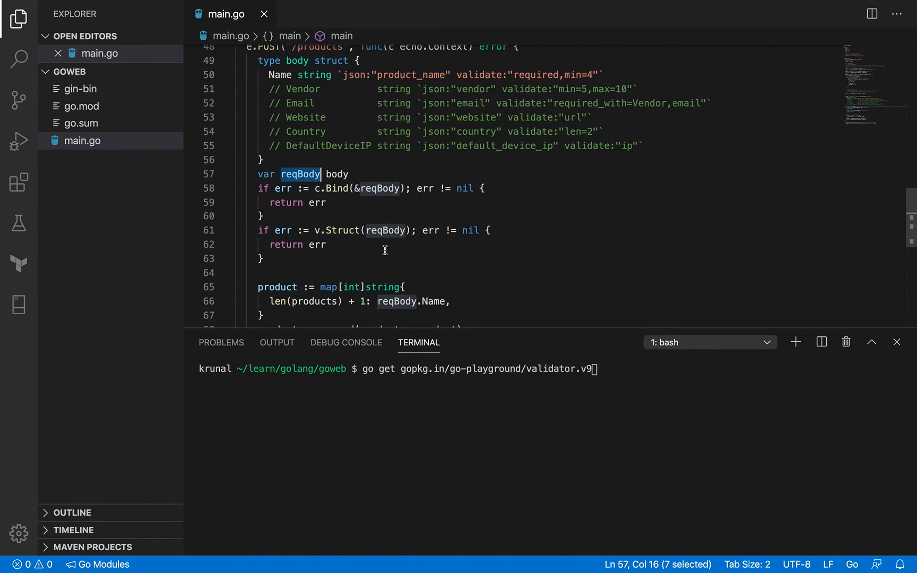
pyautogui.scroll(-3)
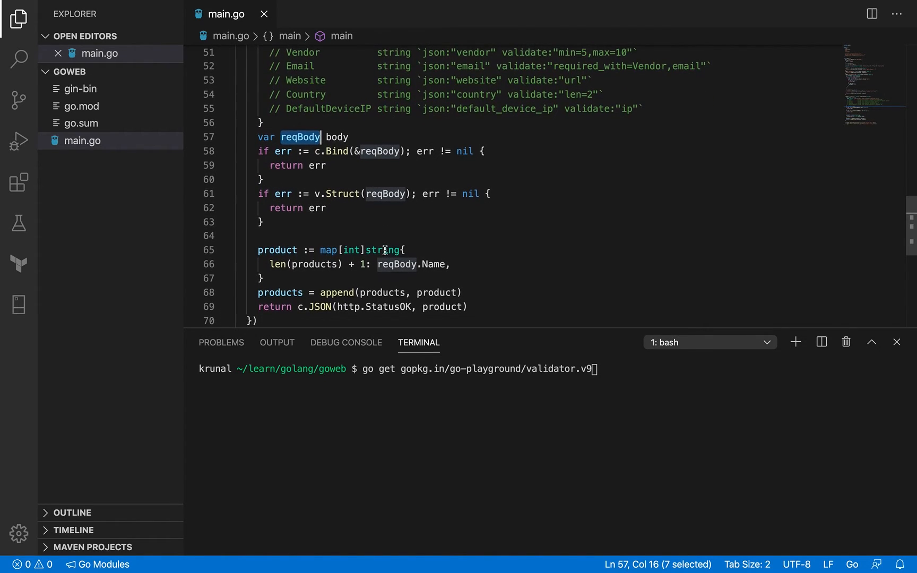
pyautogui.scroll(3)
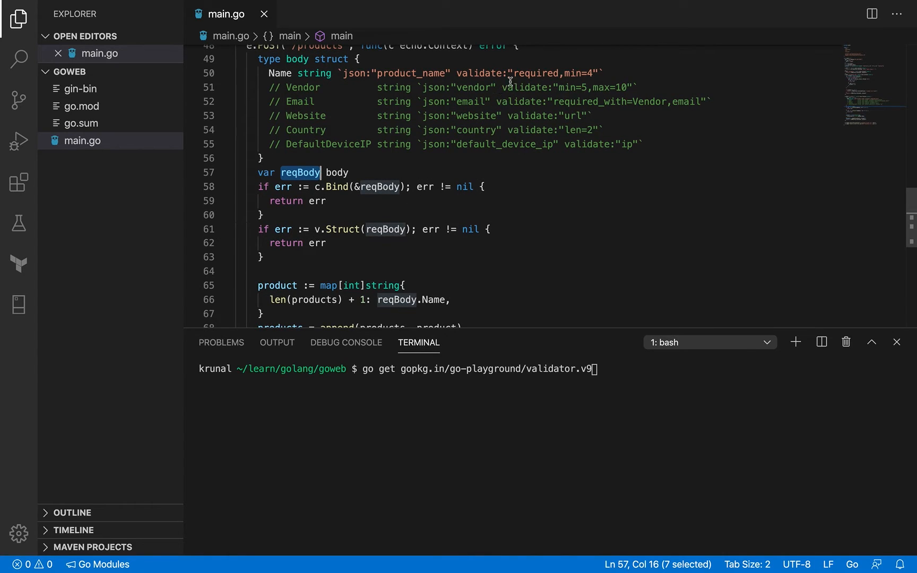
pyautogui.moveTo(506, 322)
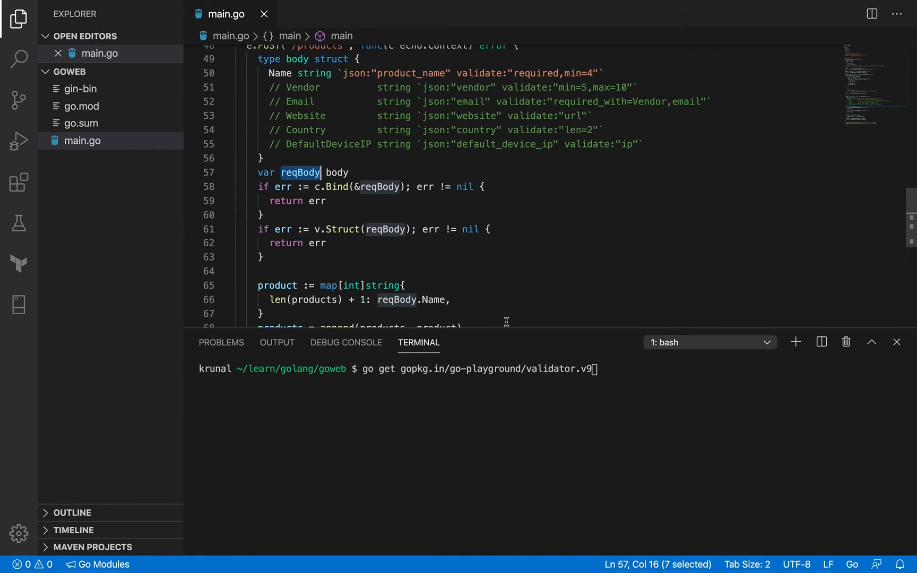
# Run gin --all -i run main.go for live reloading in the terminal
pyautogui.write('gin --all -i run main.go')
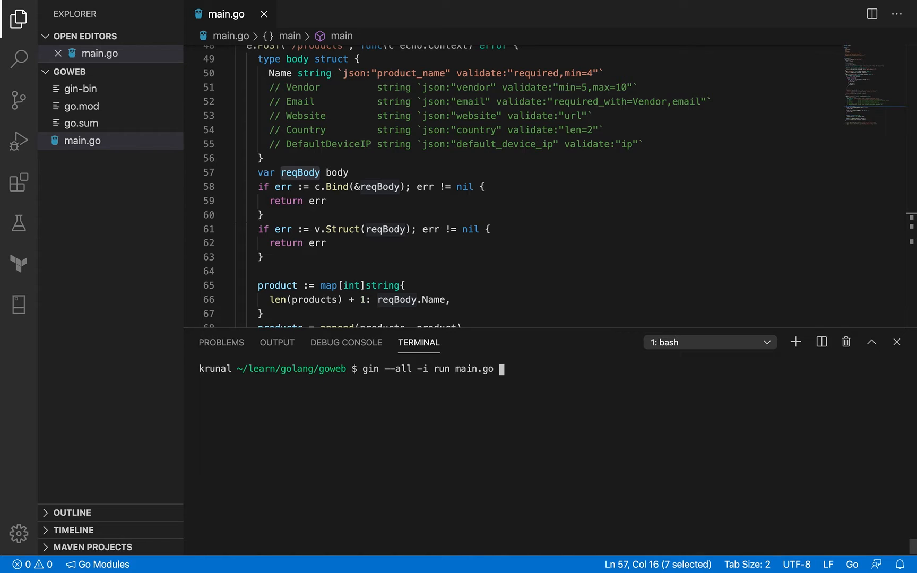
pyautogui.moveTo(531, 70)
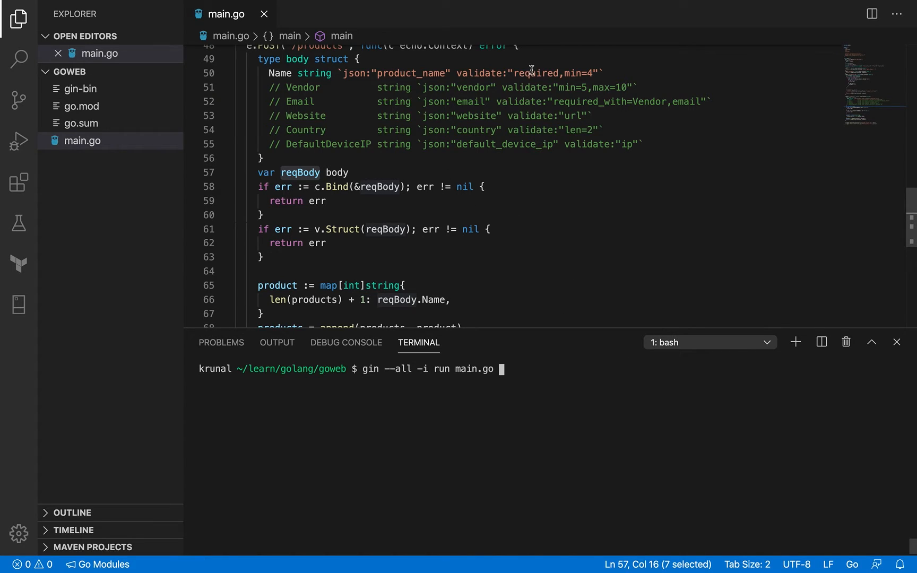
pyautogui.moveTo(551, 398)
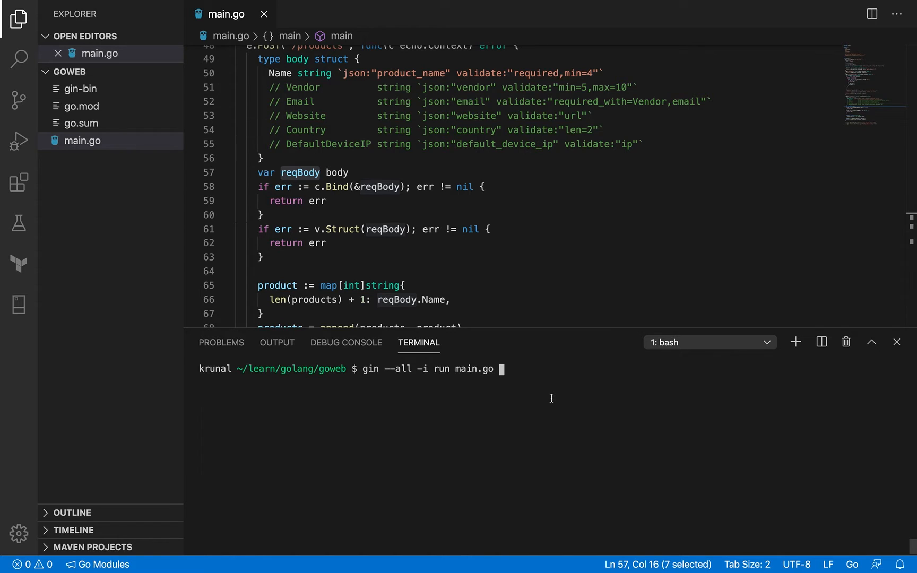
pyautogui.press('Return')
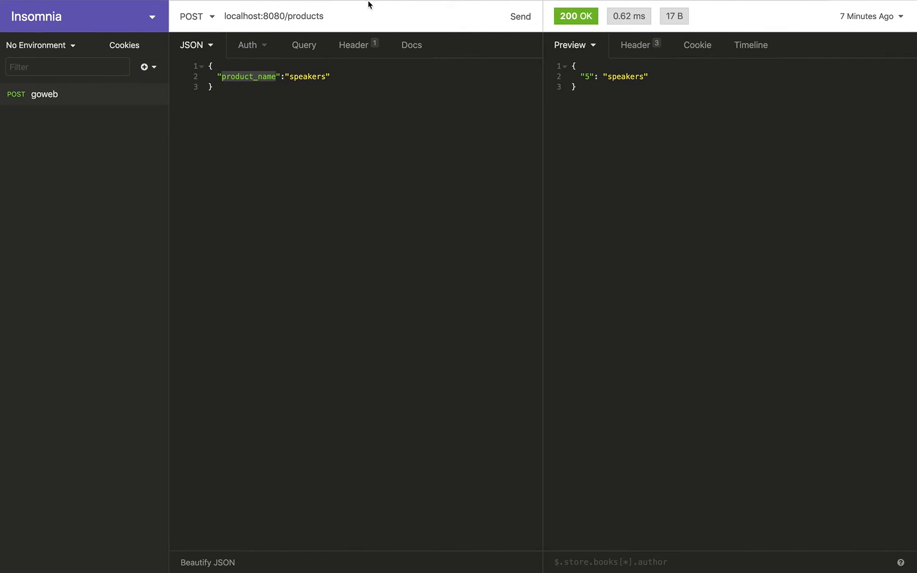
pyautogui.moveTo(520, 16)
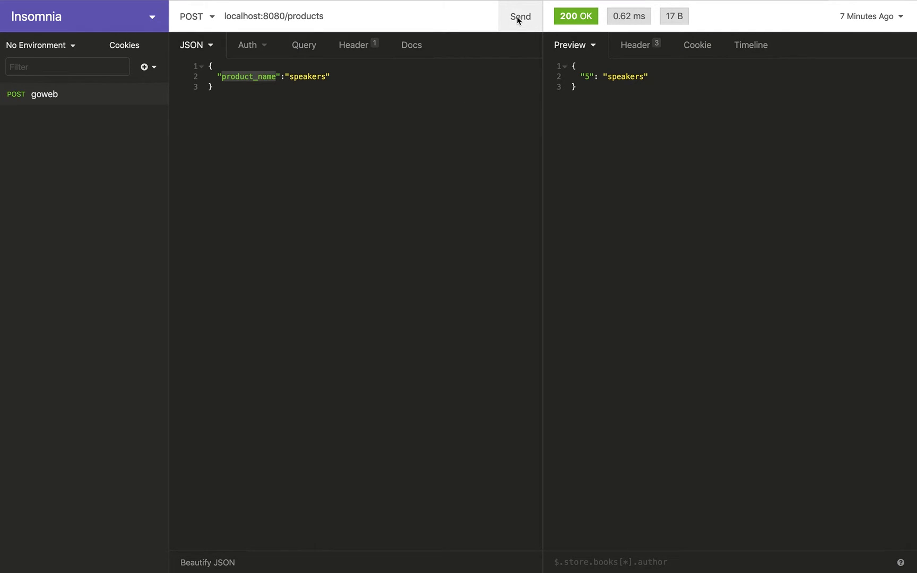
# Resend "speakers" successfully, then post the short name "hse" and get a 500 error
pyautogui.click(519, 15)
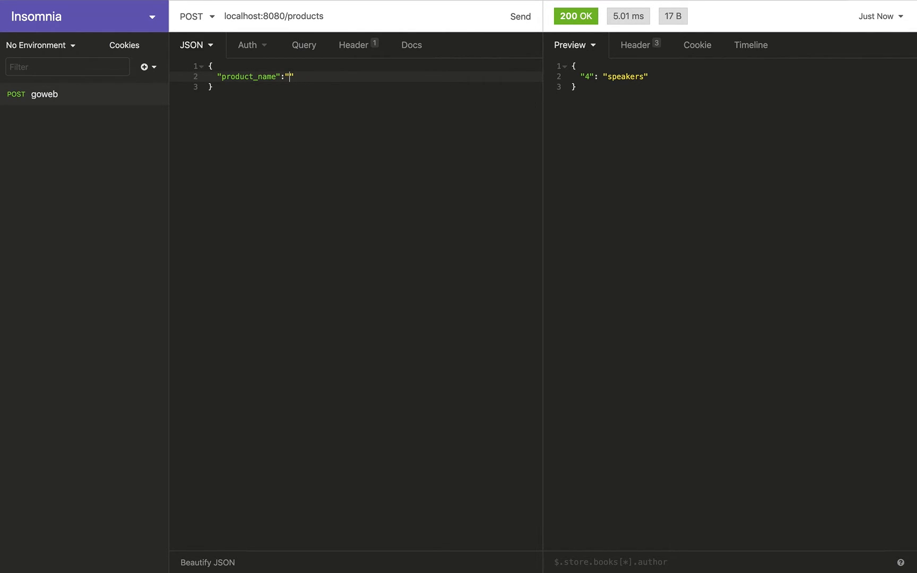
pyautogui.write('hs')
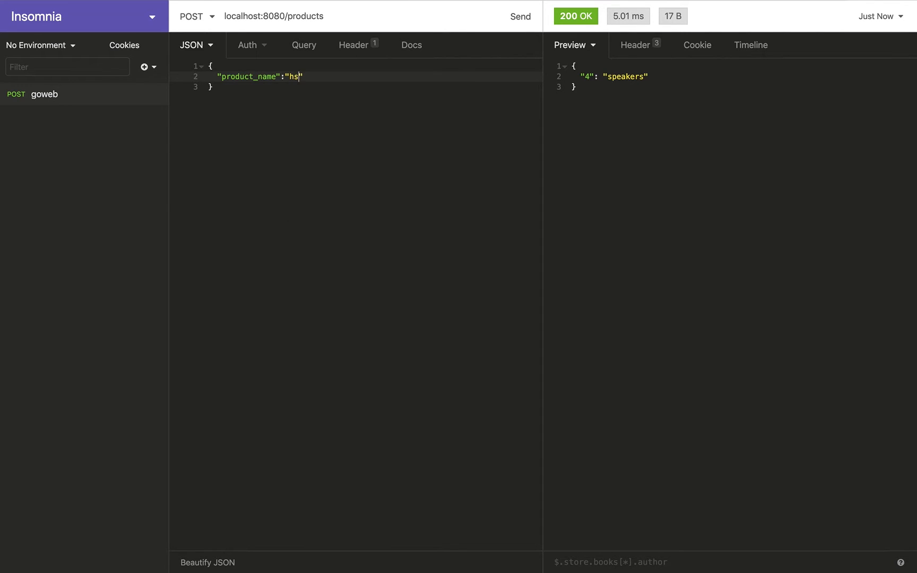
pyautogui.write('se')
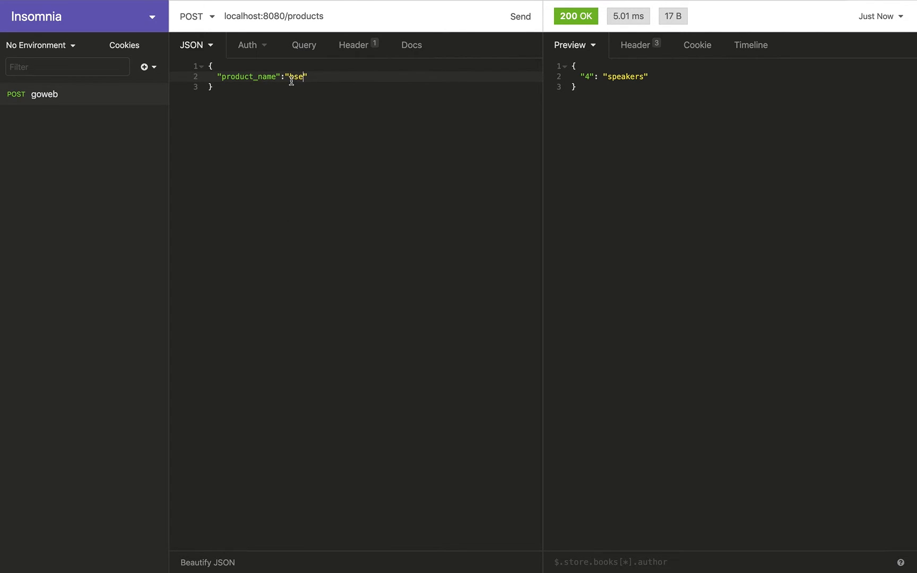
pyautogui.click(519, 16)
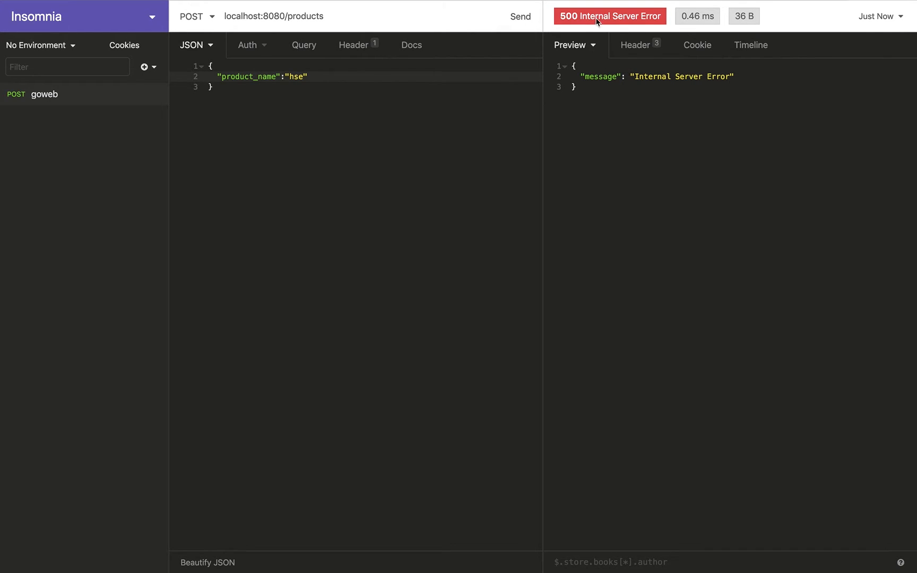
pyautogui.moveTo(618, 76)
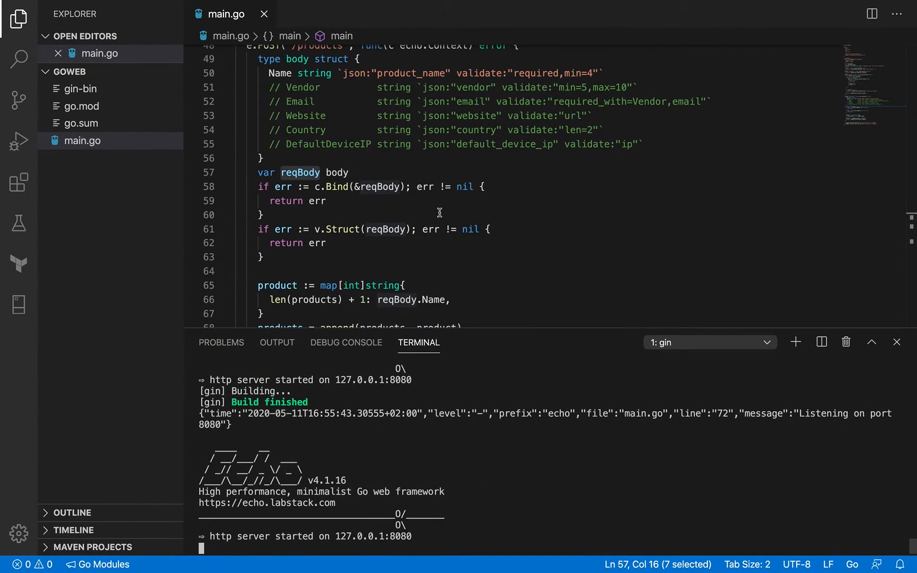
pyautogui.moveTo(501, 112)
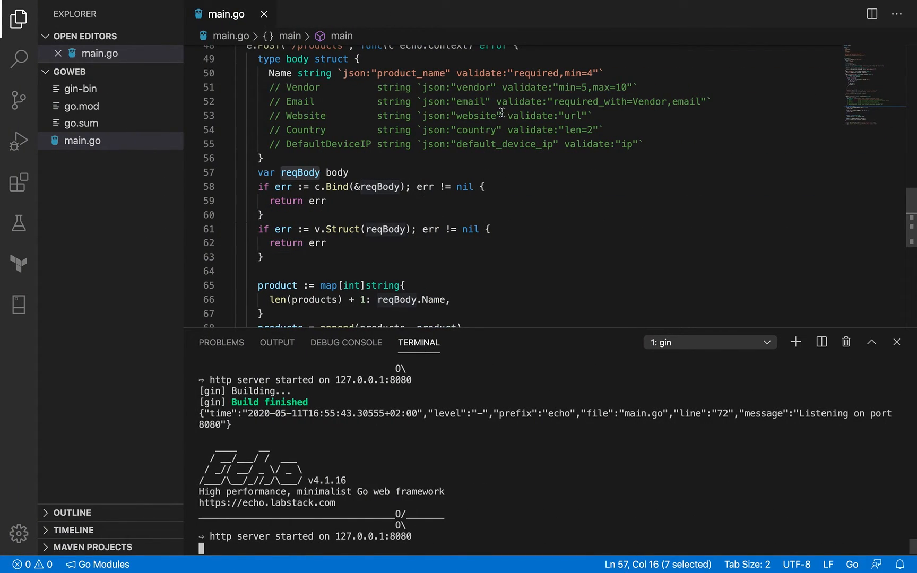
pyautogui.moveTo(490, 180)
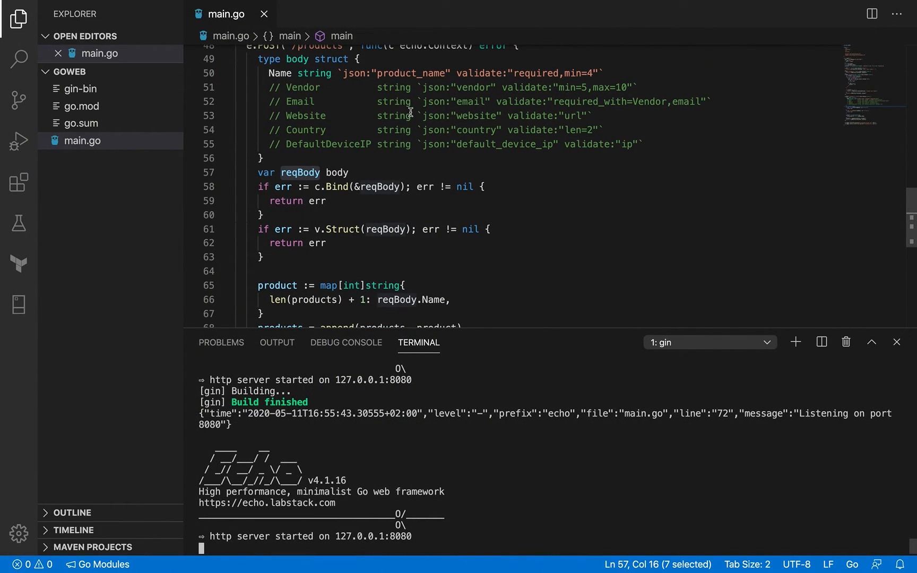
pyautogui.moveTo(524, 77)
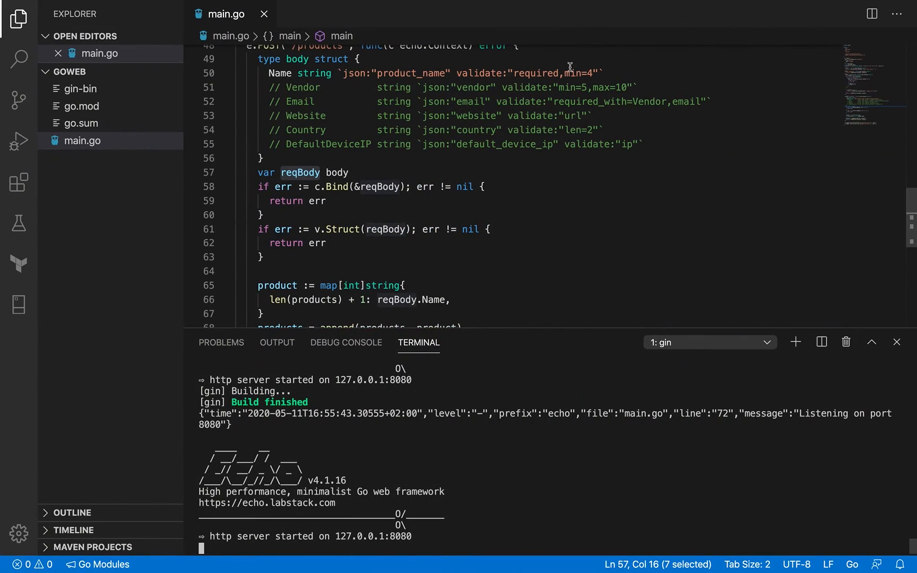
pyautogui.click(240, 87)
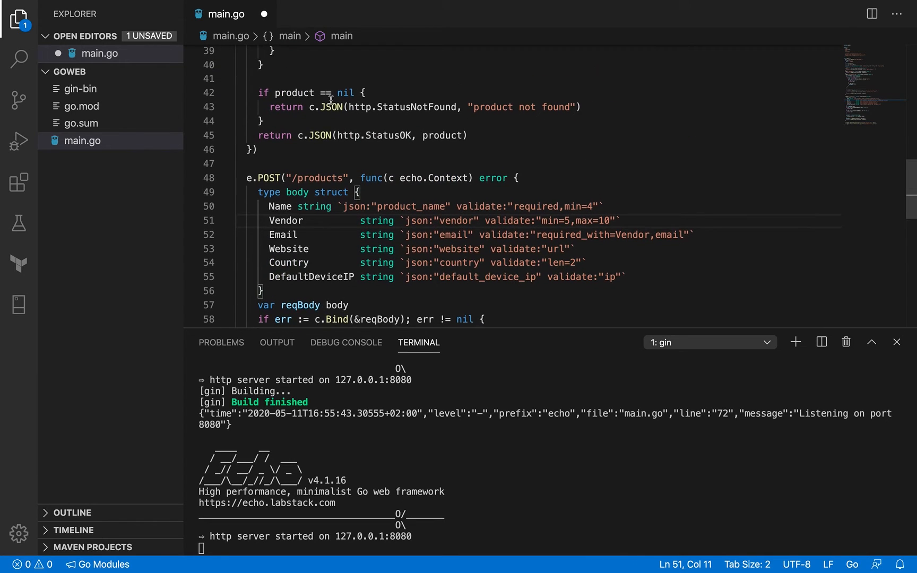
pyautogui.scroll(3)
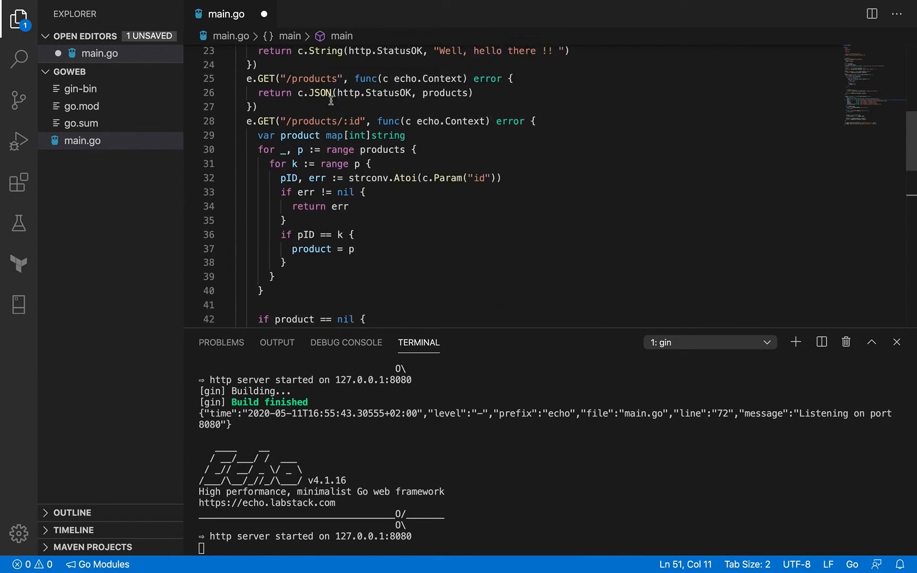
pyautogui.scroll(3)
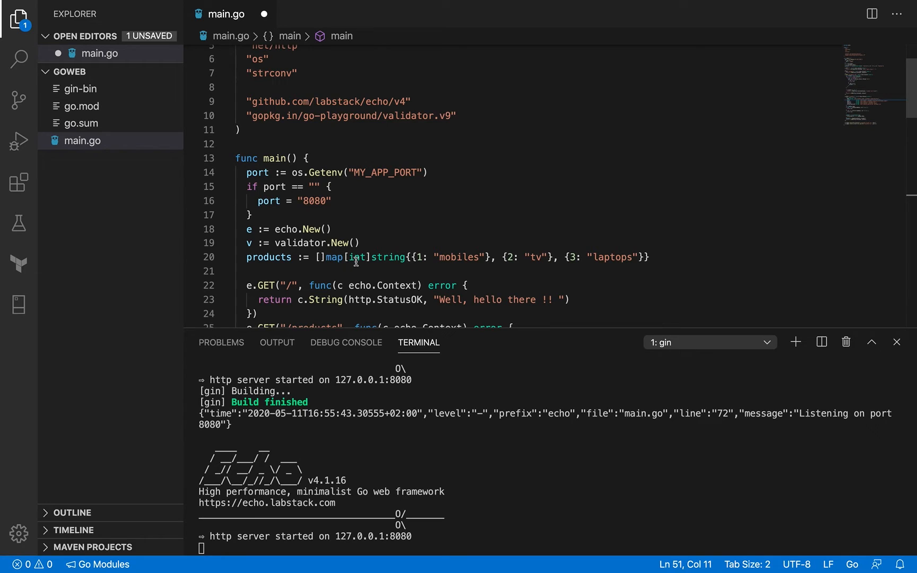
pyautogui.scroll(-3)
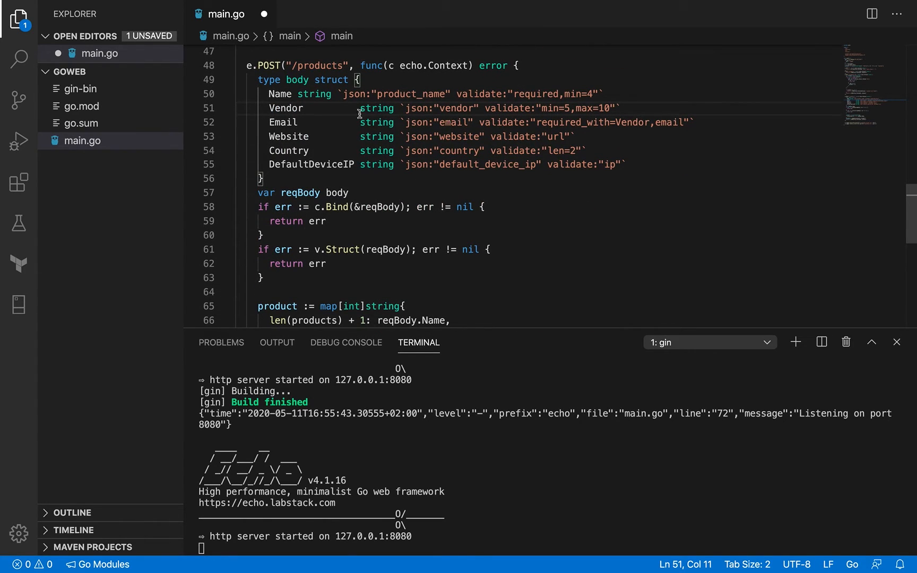
pyautogui.moveTo(307, 101)
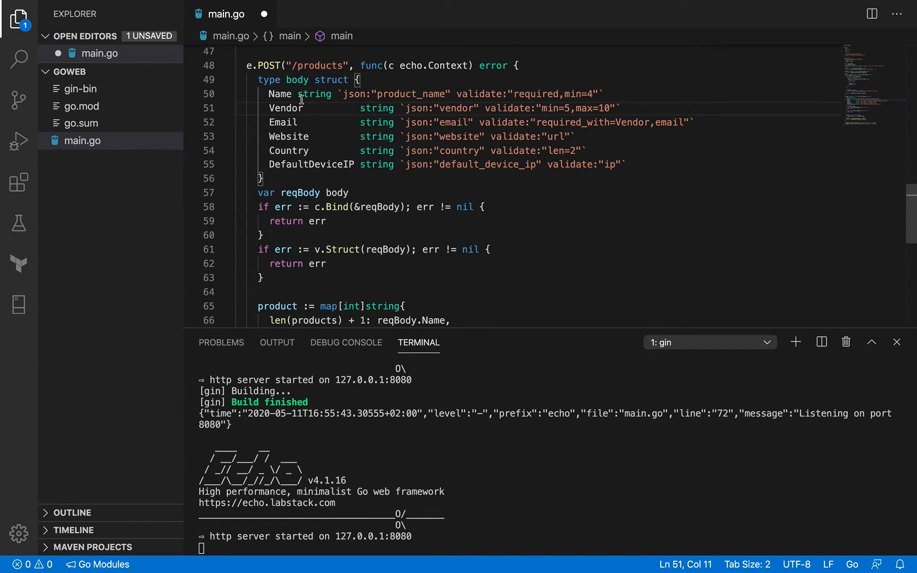
pyautogui.moveTo(468, 170)
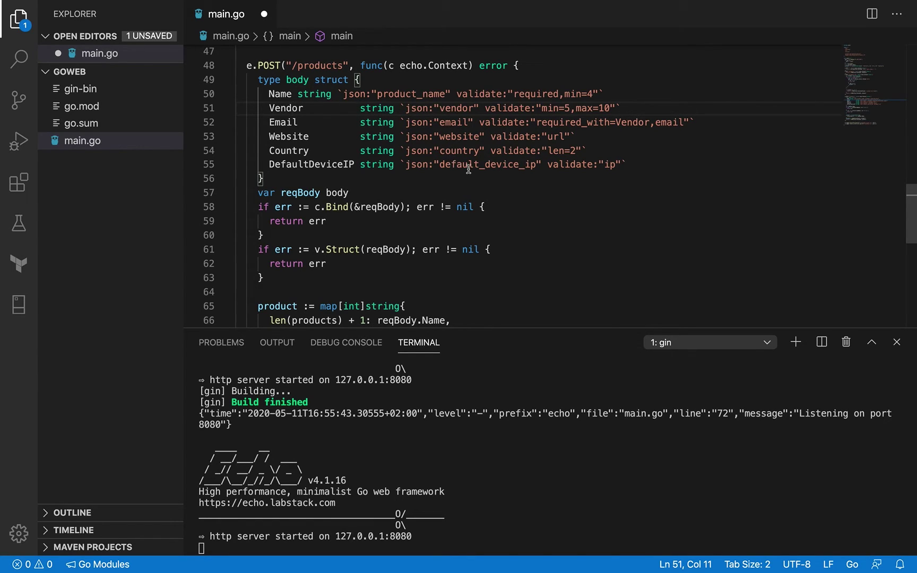
pyautogui.moveTo(533, 204)
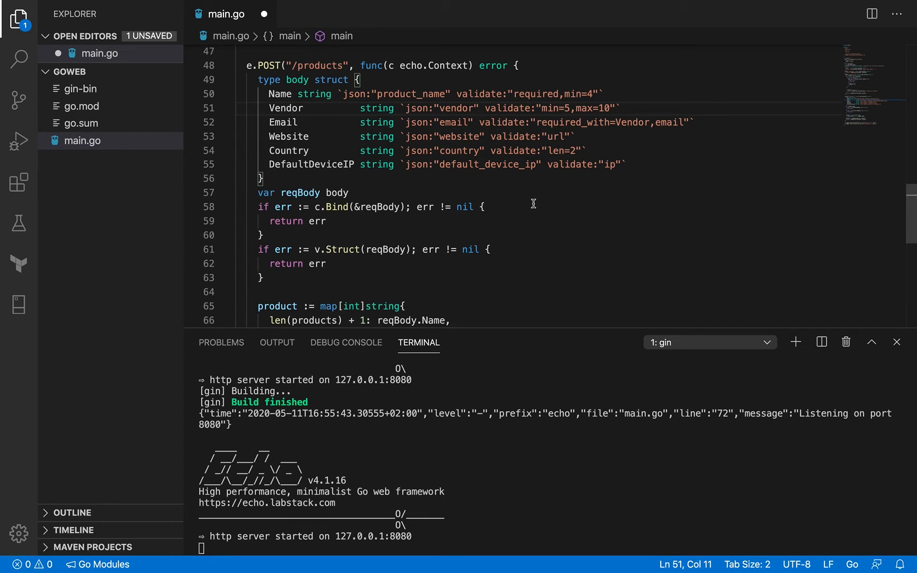
pyautogui.moveTo(285, 107)
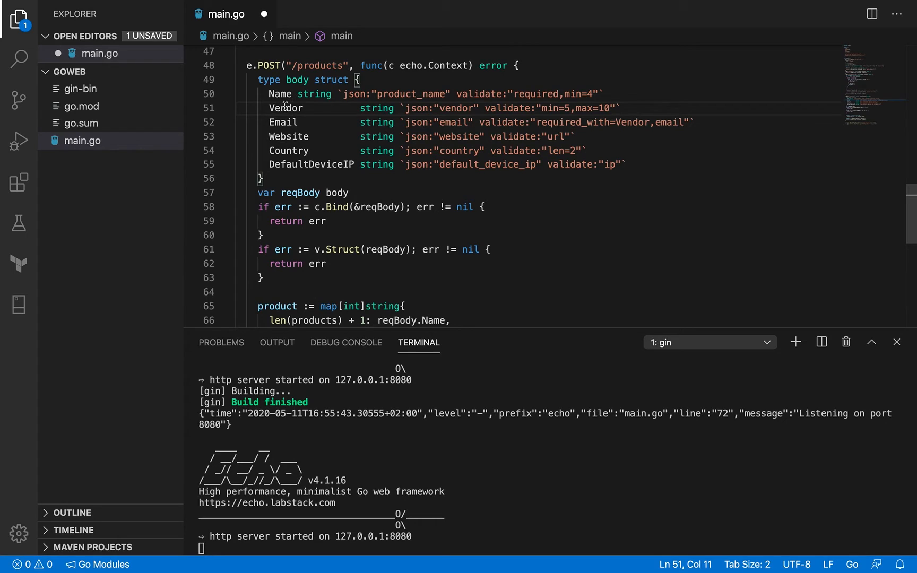
pyautogui.doubleClick(286, 109)
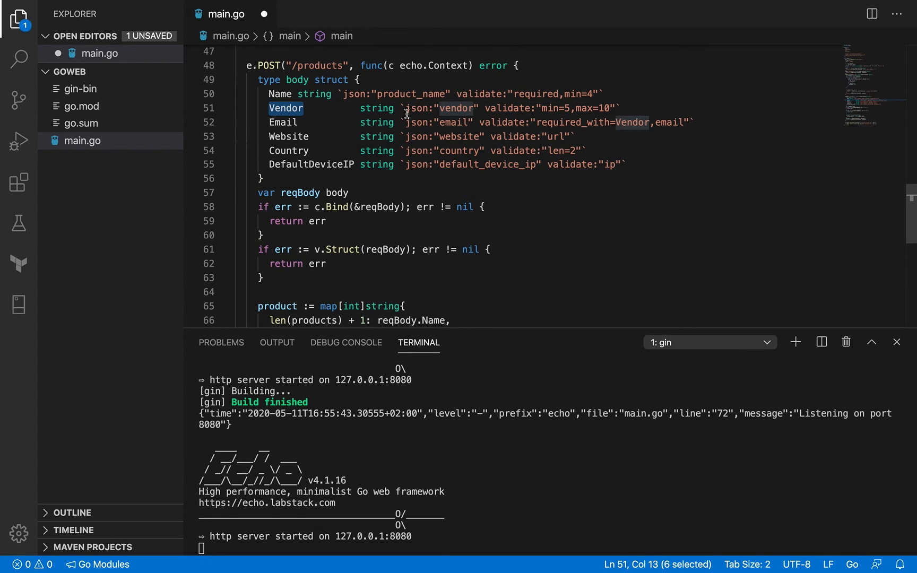
pyautogui.doubleClick(458, 108)
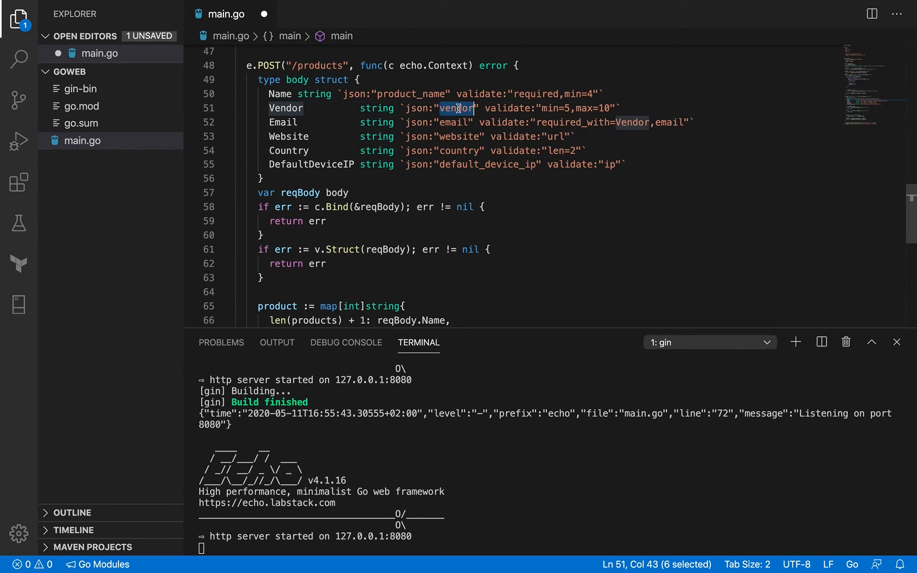
pyautogui.moveTo(514, 110)
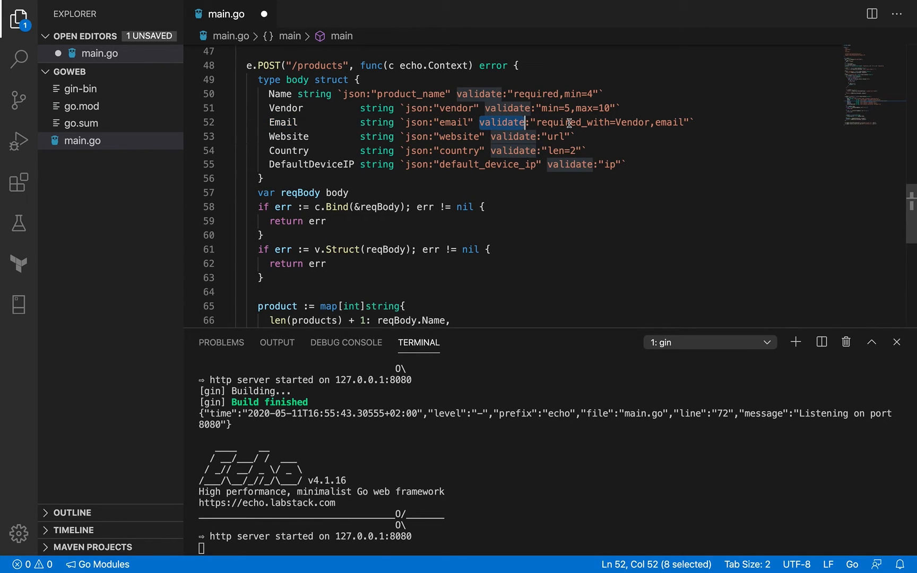
pyautogui.click(538, 122)
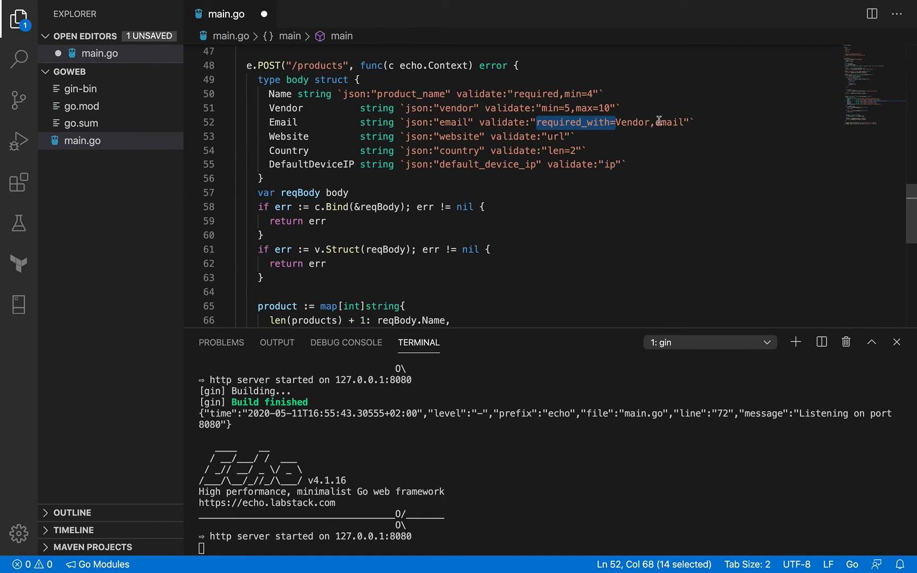
pyautogui.doubleClick(668, 122)
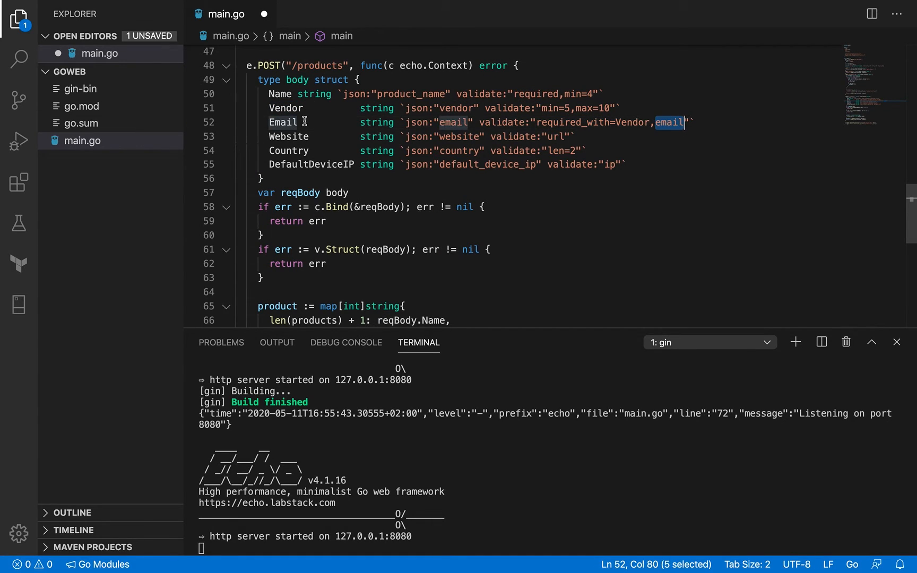
pyautogui.moveTo(283, 122)
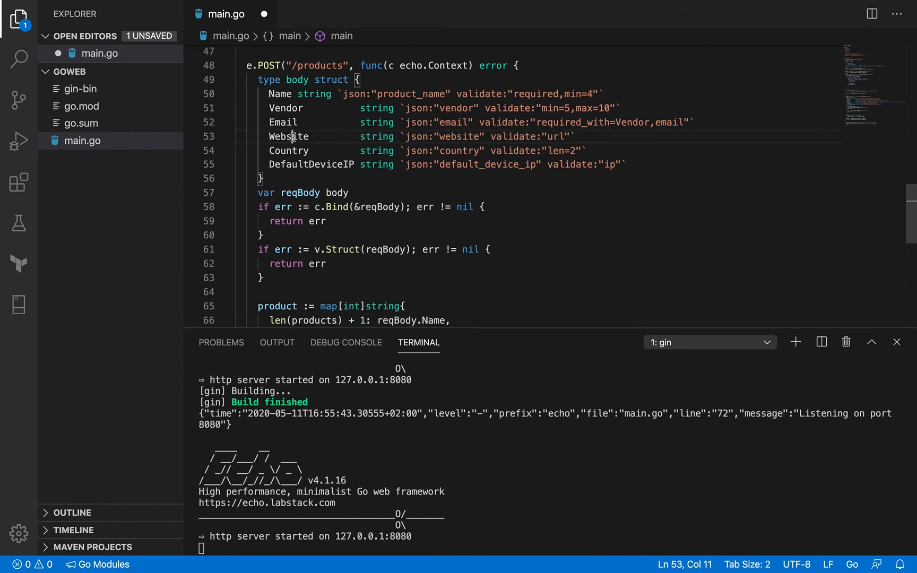
pyautogui.doubleClick(289, 136)
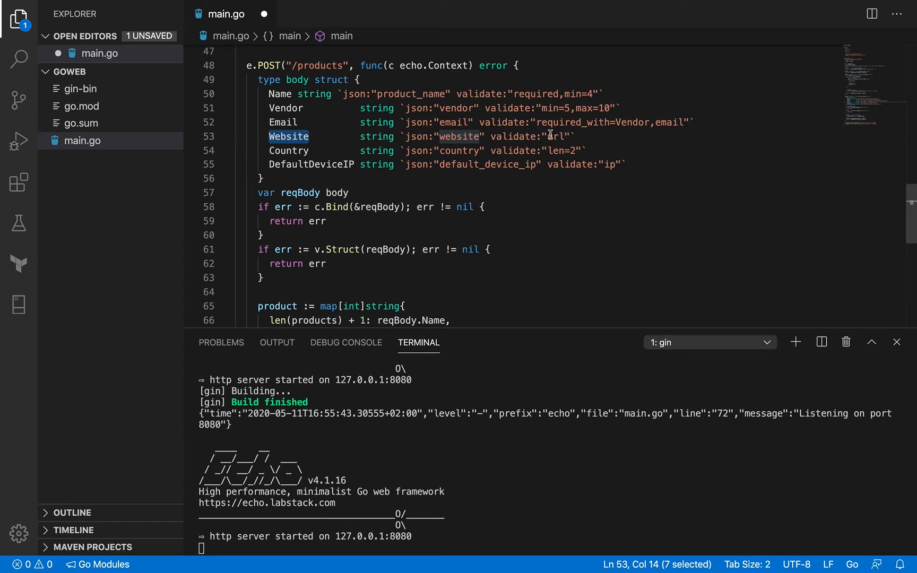
pyautogui.doubleClick(512, 136)
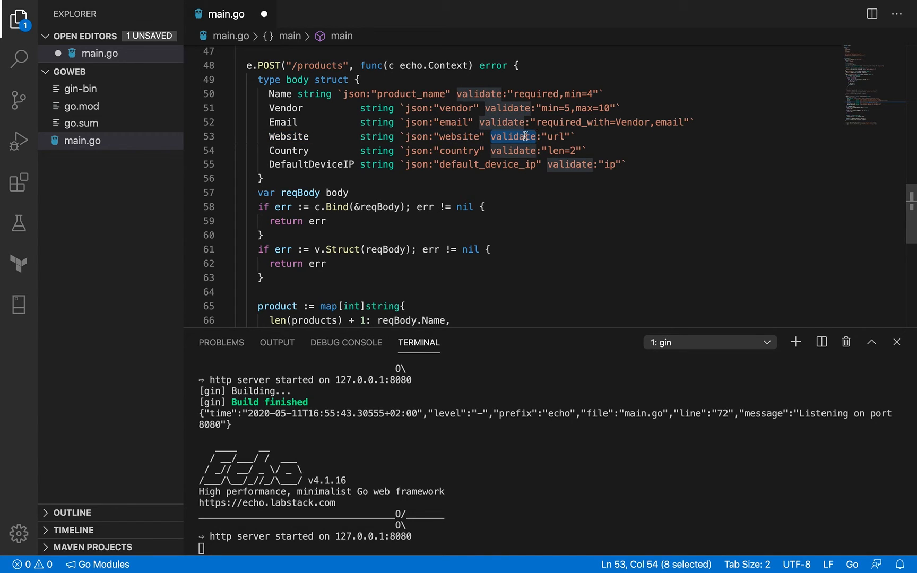
pyautogui.moveTo(553, 136)
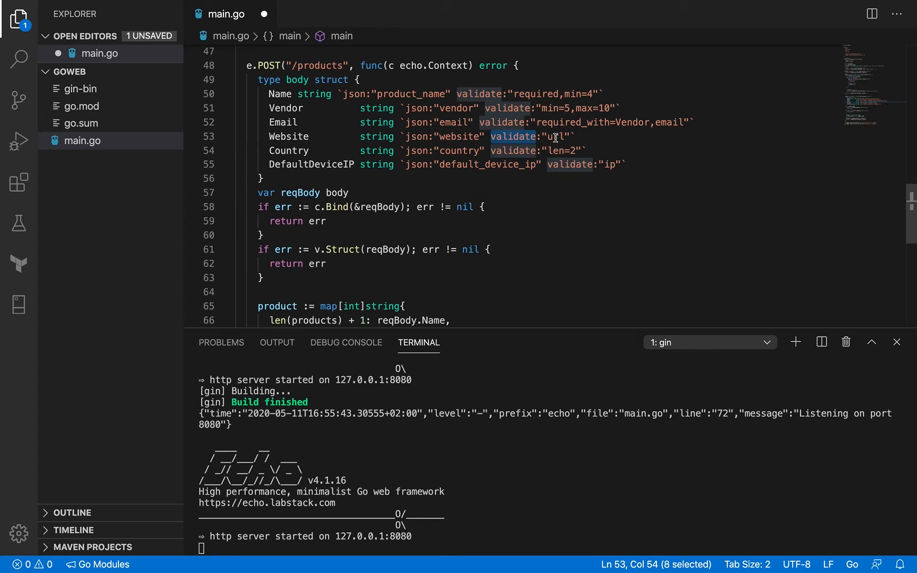
pyautogui.moveTo(296, 150)
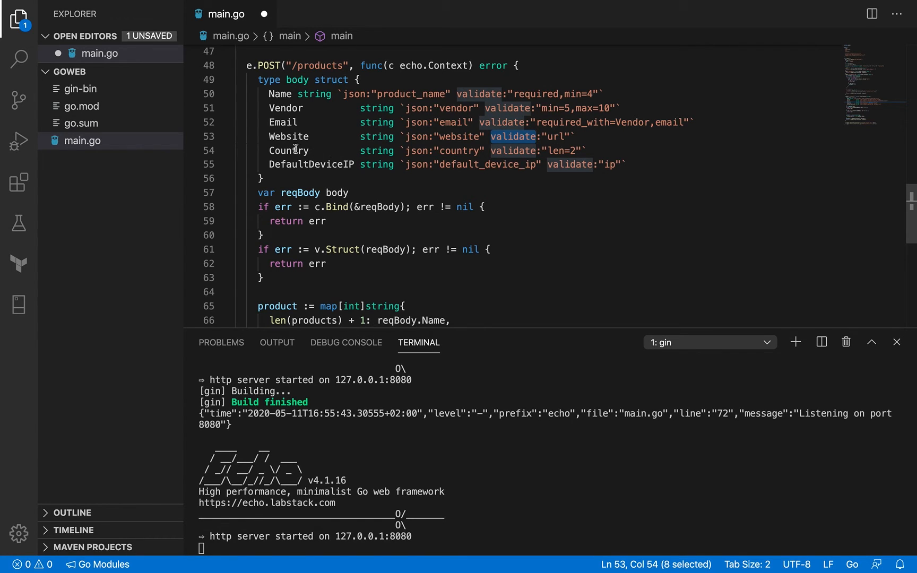
pyautogui.doubleClick(289, 151)
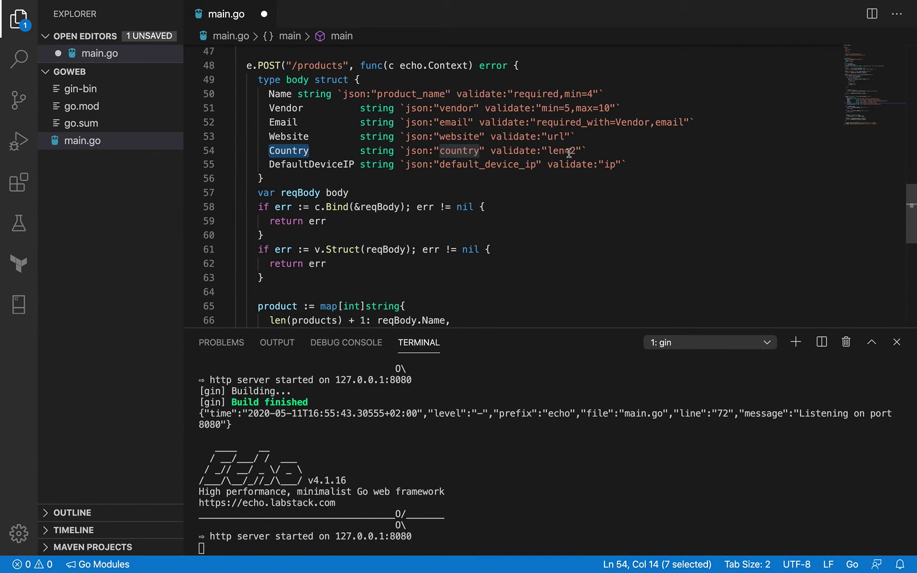
pyautogui.click(573, 151)
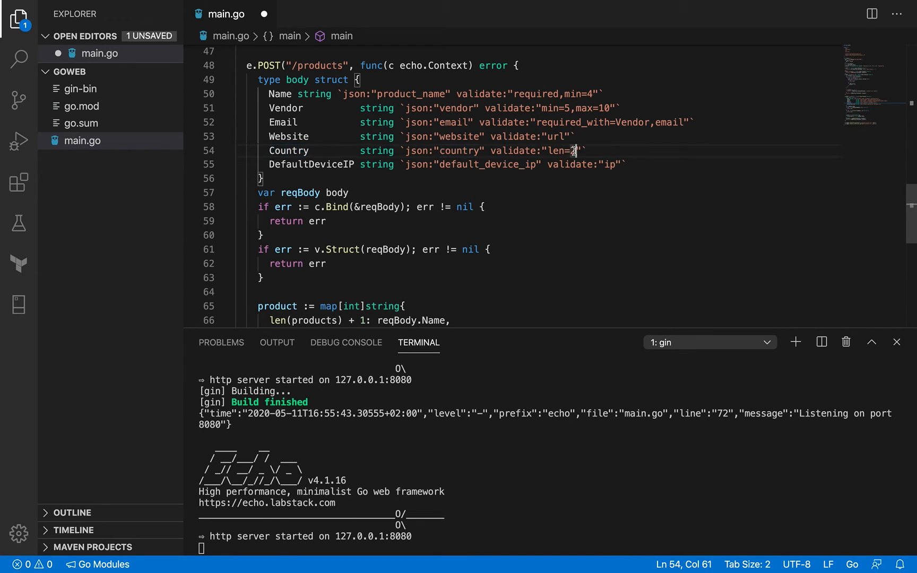
pyautogui.moveTo(585, 150)
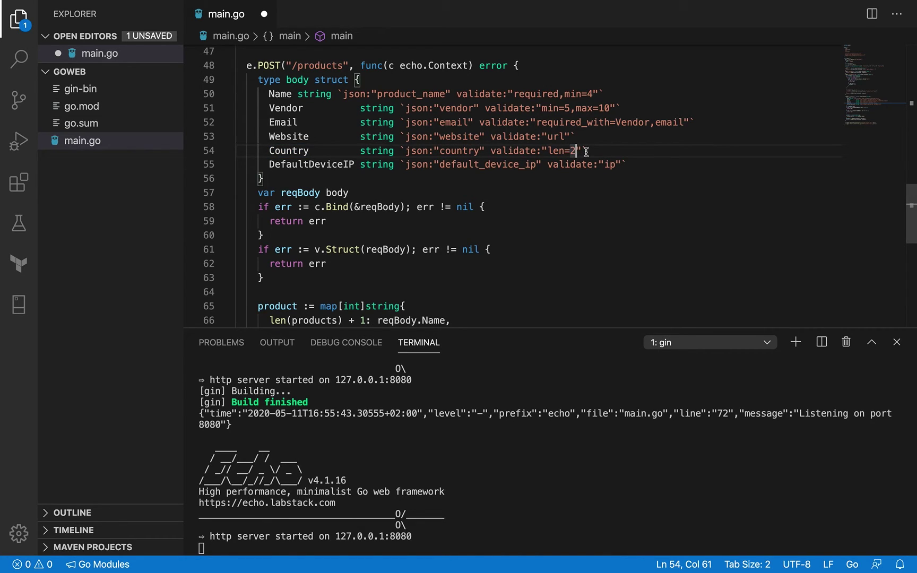
pyautogui.moveTo(314, 170)
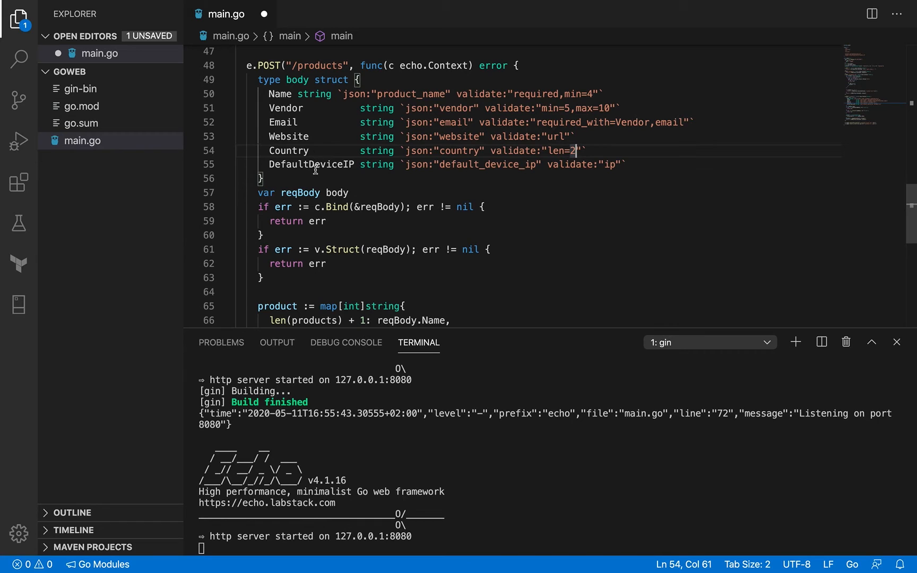
pyautogui.doubleClick(311, 165)
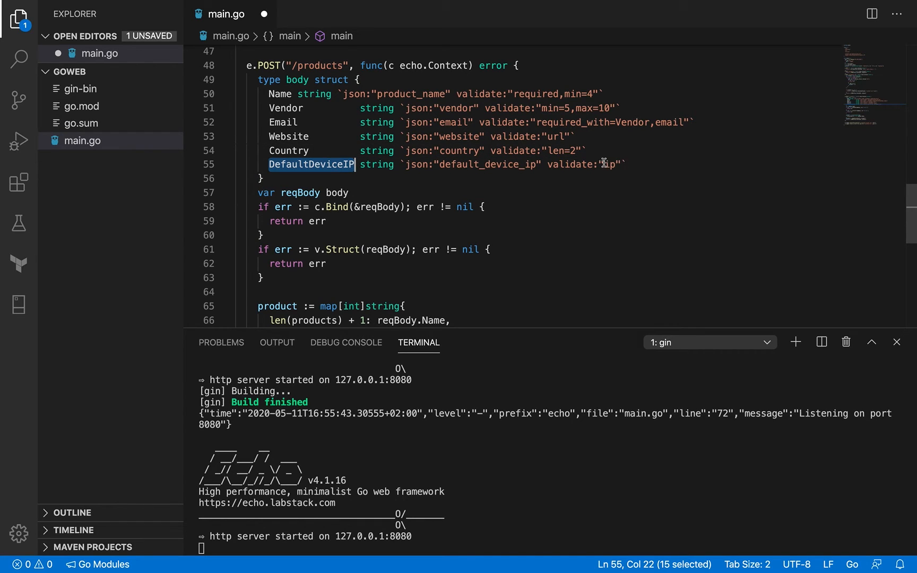
pyautogui.click(611, 164)
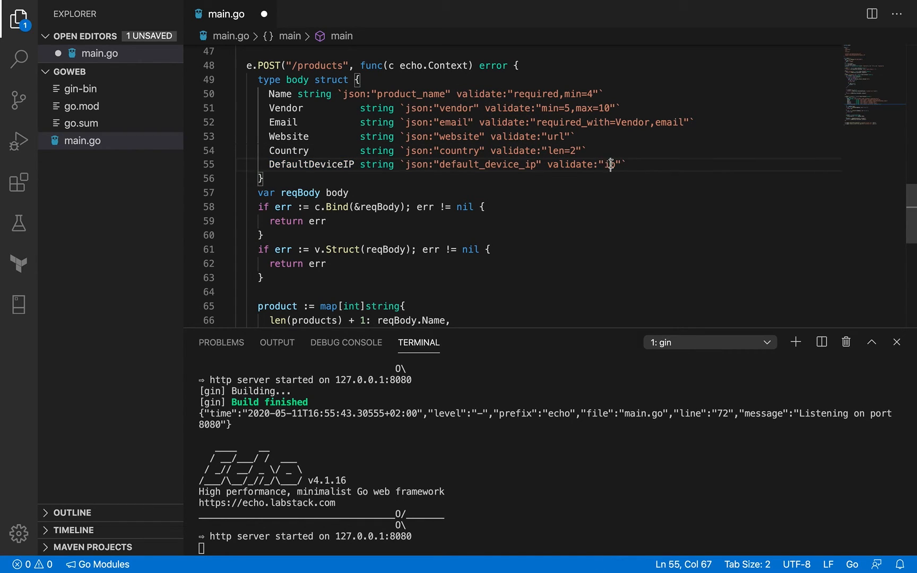
pyautogui.doubleClick(609, 165)
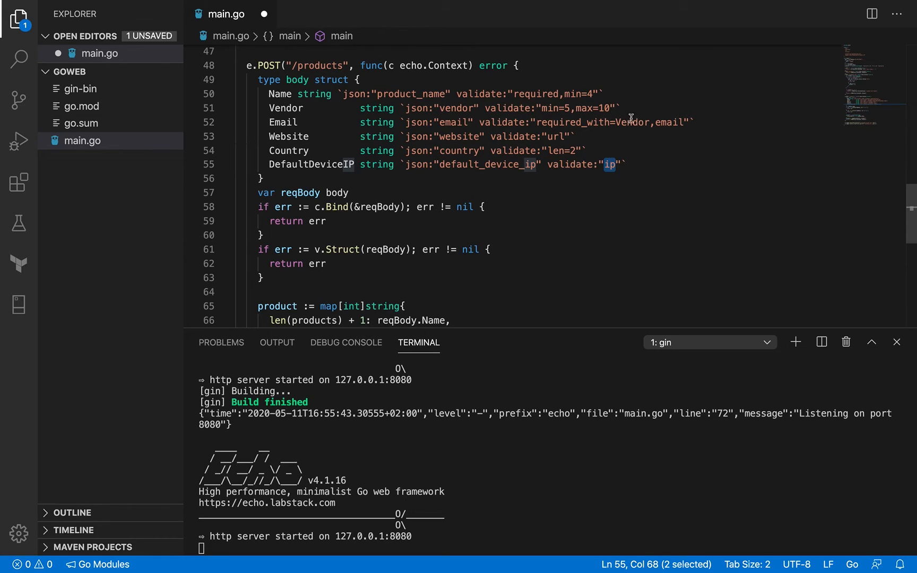
pyautogui.moveTo(518, 112)
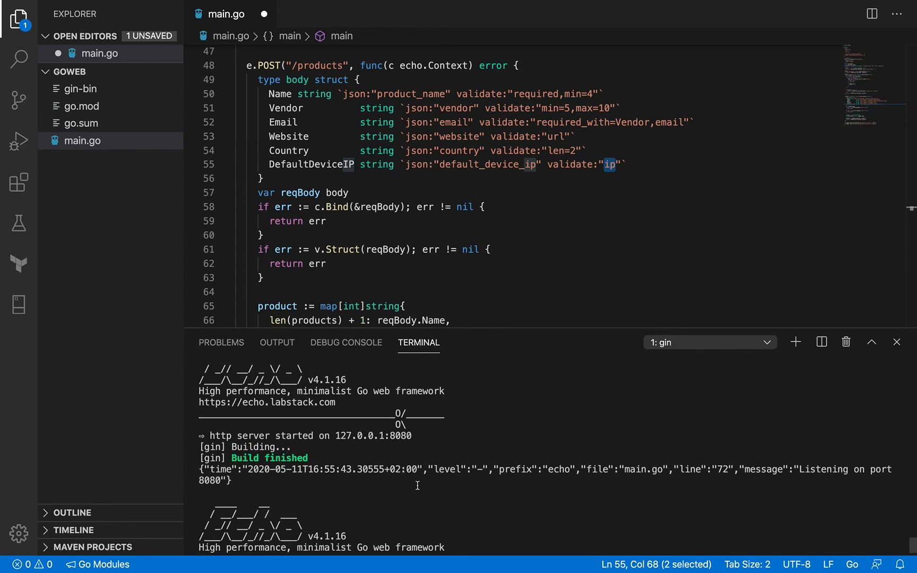
pyautogui.scroll(-3)
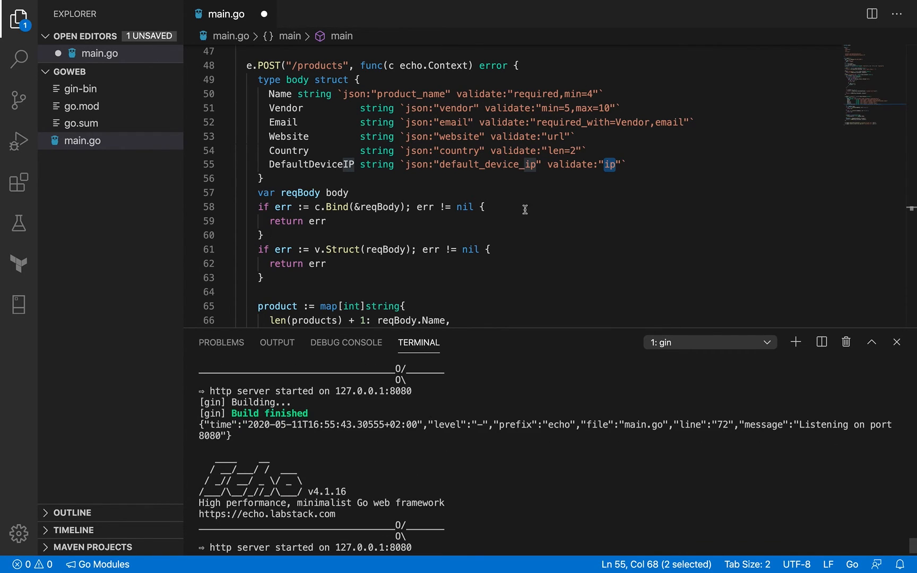
pyautogui.scroll(3)
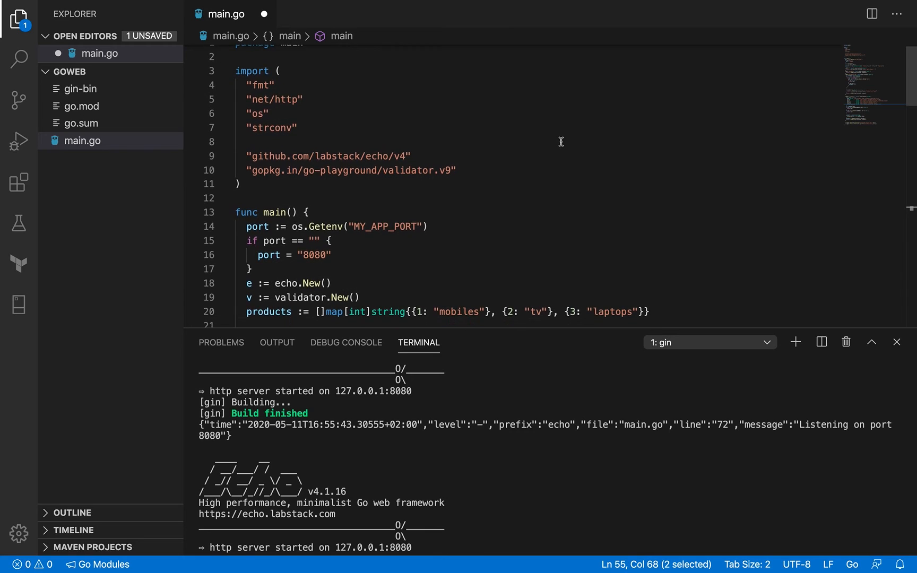
pyautogui.scroll(-3)
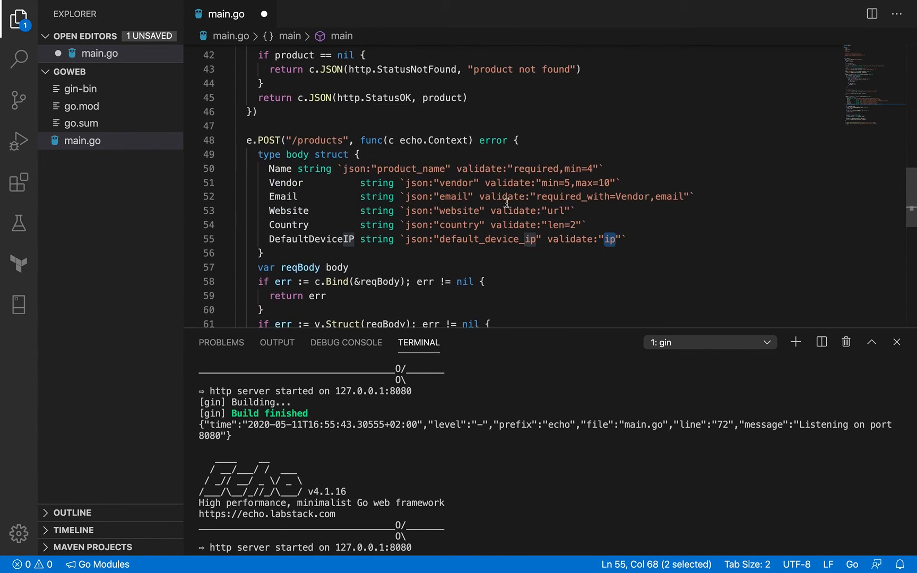
pyautogui.scroll(3)
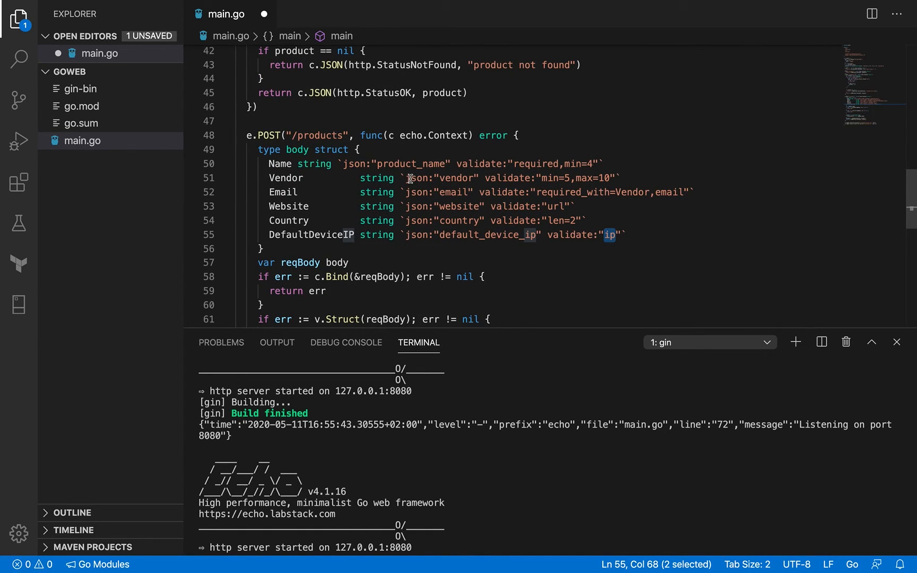
pyautogui.moveTo(448, 178)
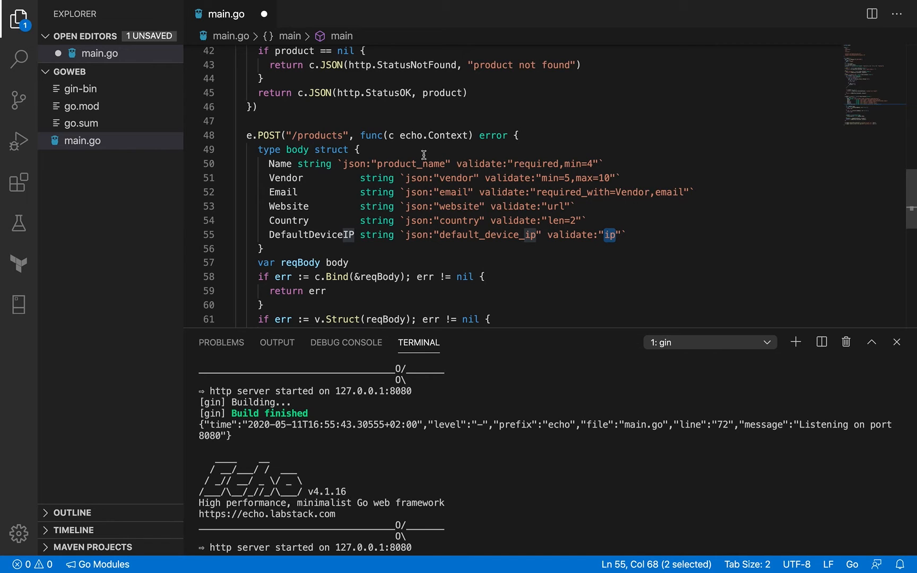
pyautogui.moveTo(534, 178)
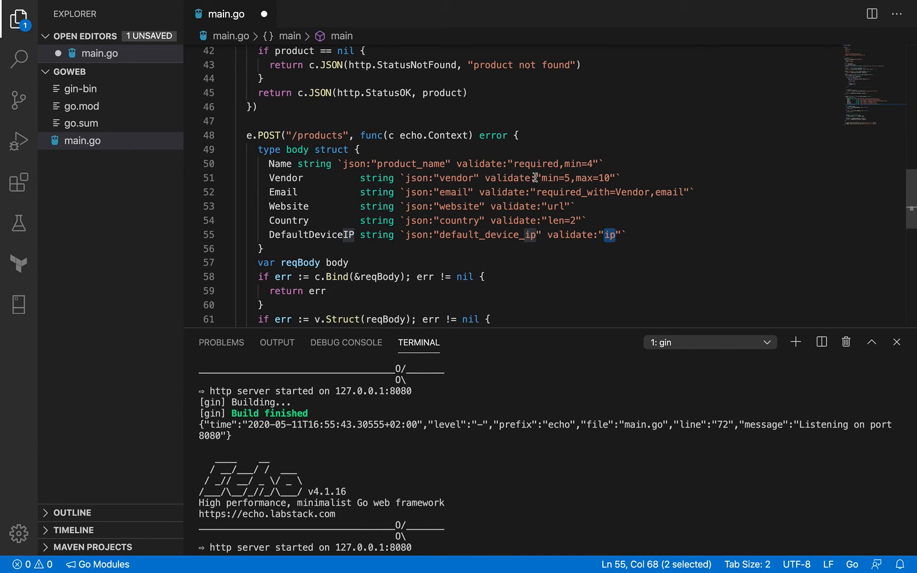
pyautogui.moveTo(547, 193)
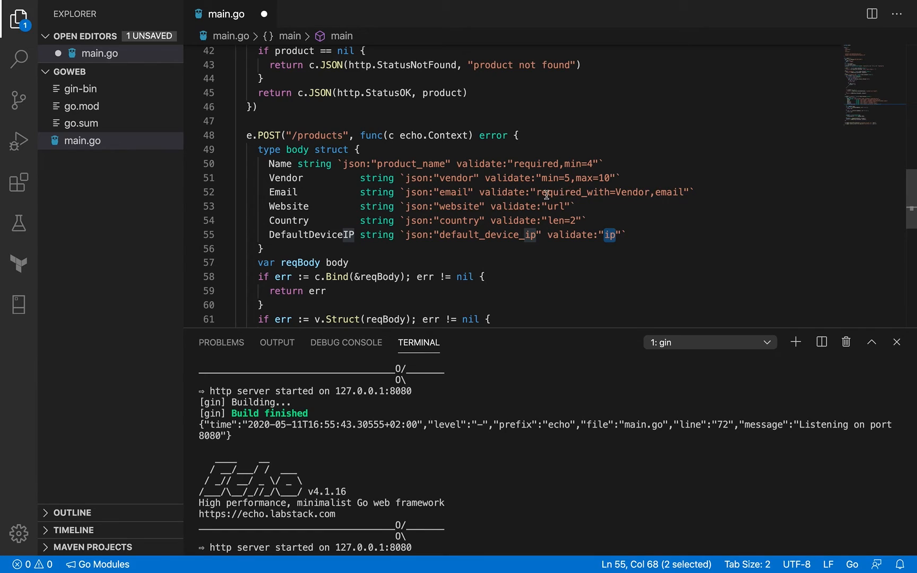
pyautogui.moveTo(573, 192)
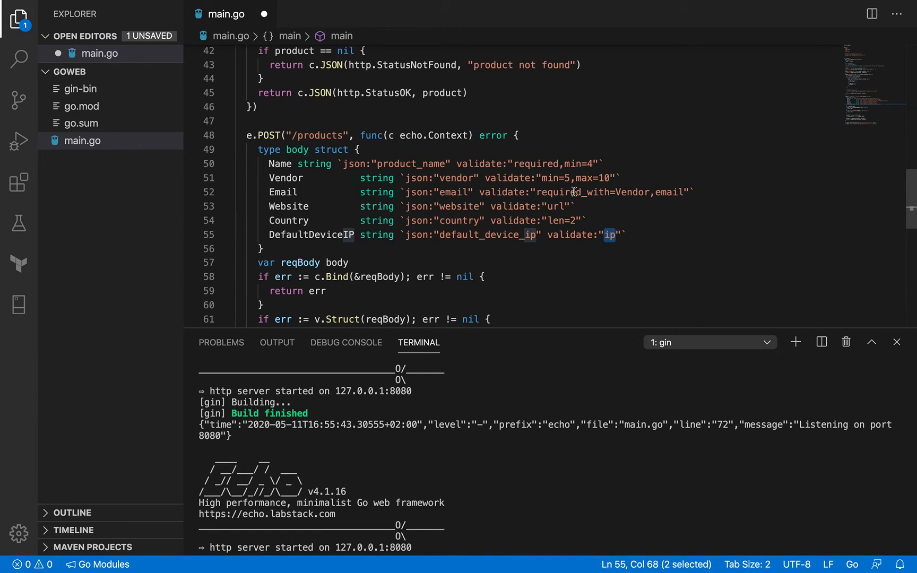
pyautogui.moveTo(628, 194)
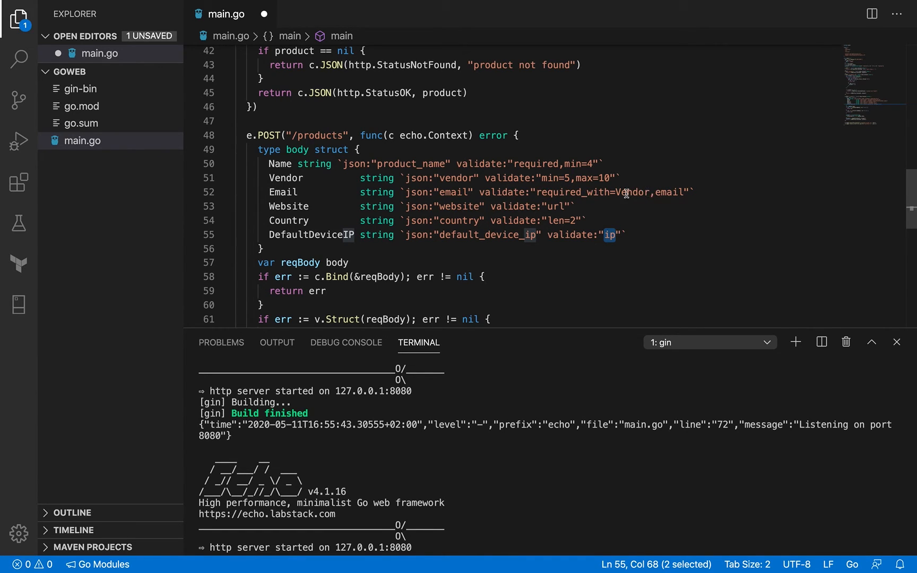
pyautogui.moveTo(570, 196)
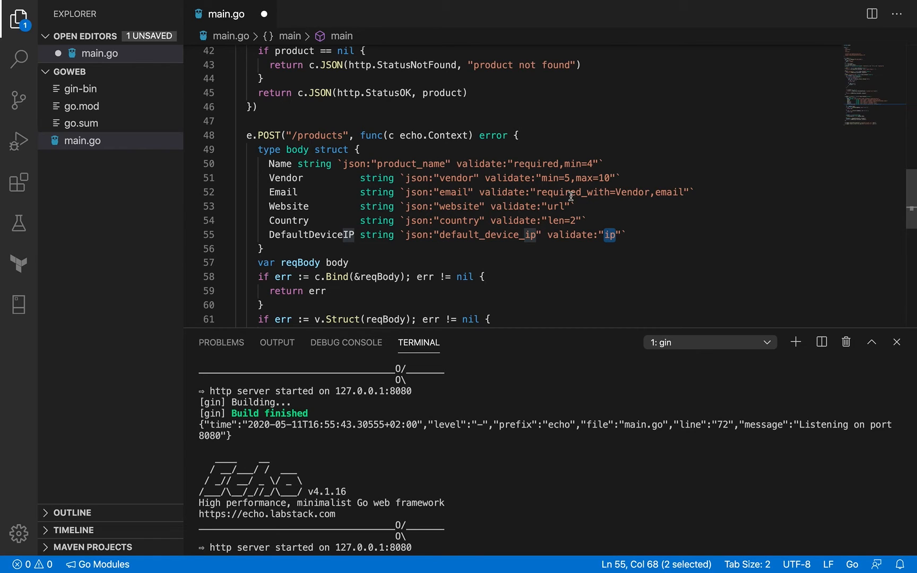
pyautogui.moveTo(589, 194)
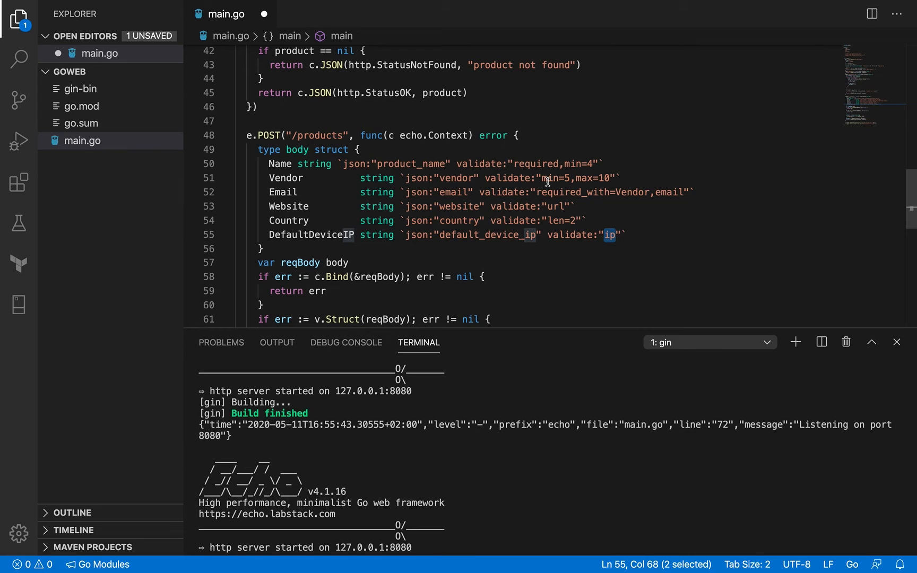
pyautogui.click(547, 179)
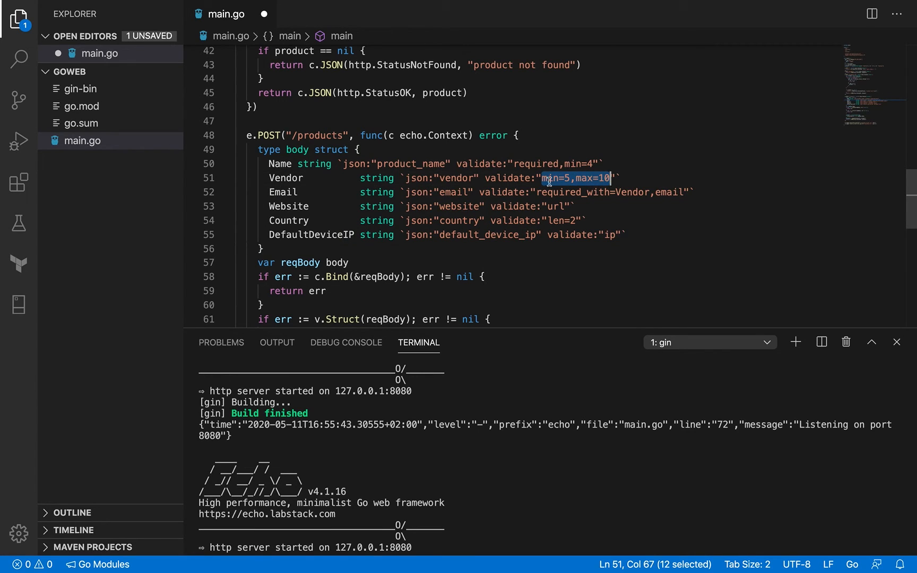
pyautogui.click(554, 179)
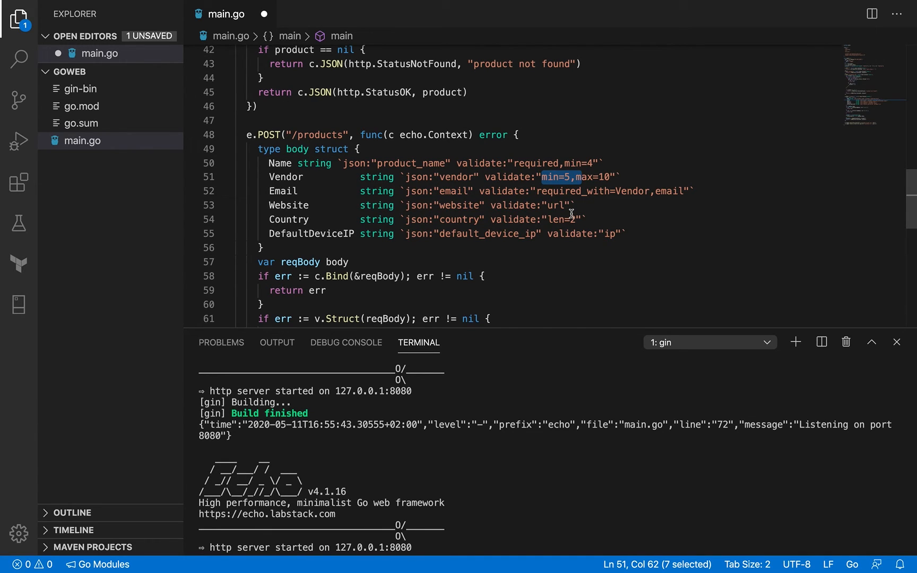
pyautogui.moveTo(597, 207)
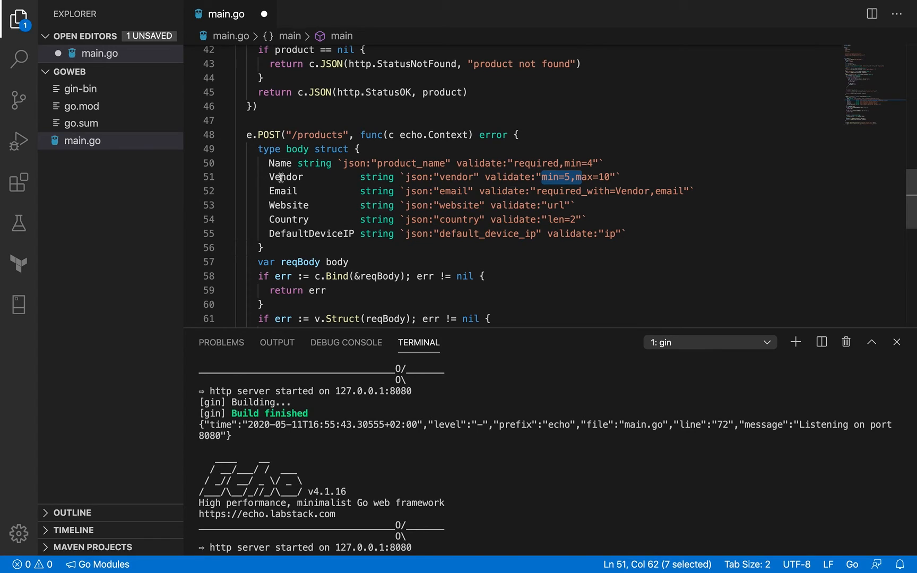
pyautogui.click(286, 176)
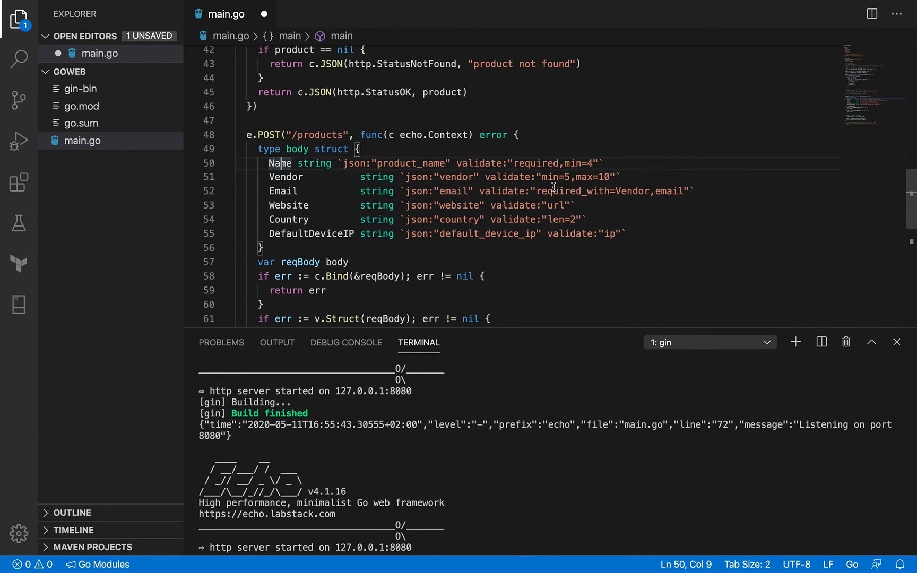
pyautogui.moveTo(570, 184)
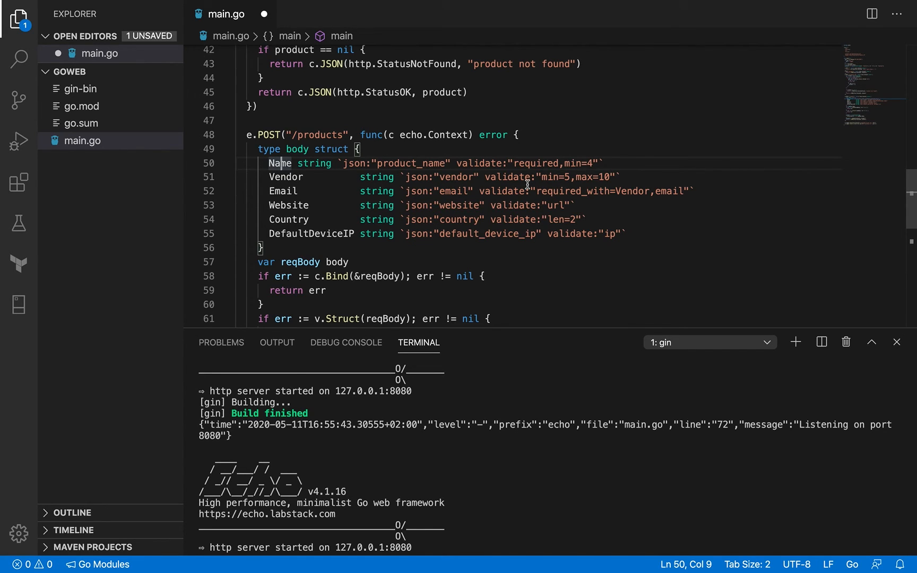
pyautogui.moveTo(622, 179)
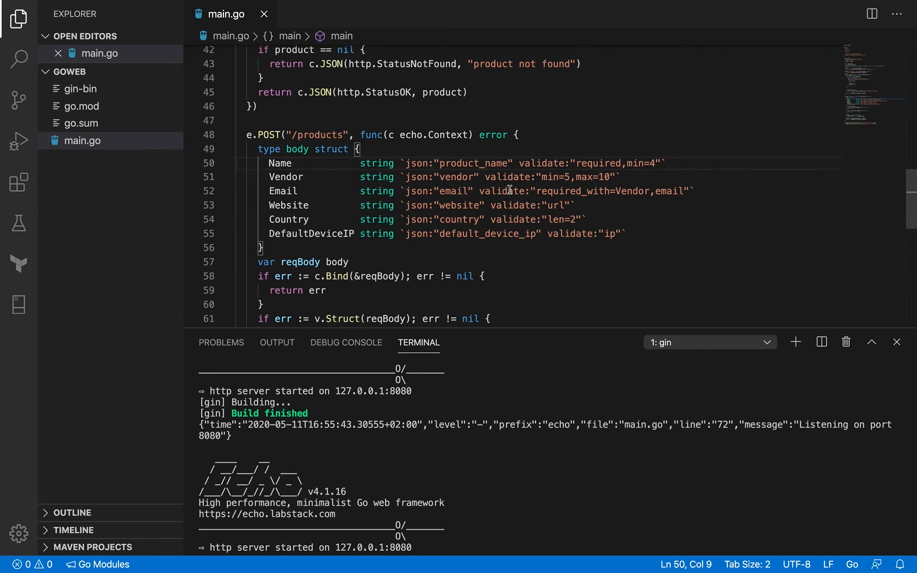
pyautogui.moveTo(554, 179)
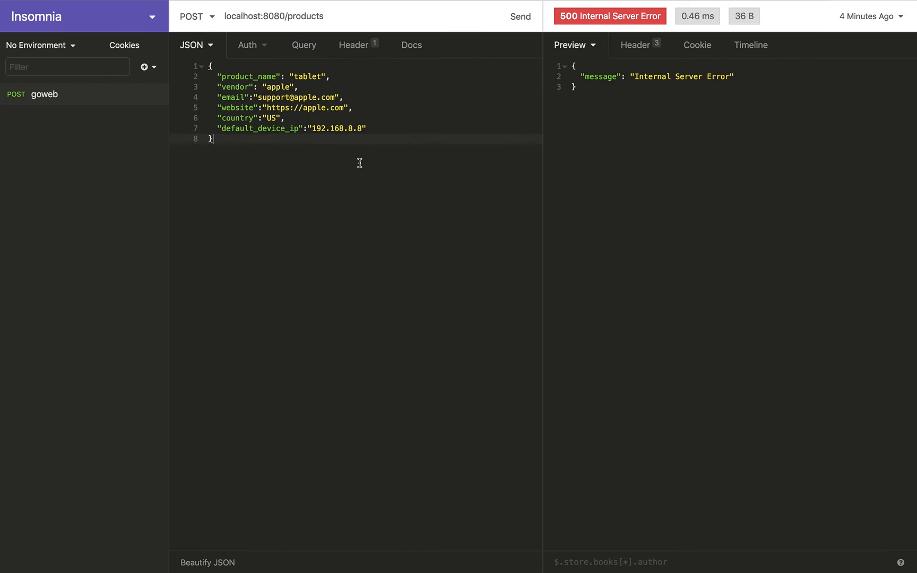
pyautogui.moveTo(438, 105)
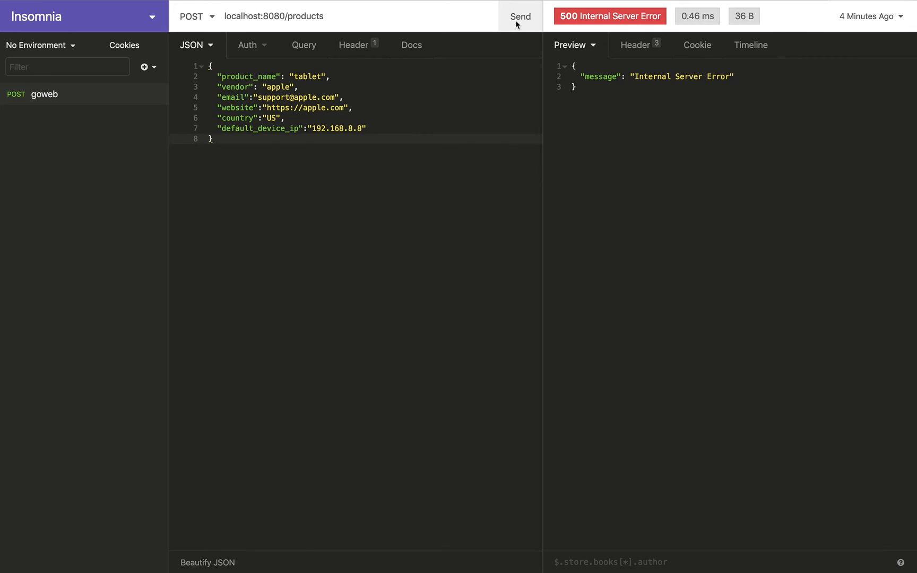
# Send the tablet POST as id 4, then shorten vendor to "appl" and get a 500 error
pyautogui.click(519, 16)
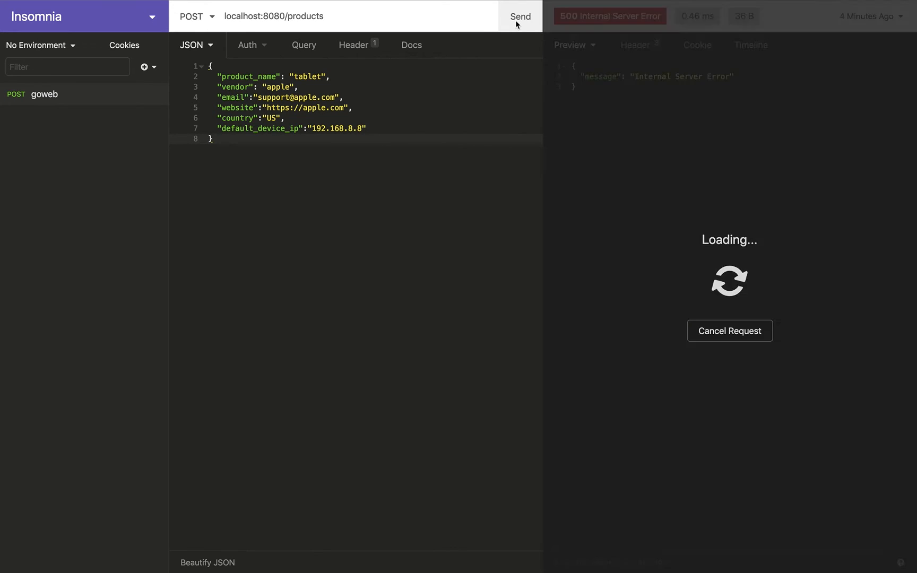
pyautogui.click(519, 16)
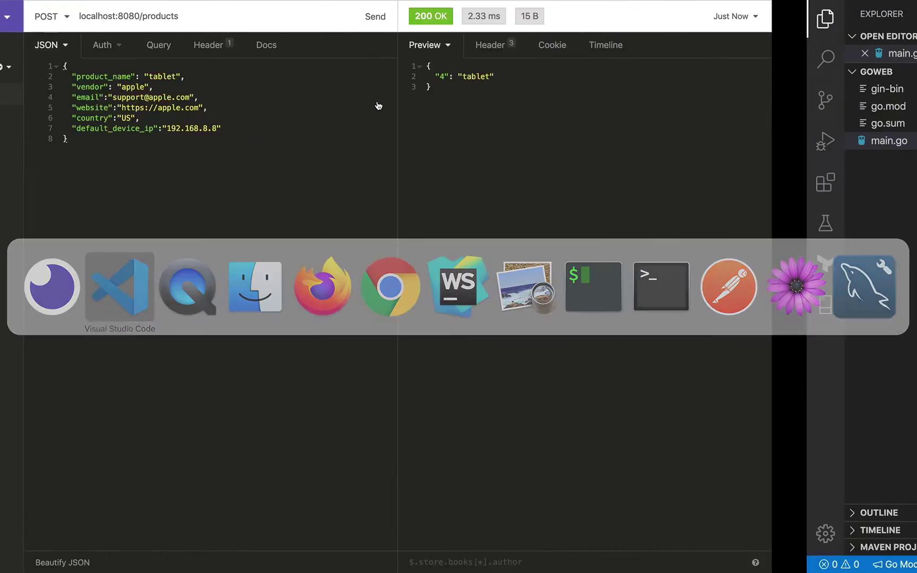
pyautogui.click(51, 287)
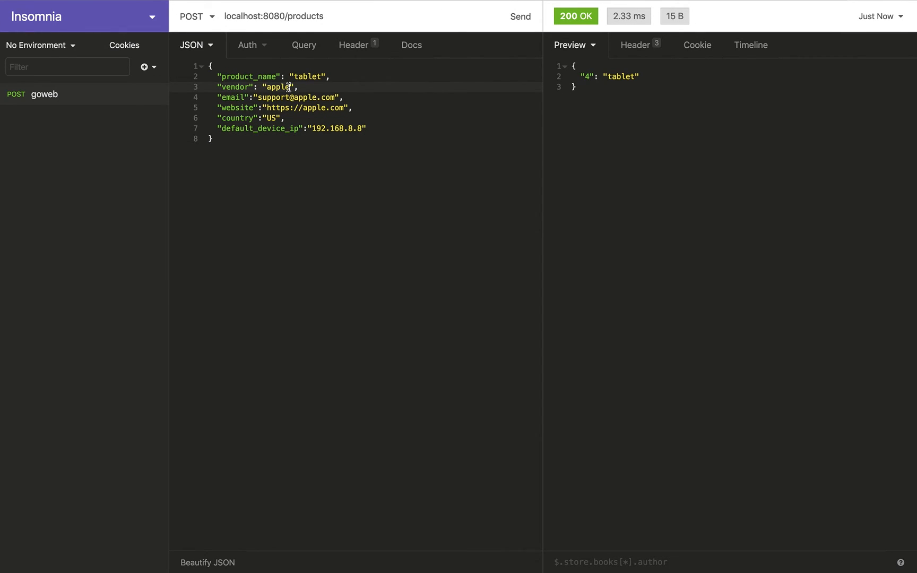
pyautogui.click(519, 16)
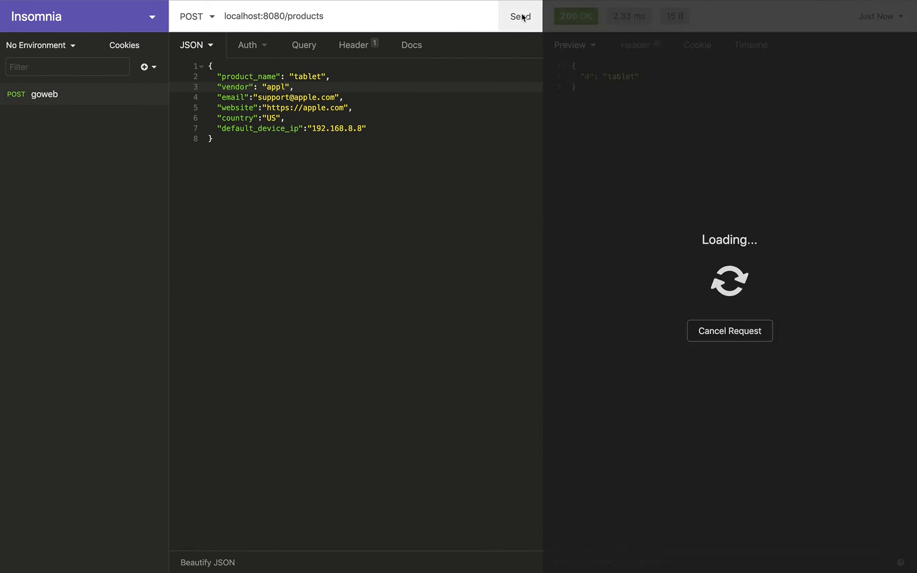
# Send an @-less email for a 500, then restore it and get id 5 with 200 OK
pyautogui.click(519, 16)
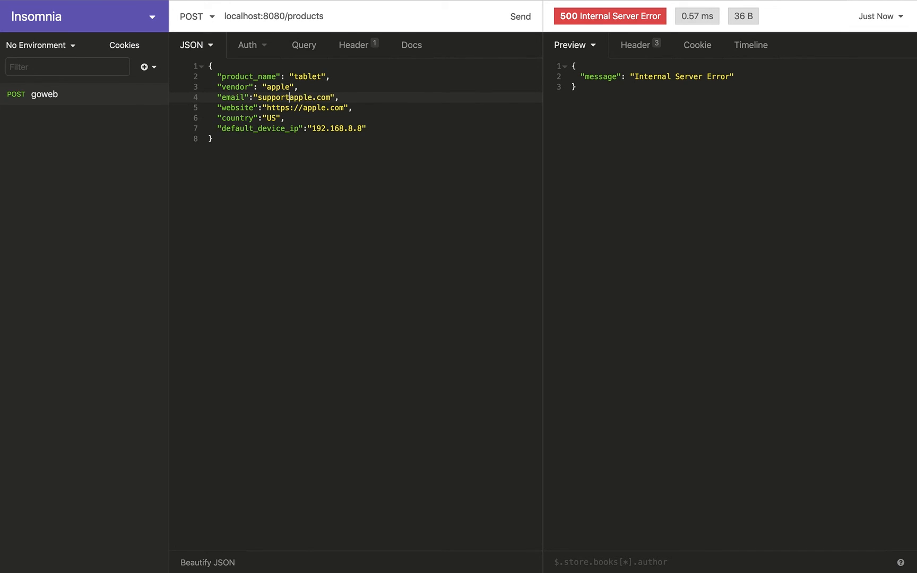
pyautogui.moveTo(519, 16)
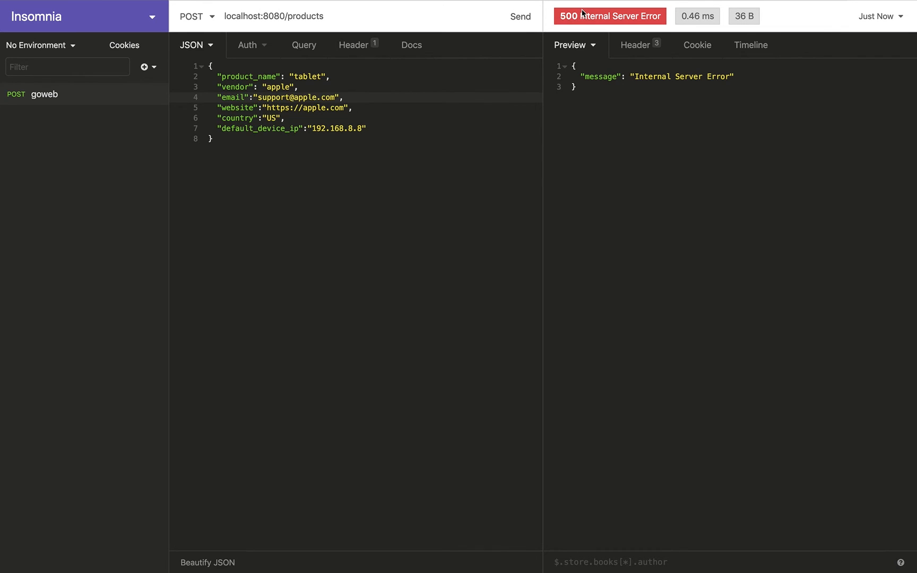
pyautogui.click(519, 15)
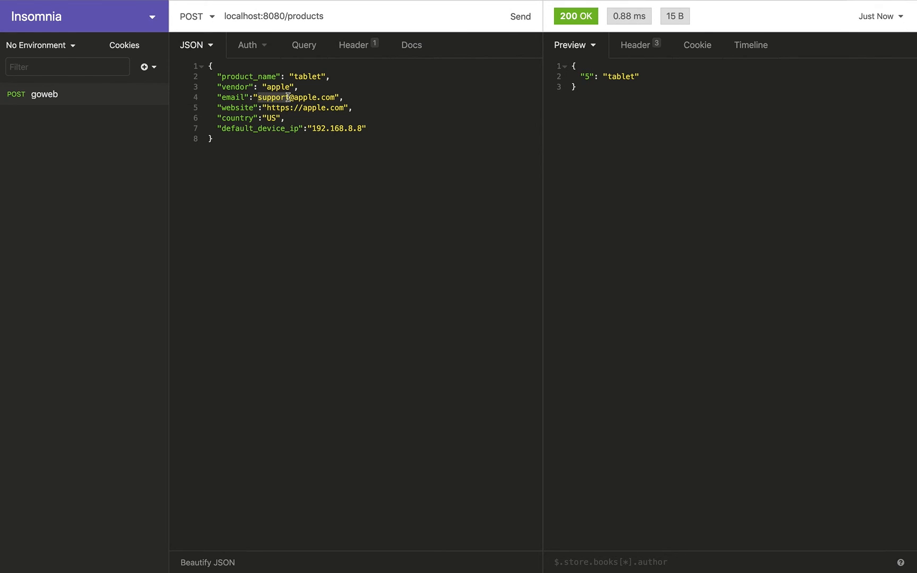
pyautogui.moveTo(317, 83)
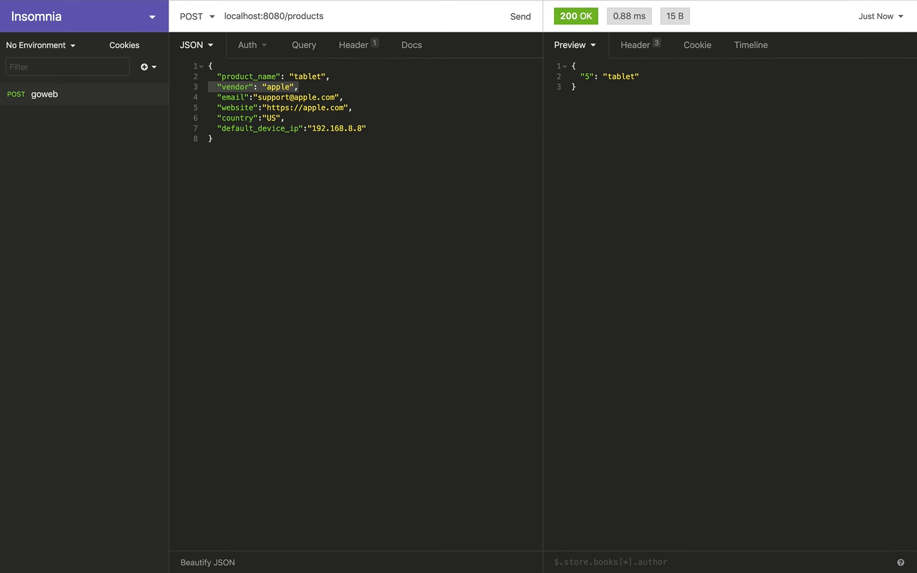
# Restore the email line and country US, sending the tablet POST to get id 6
pyautogui.click(280, 97)
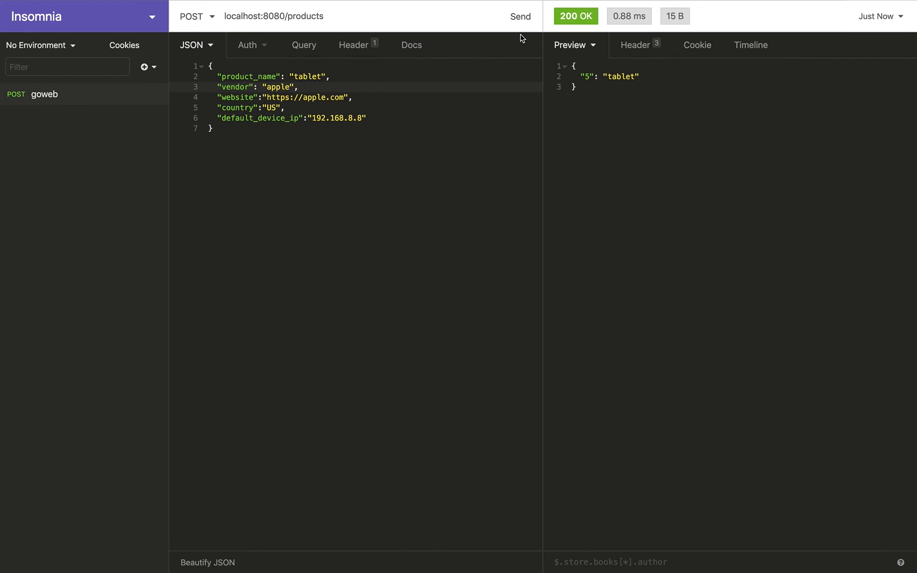
pyautogui.click(519, 16)
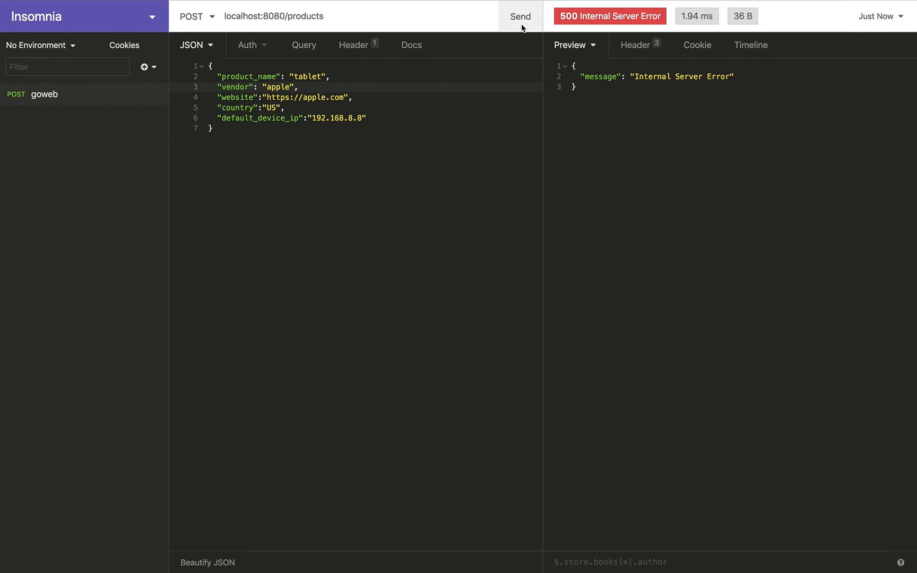
pyautogui.moveTo(319, 88)
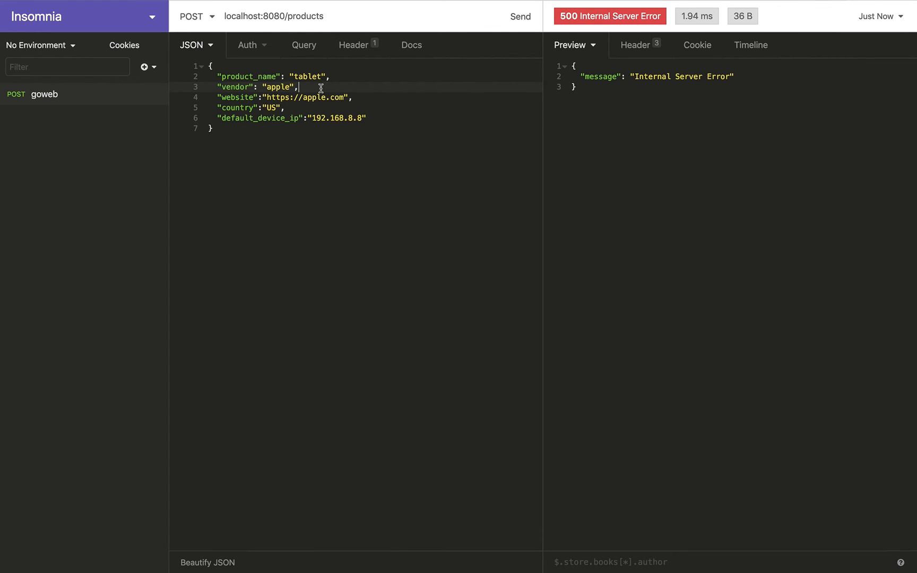
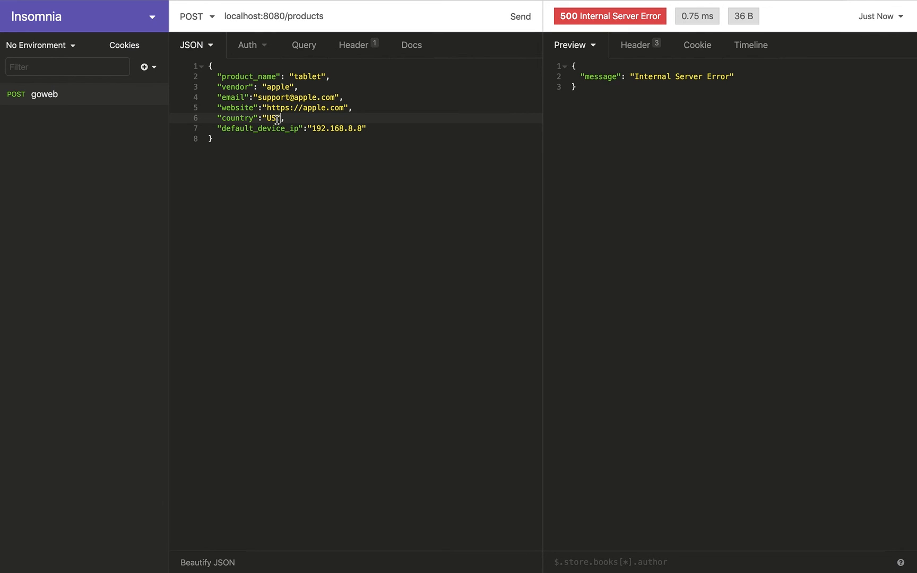
pyautogui.moveTo(338, 107)
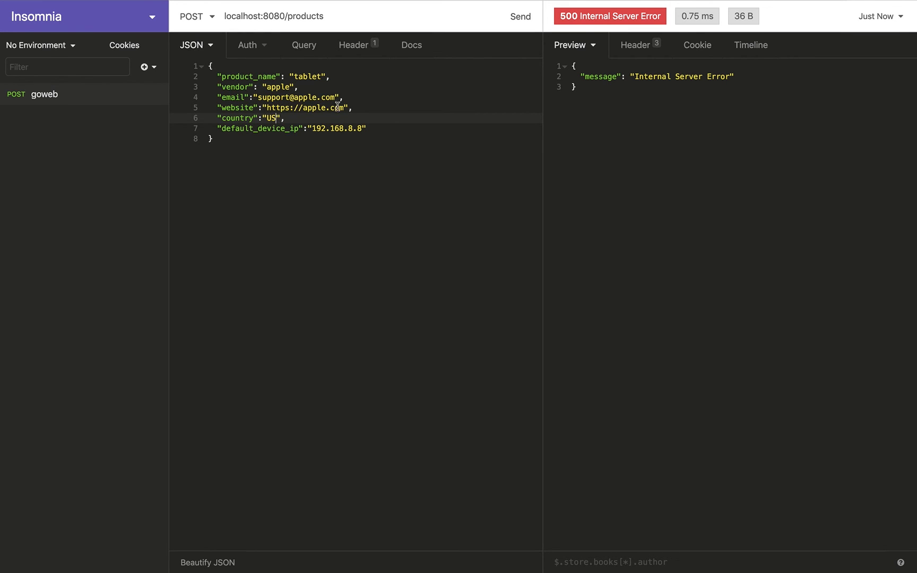
pyautogui.write('A')
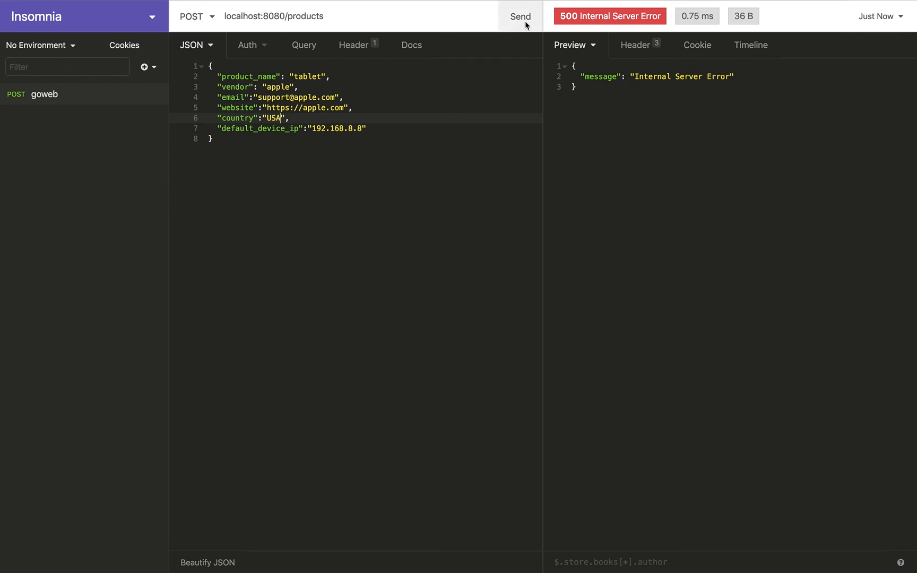
pyautogui.press('Backspace')
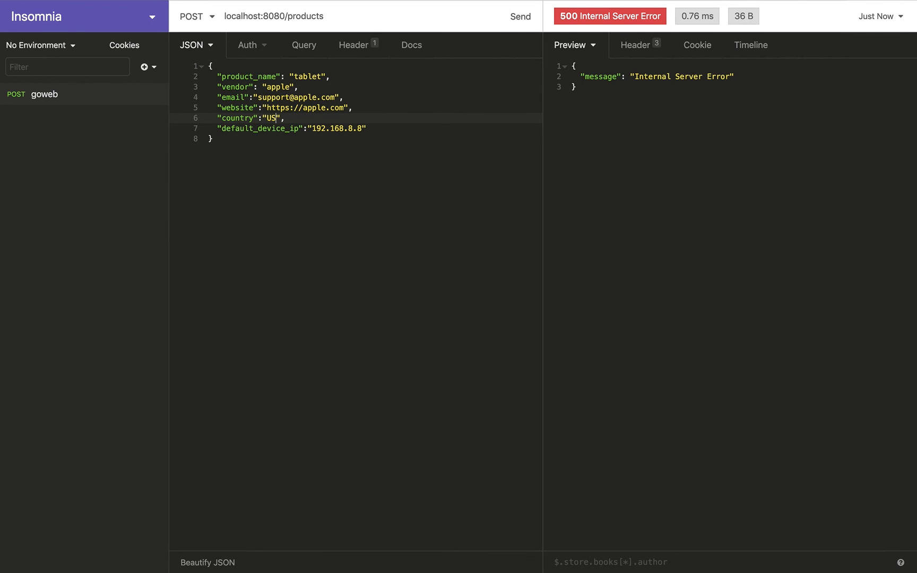
pyautogui.click(519, 16)
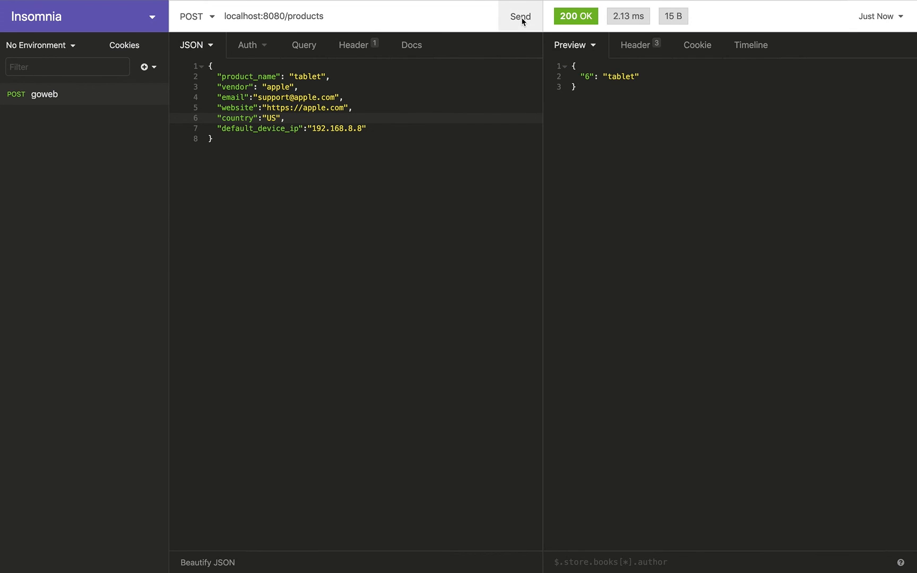
pyautogui.moveTo(362, 124)
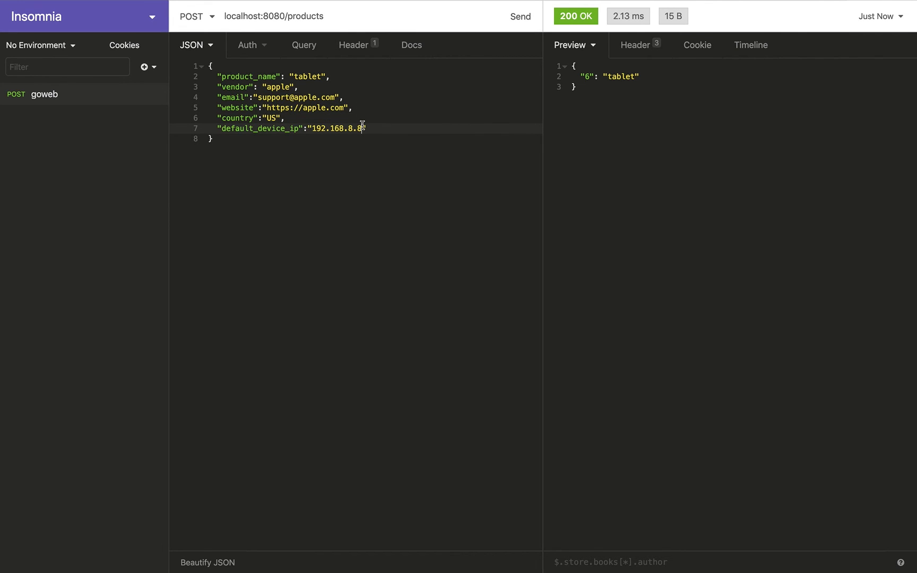
# Post the invalid IP 192.168.8.675 for a 500, then restore 192.168.8.8 and get id 7
pyautogui.press('Backspace')
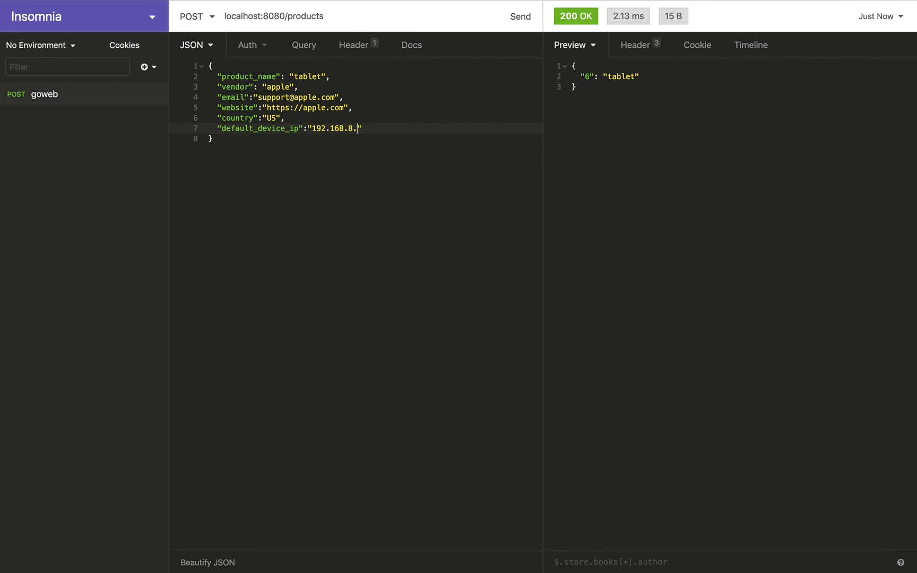
pyautogui.write('67')
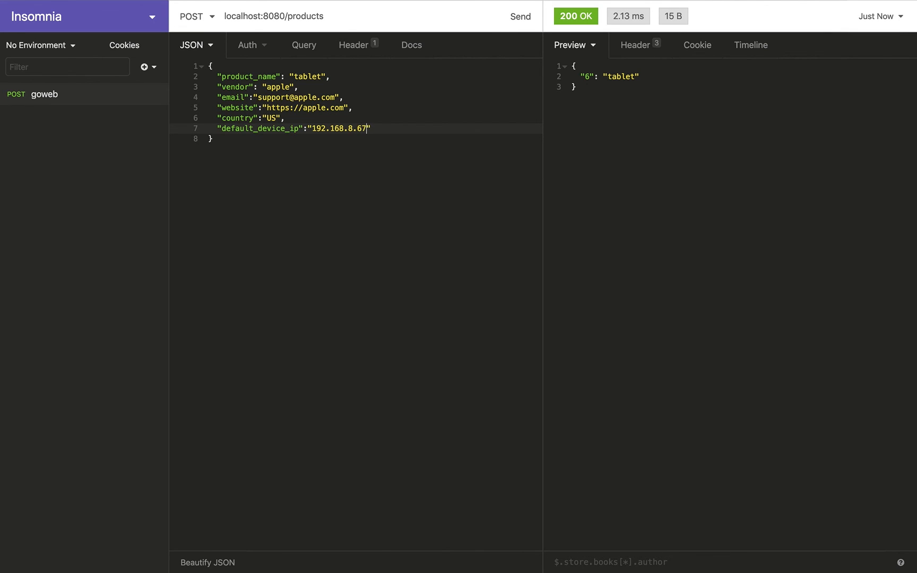
pyautogui.write('5')
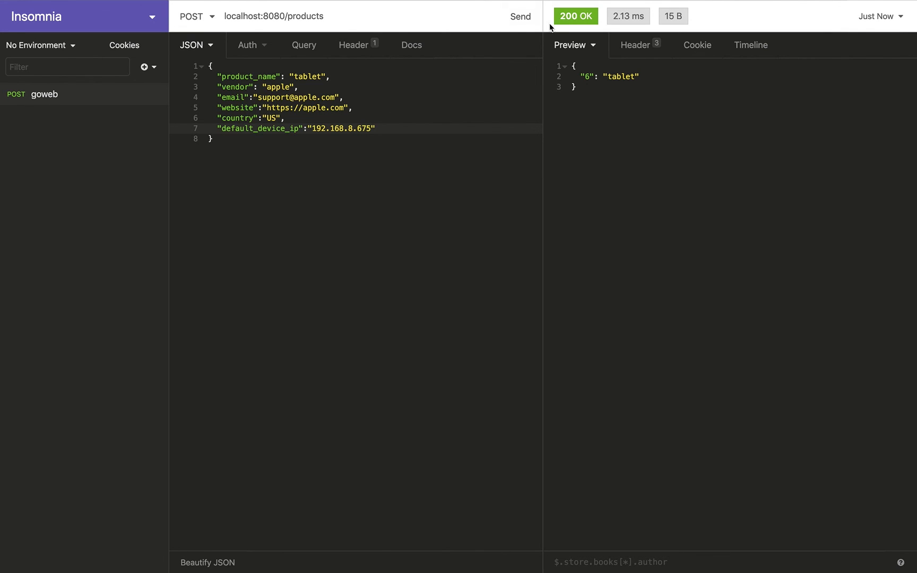
pyautogui.click(519, 16)
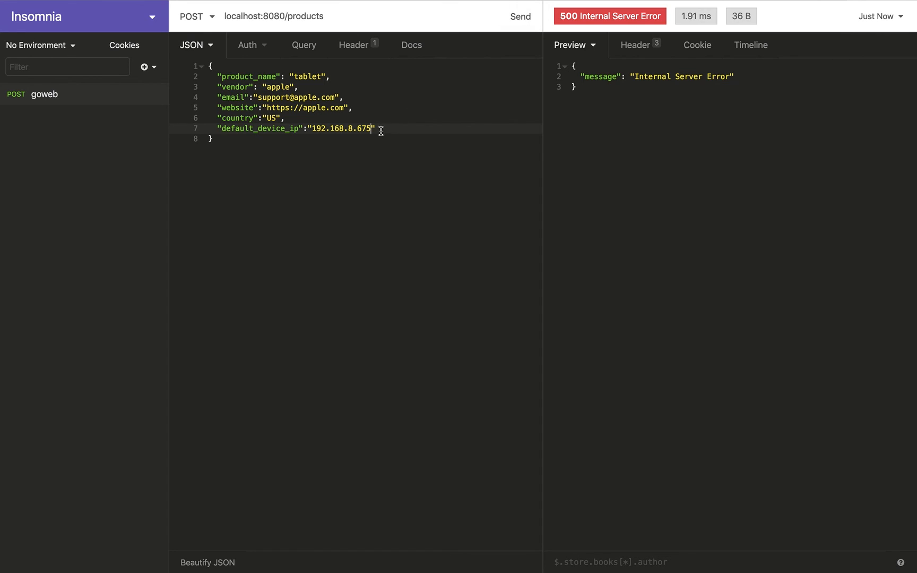
pyautogui.press('Backspace')
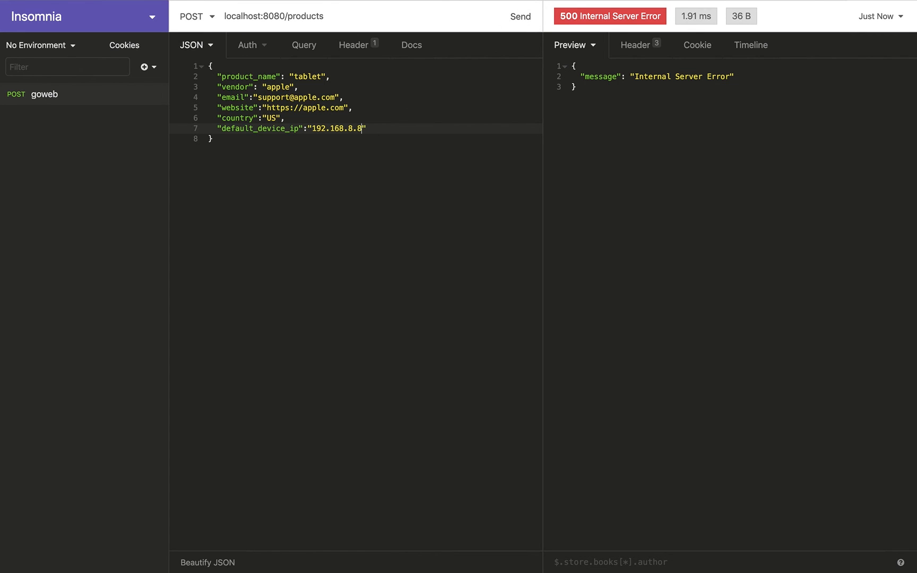
pyautogui.click(518, 16)
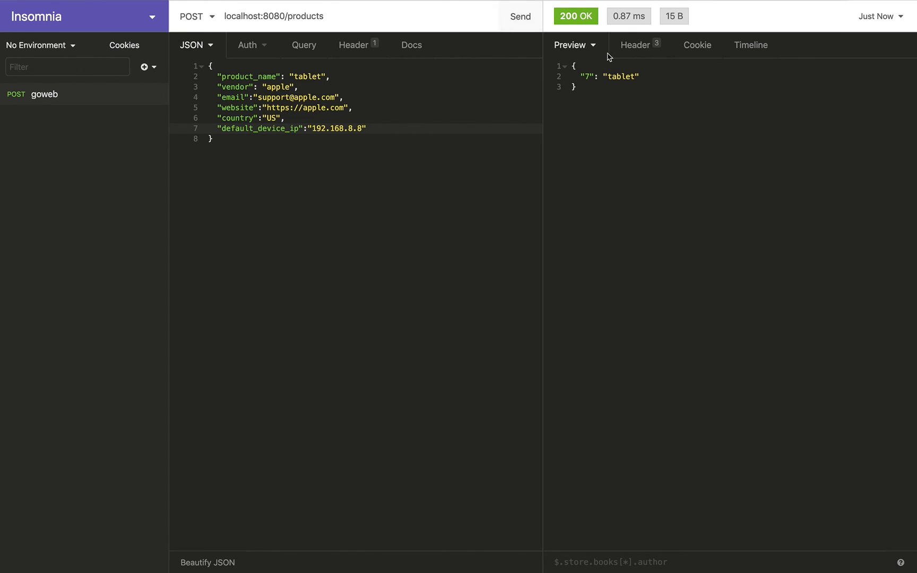
pyautogui.moveTo(628, 107)
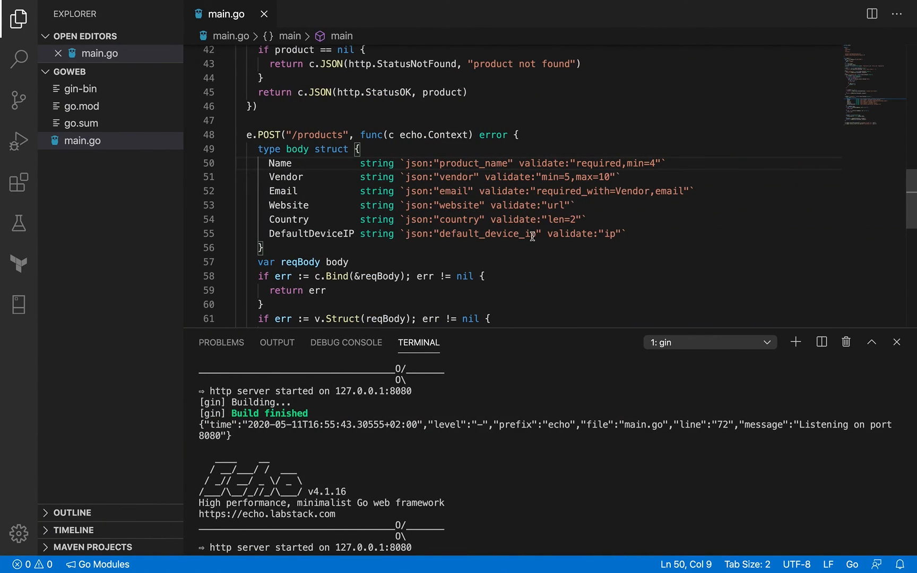
# Scroll main.go to the body struct and mark the Vendor–DefaultDeviceIP fields for removal
pyautogui.scroll(3)
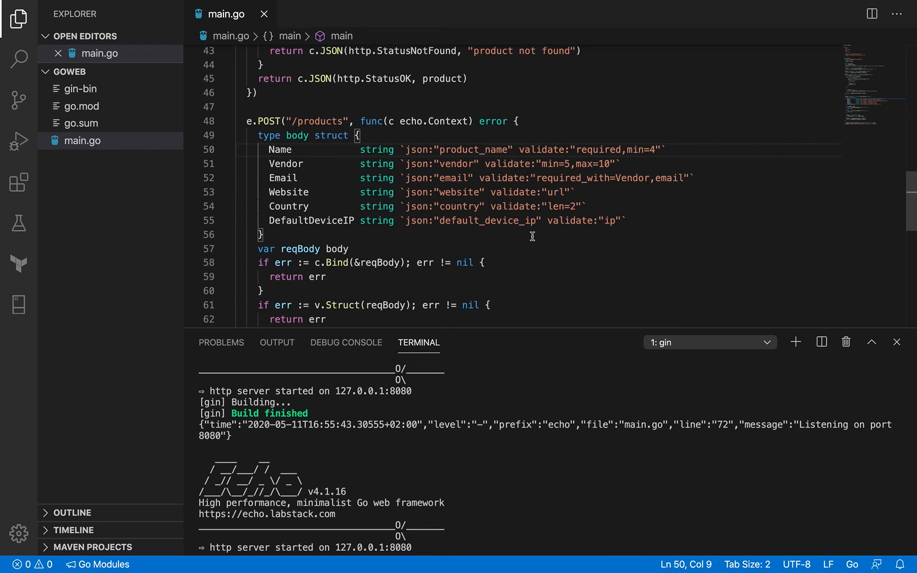
pyautogui.scroll(3)
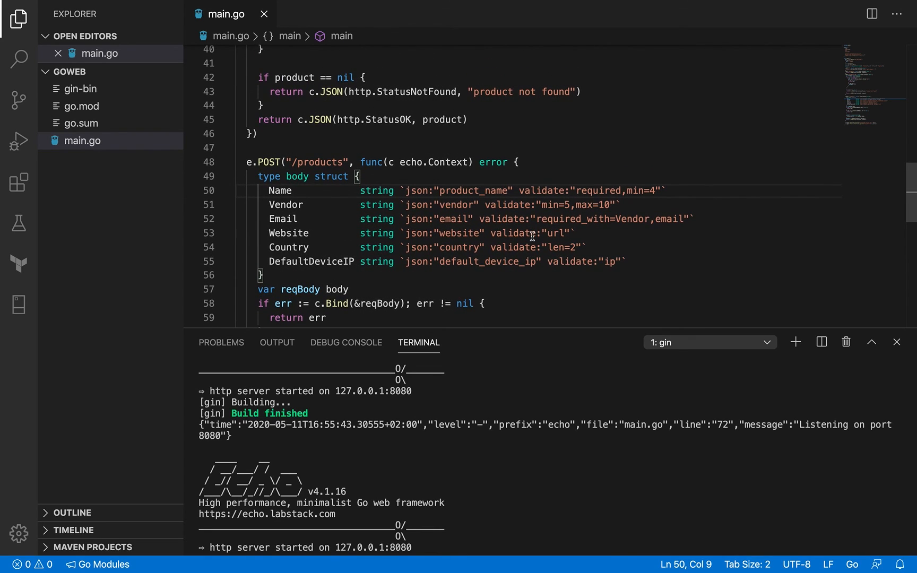
pyautogui.moveTo(303, 267)
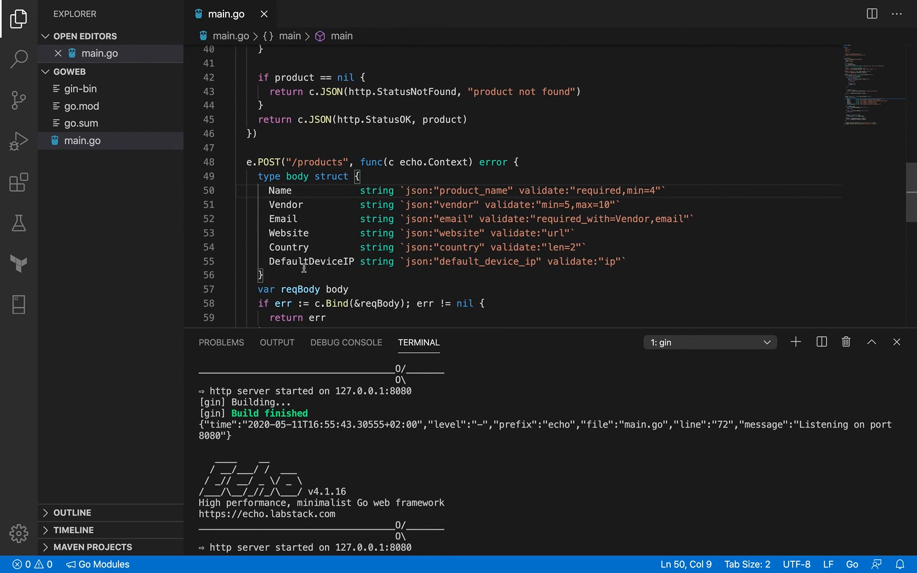
pyautogui.scroll(3)
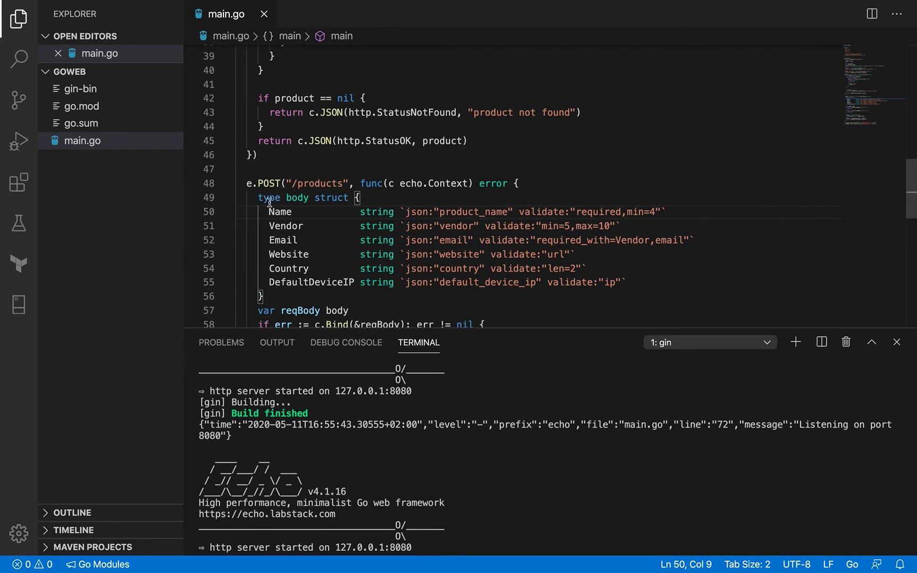
pyautogui.moveTo(259, 186)
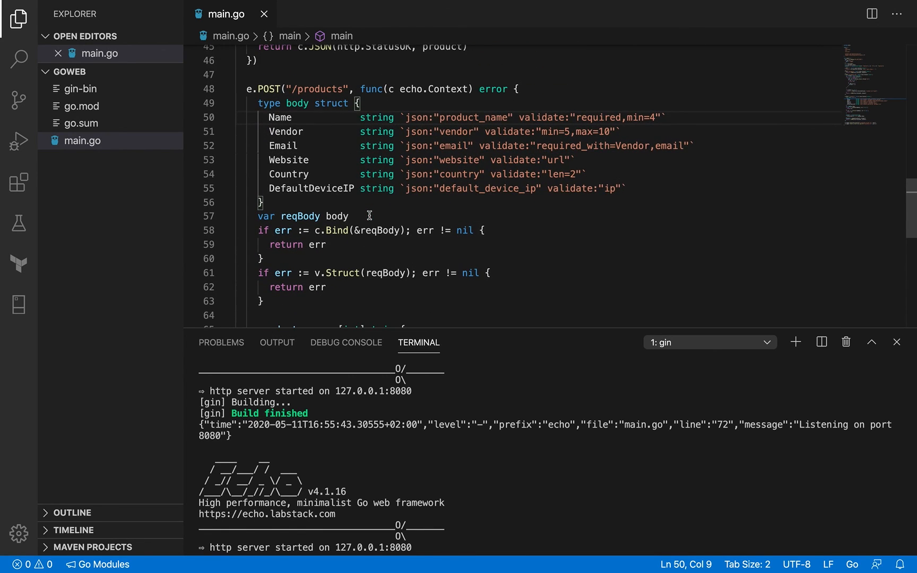
pyautogui.scroll(-3)
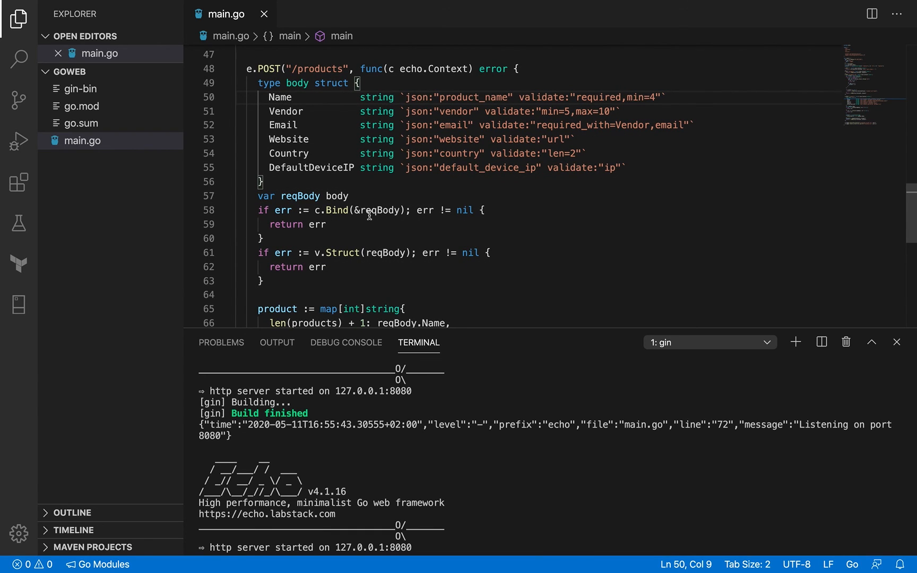
pyautogui.scroll(3)
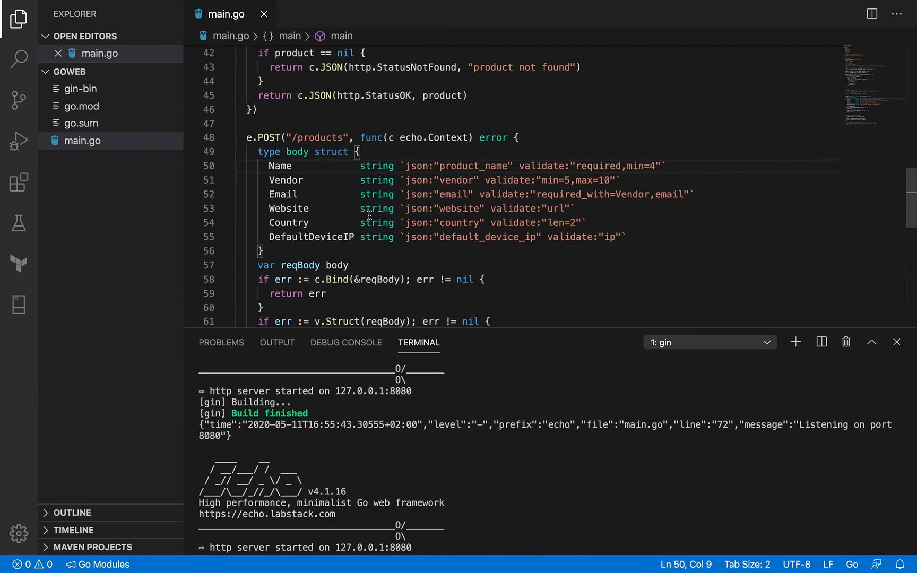
pyautogui.scroll(3)
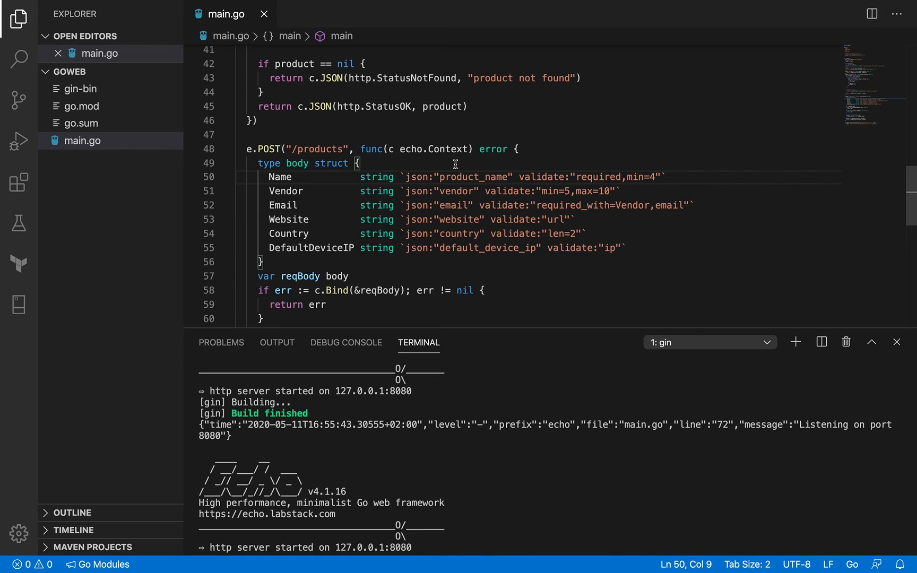
pyautogui.moveTo(413, 164)
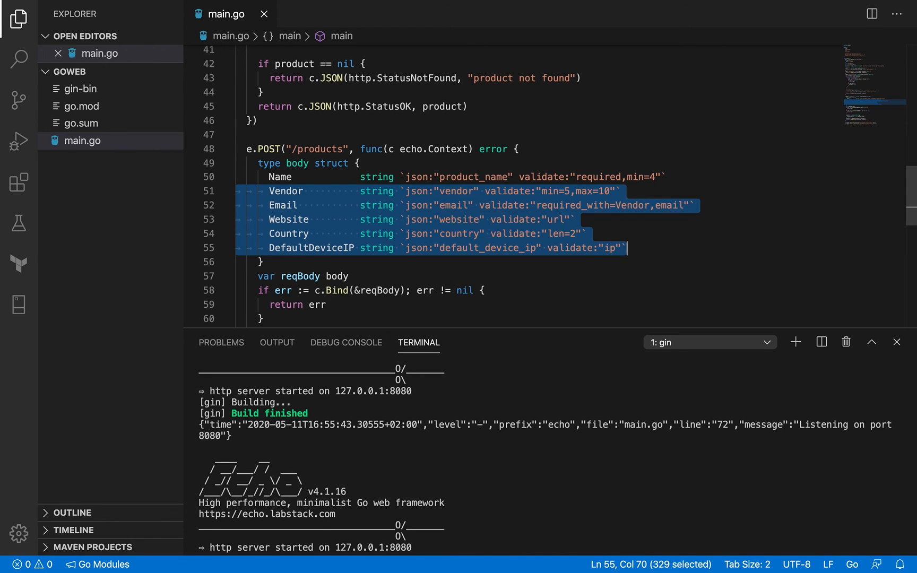
# Delete the five fields after Name so the body struct holds only Name, unsaved
pyautogui.press('Delete')
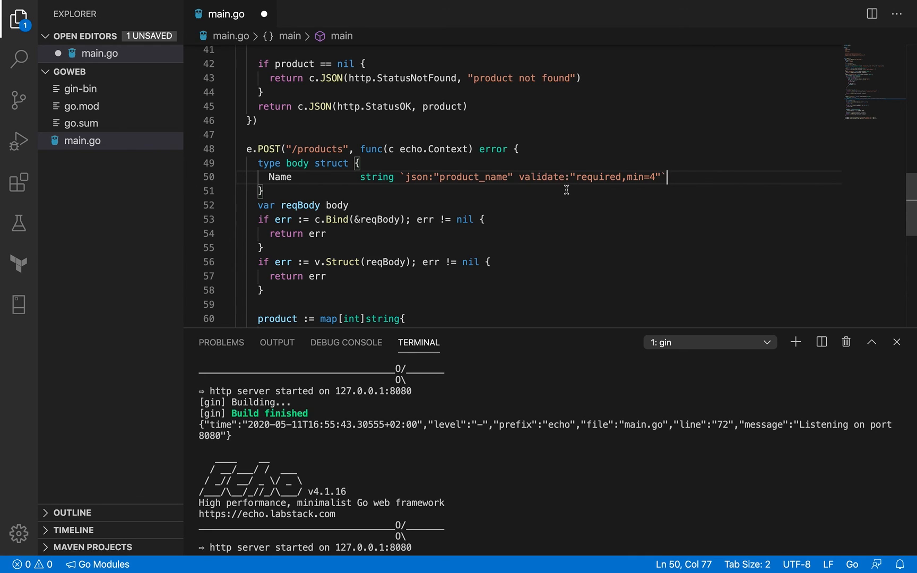
pyautogui.scroll(3)
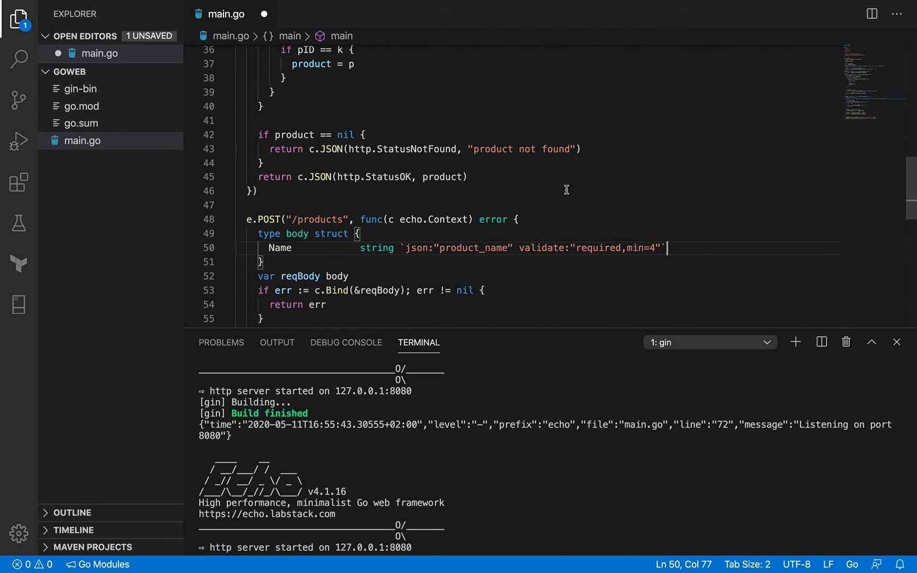
pyautogui.scroll(3)
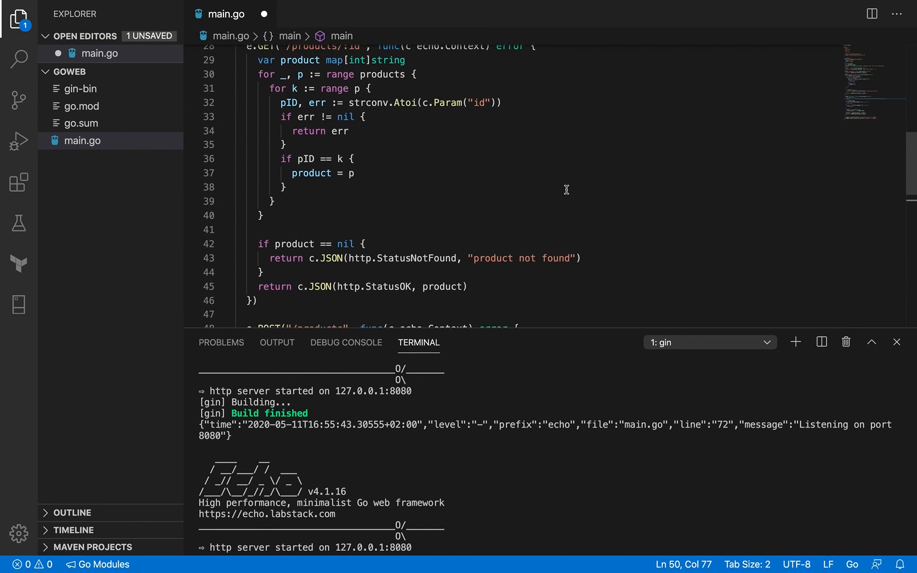
pyautogui.scroll(-3)
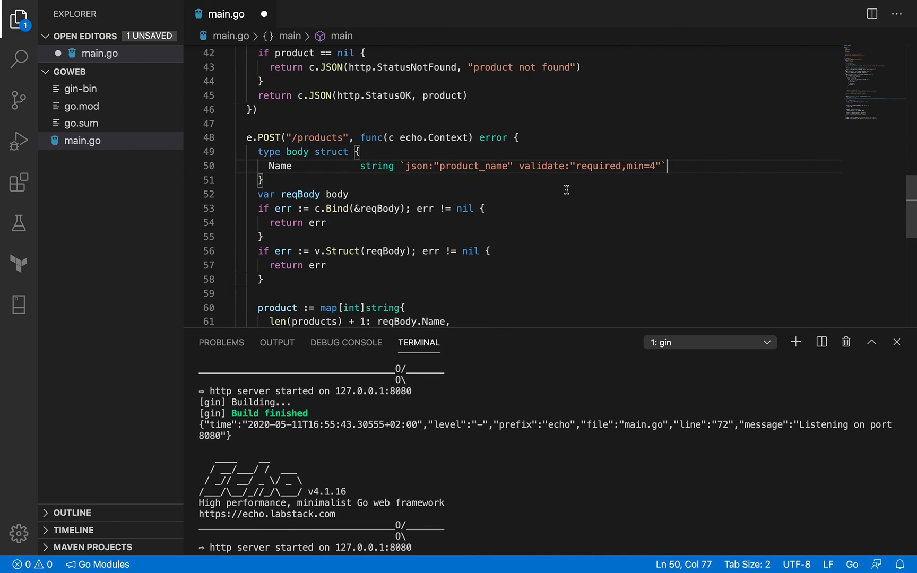